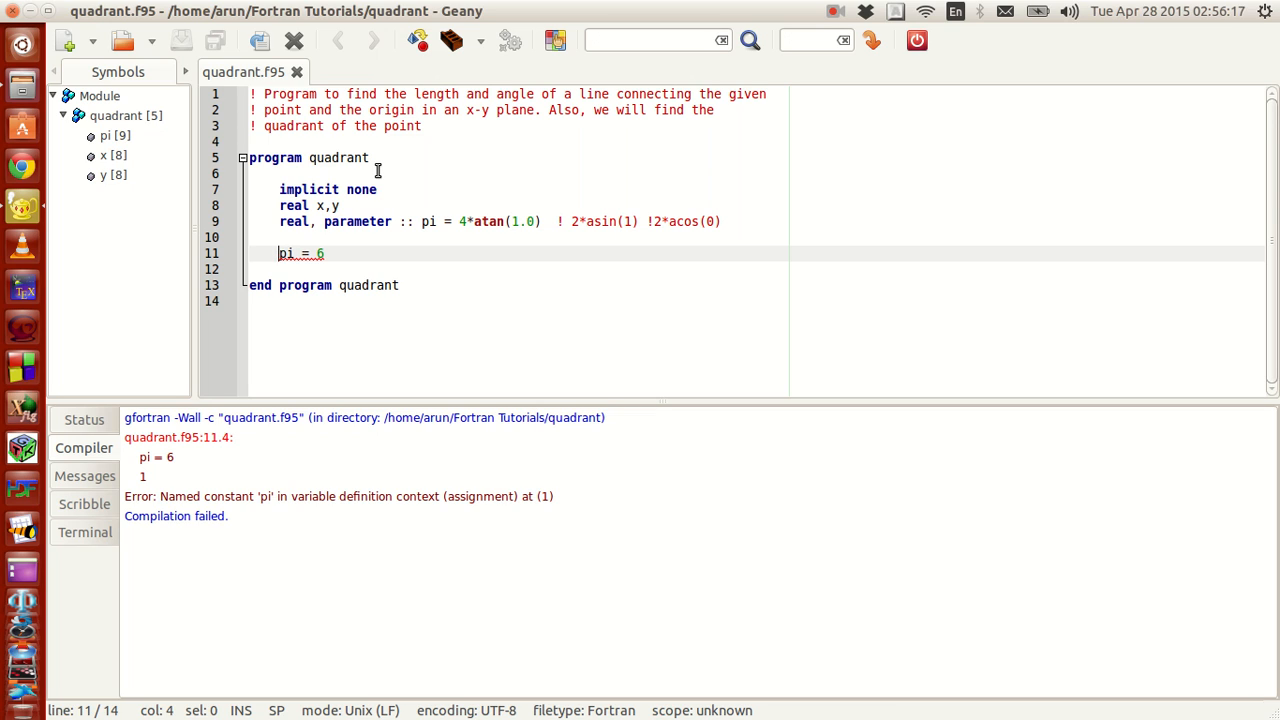
mouse_move(337, 83)
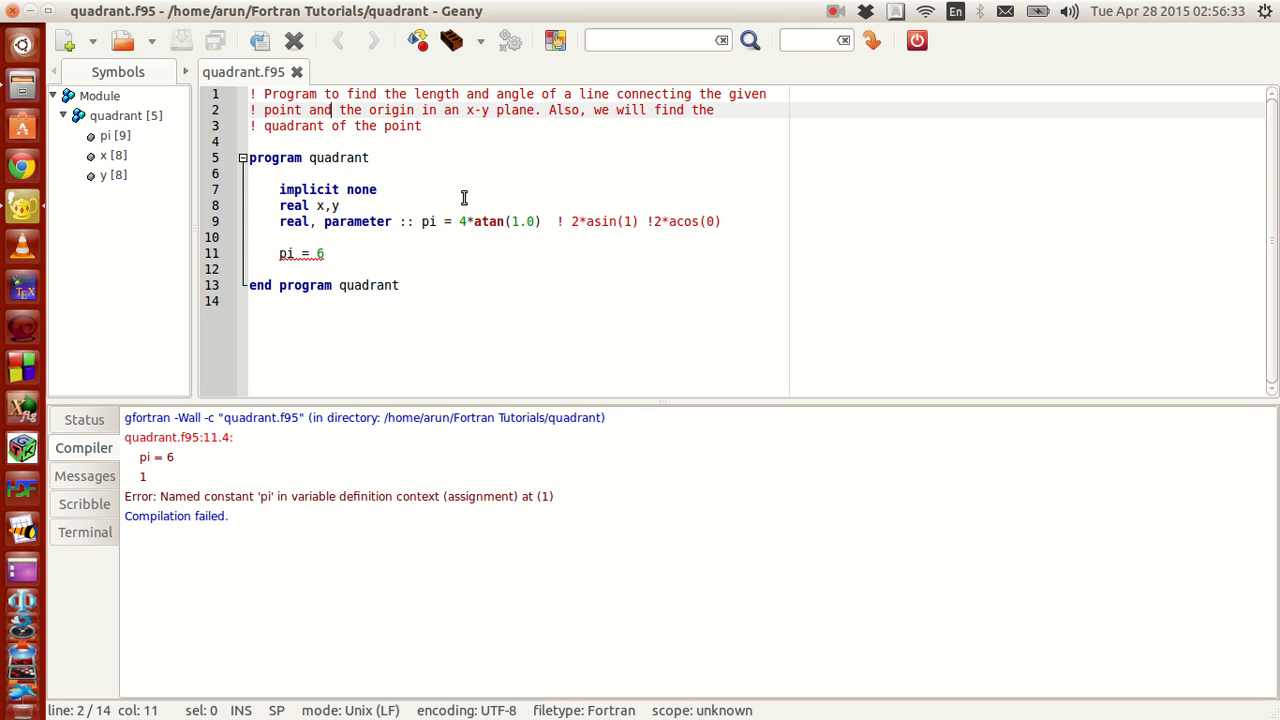
Insert a stray ! before the equals sign in pi's parameter declaration, then compile
left_click(443, 221)
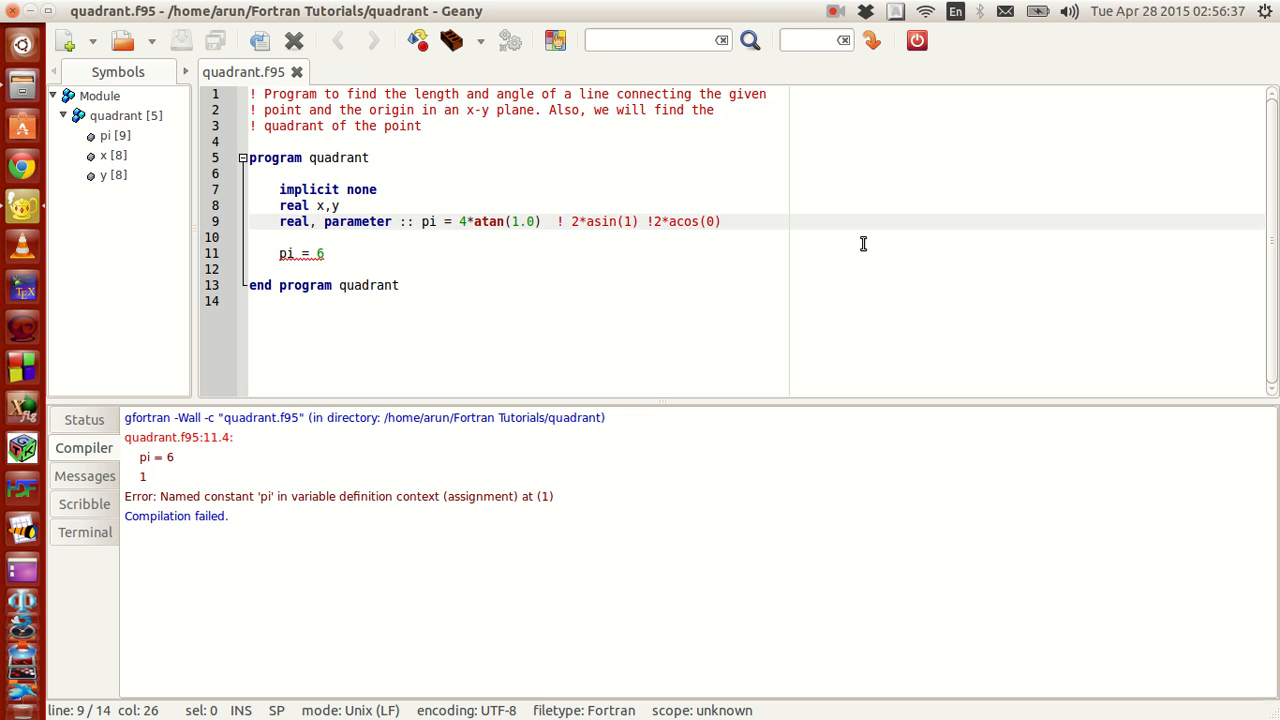
type("!")
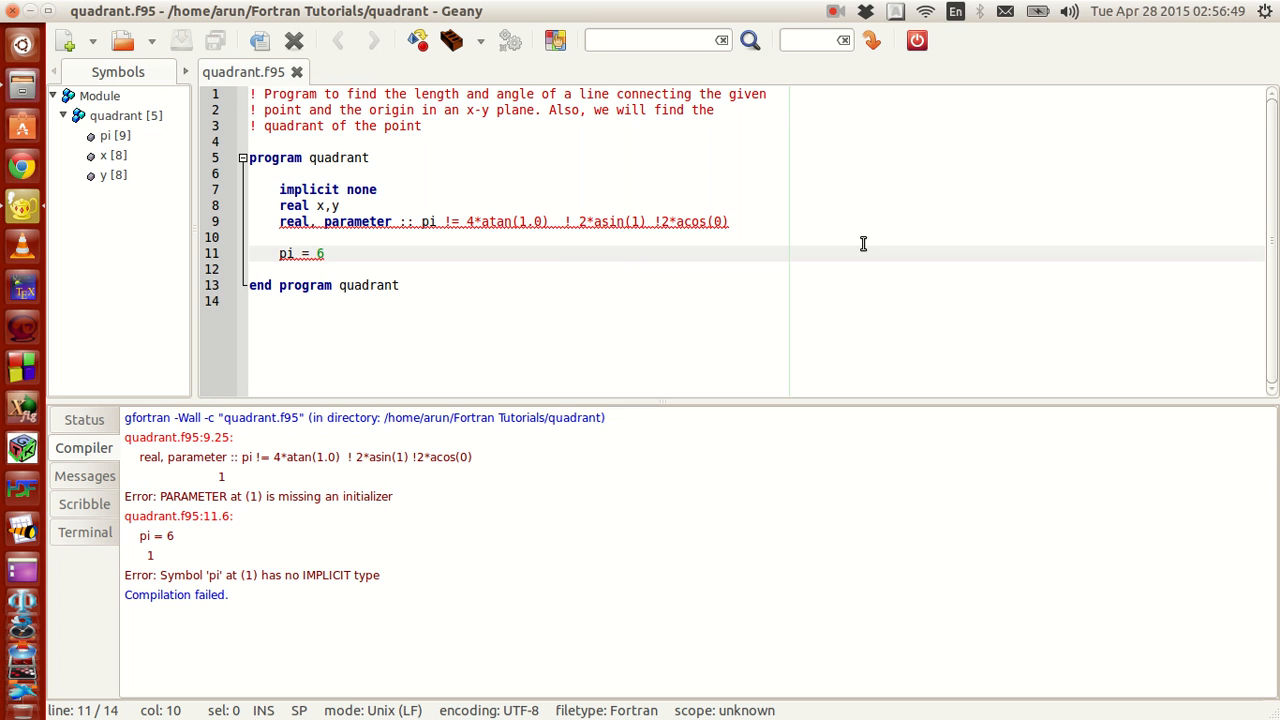
Delete the stray ! from pi's declaration, remove the pi = 6 line, and recompile
left_click(455, 221)
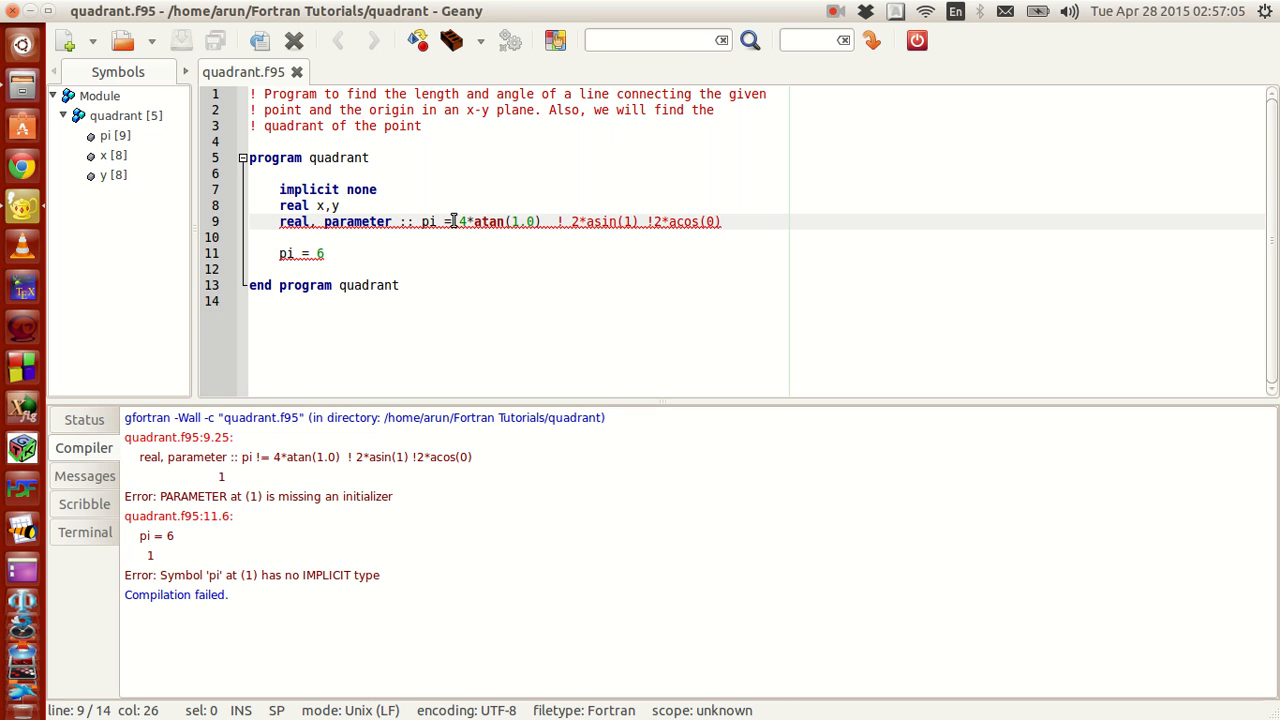
mouse_move(422, 221)
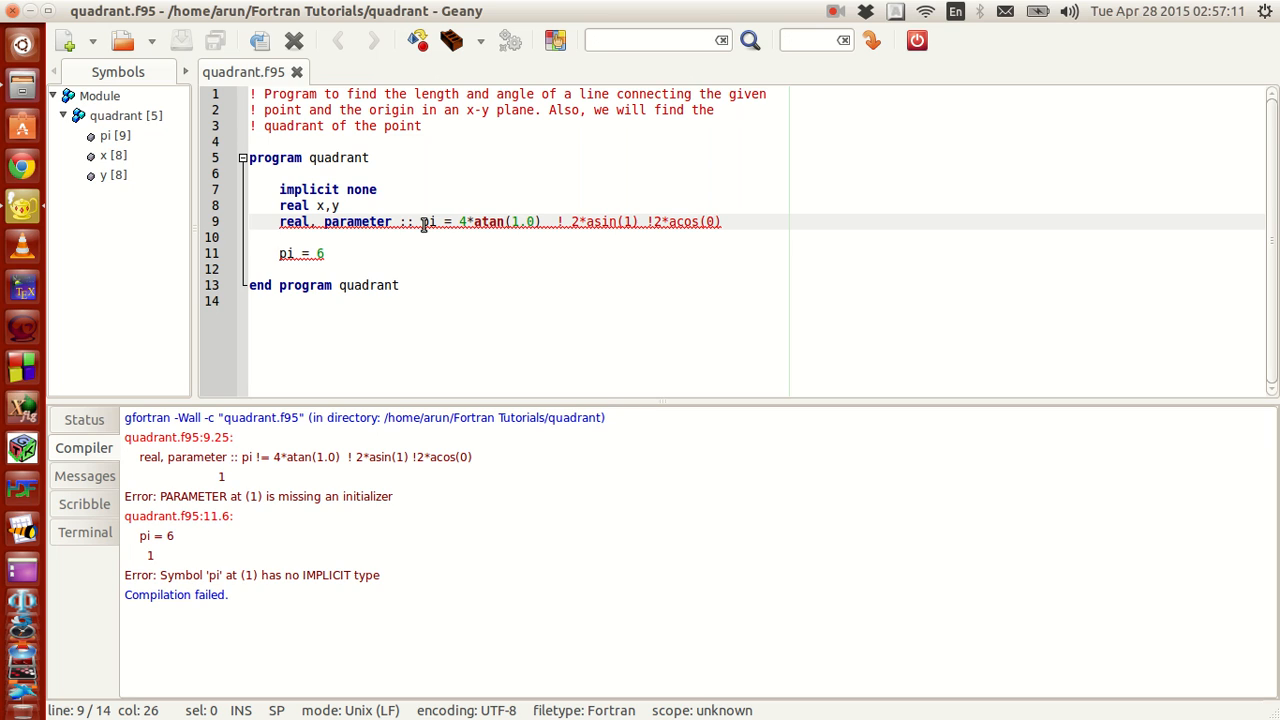
mouse_move(347, 277)
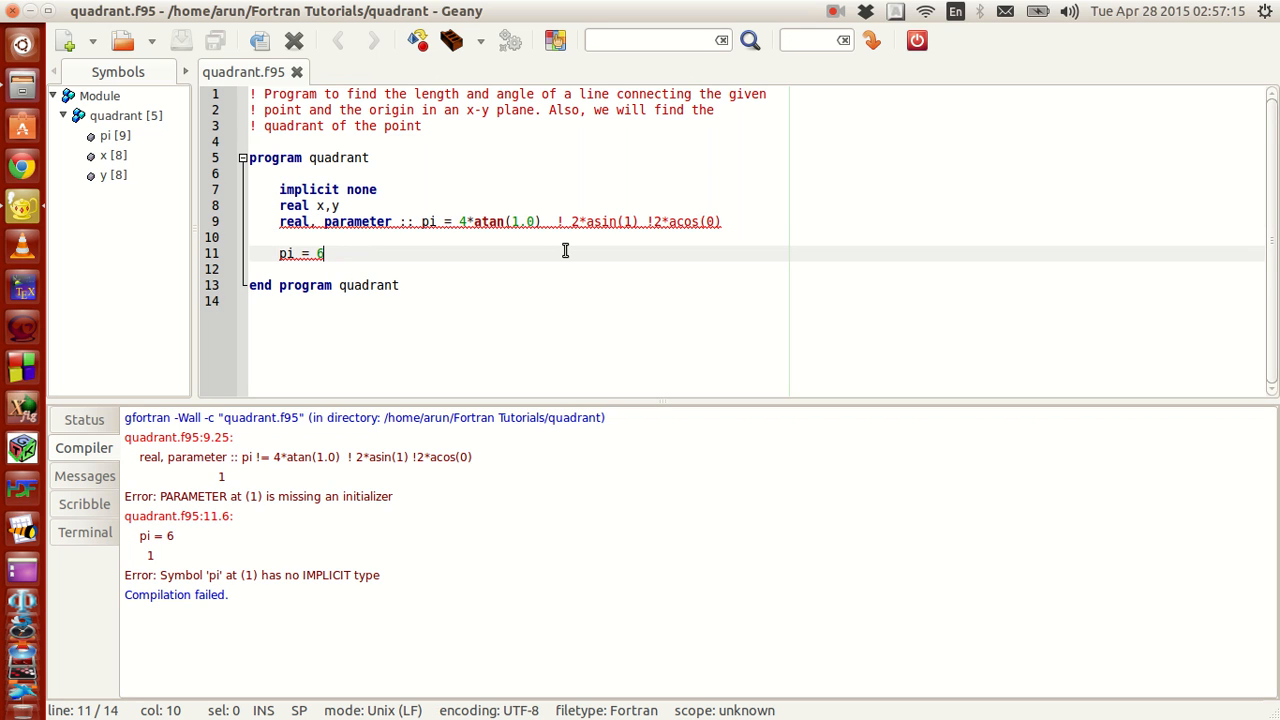
key("BackSpace")
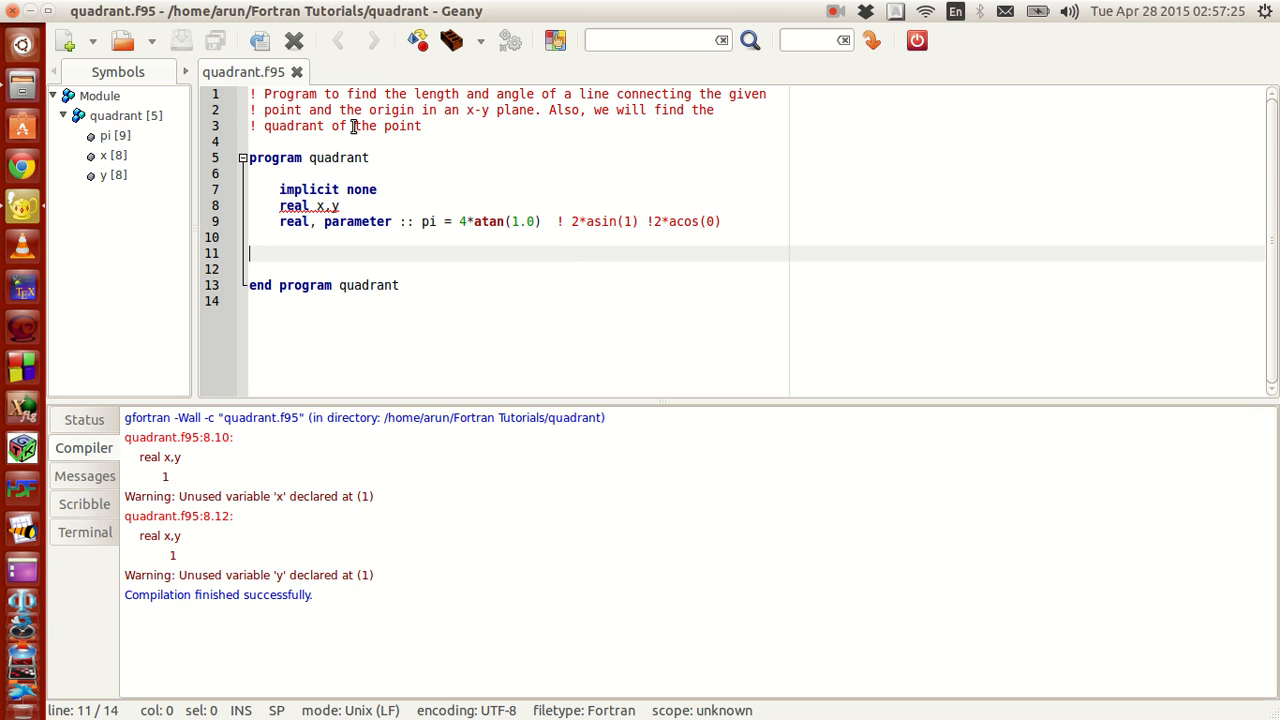
mouse_move(435, 353)
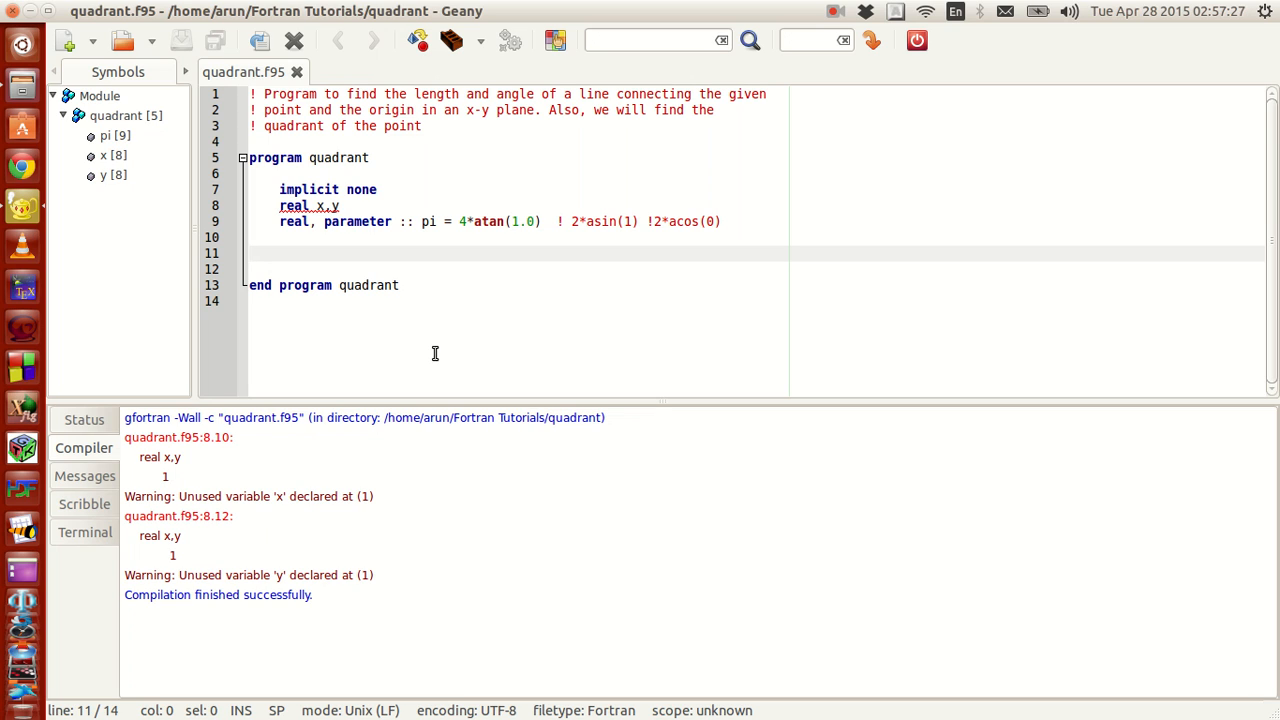
left_click(250, 253)
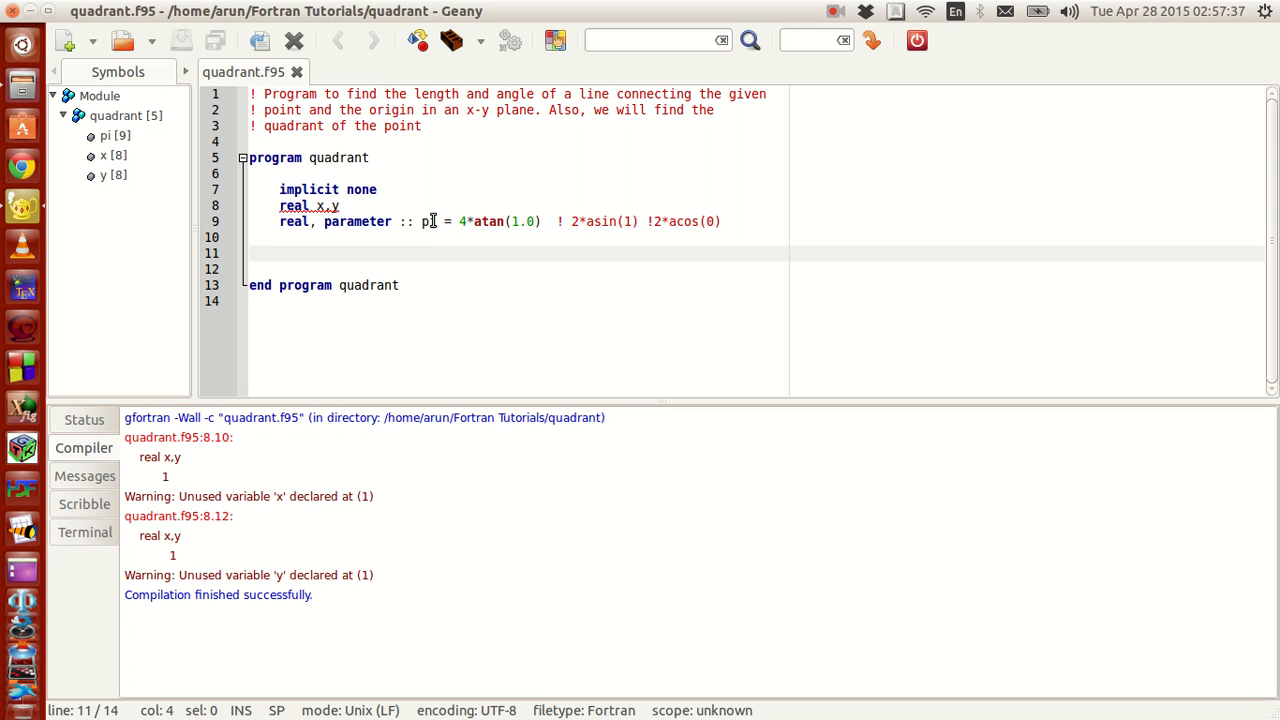
mouse_move(428, 220)
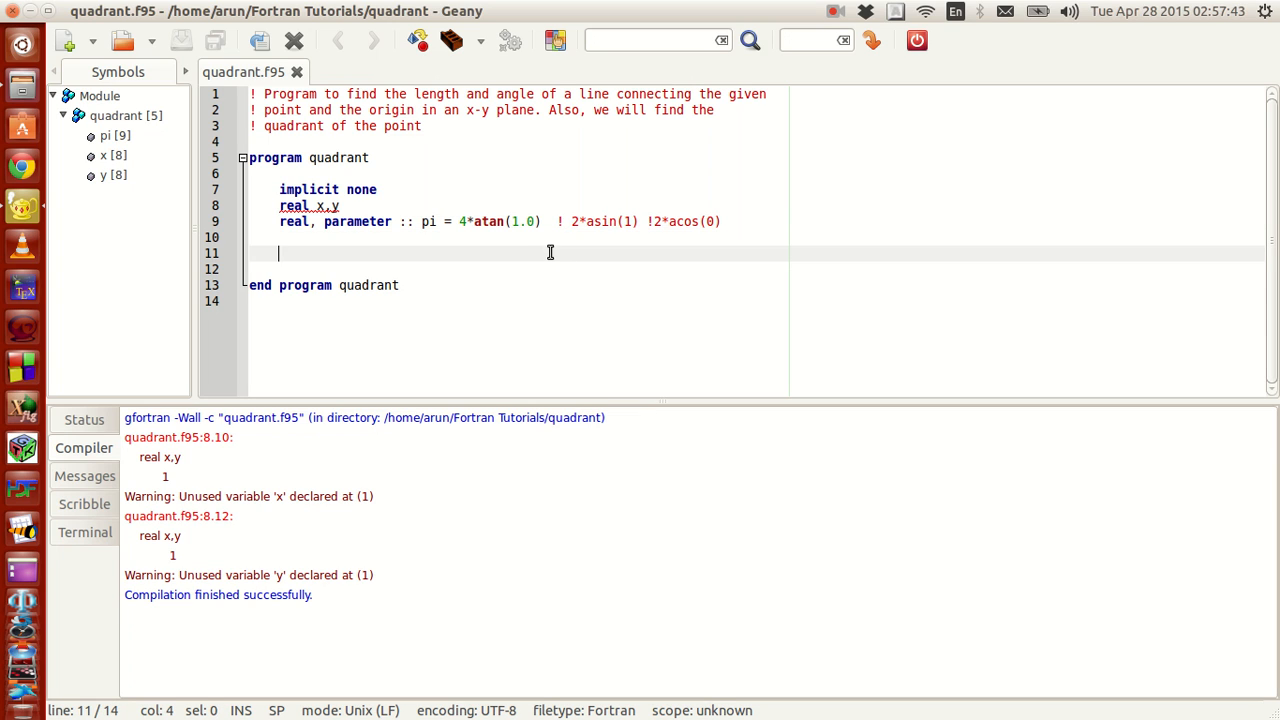
double_click(602, 221)
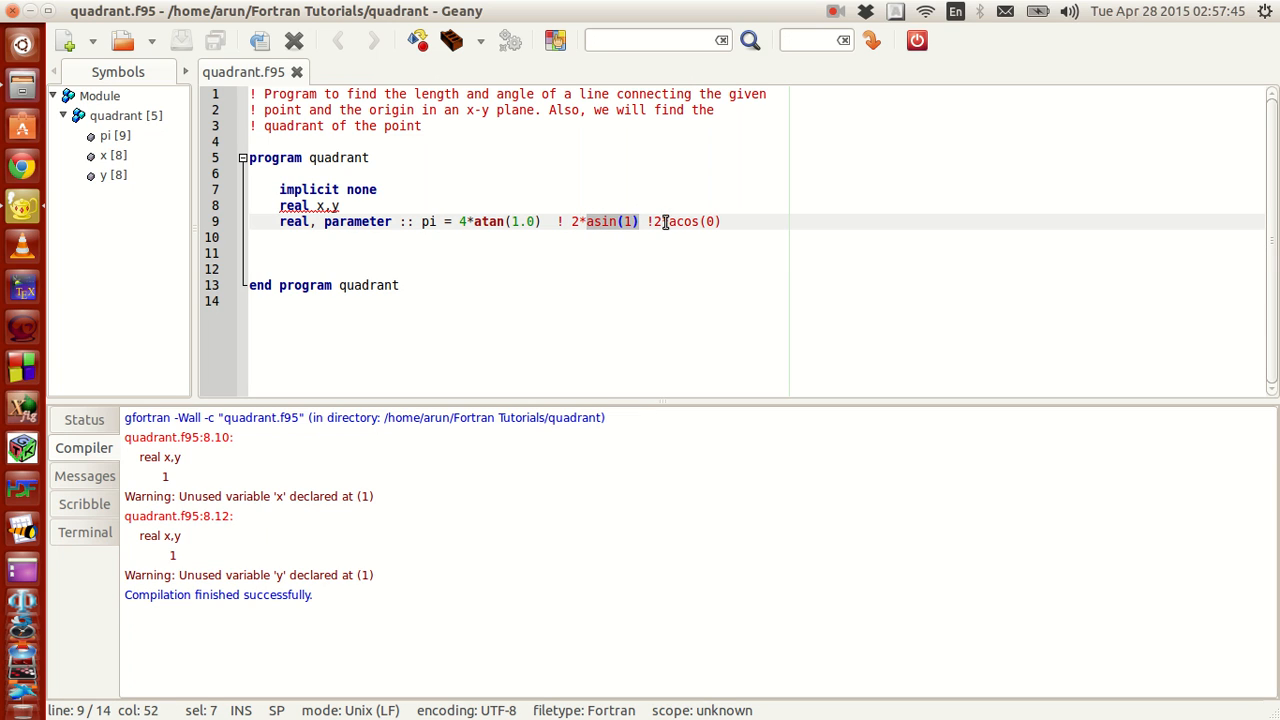
left_click(633, 297)
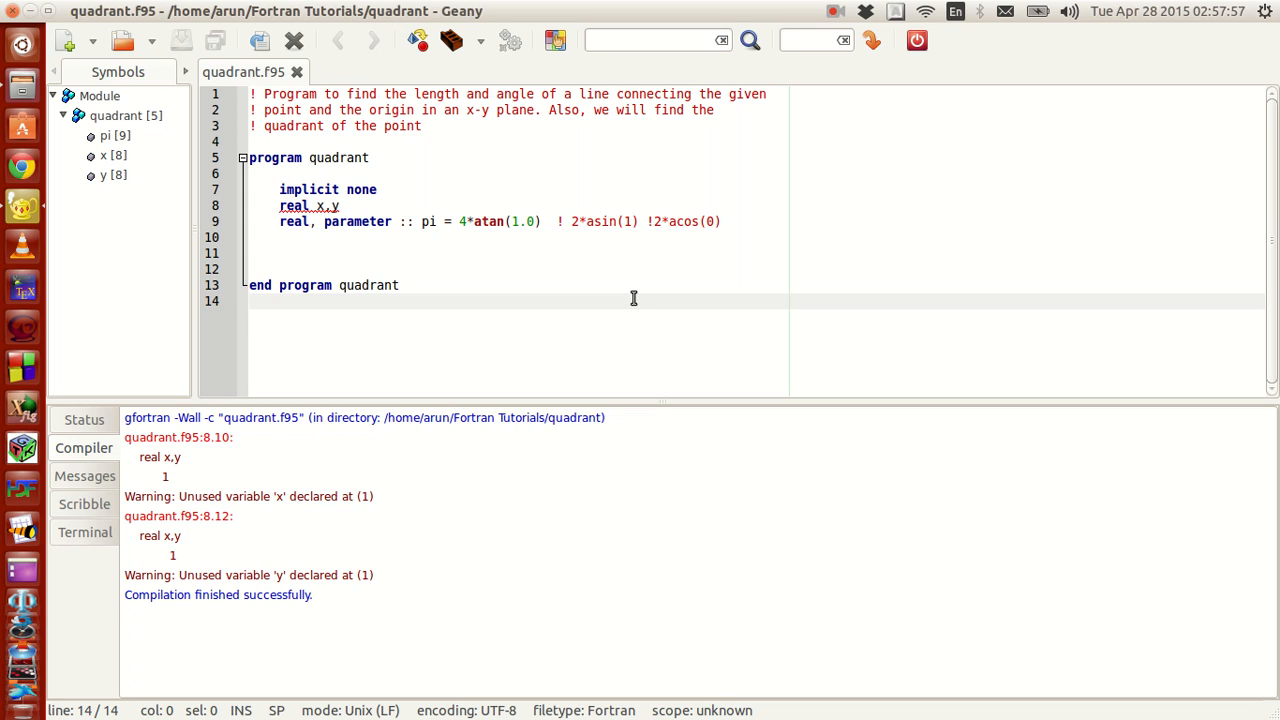
left_click(252, 301)
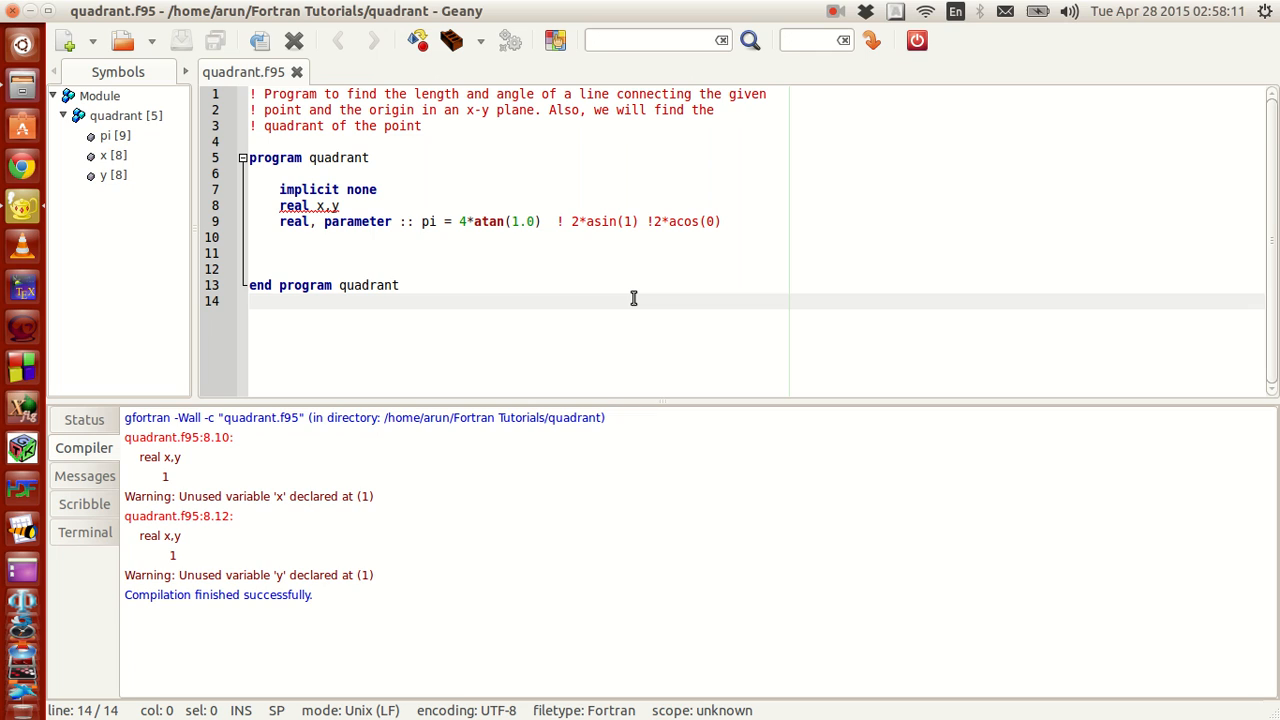
left_click(250, 301)
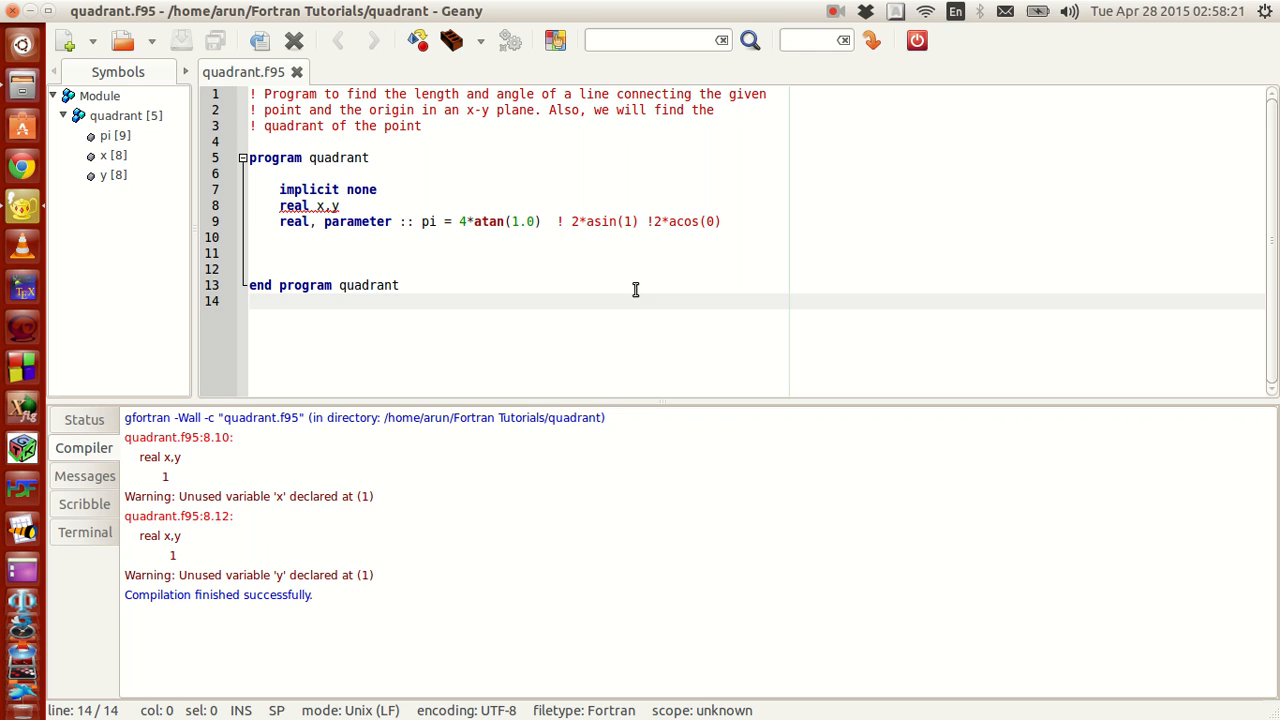
left_click(511, 221)
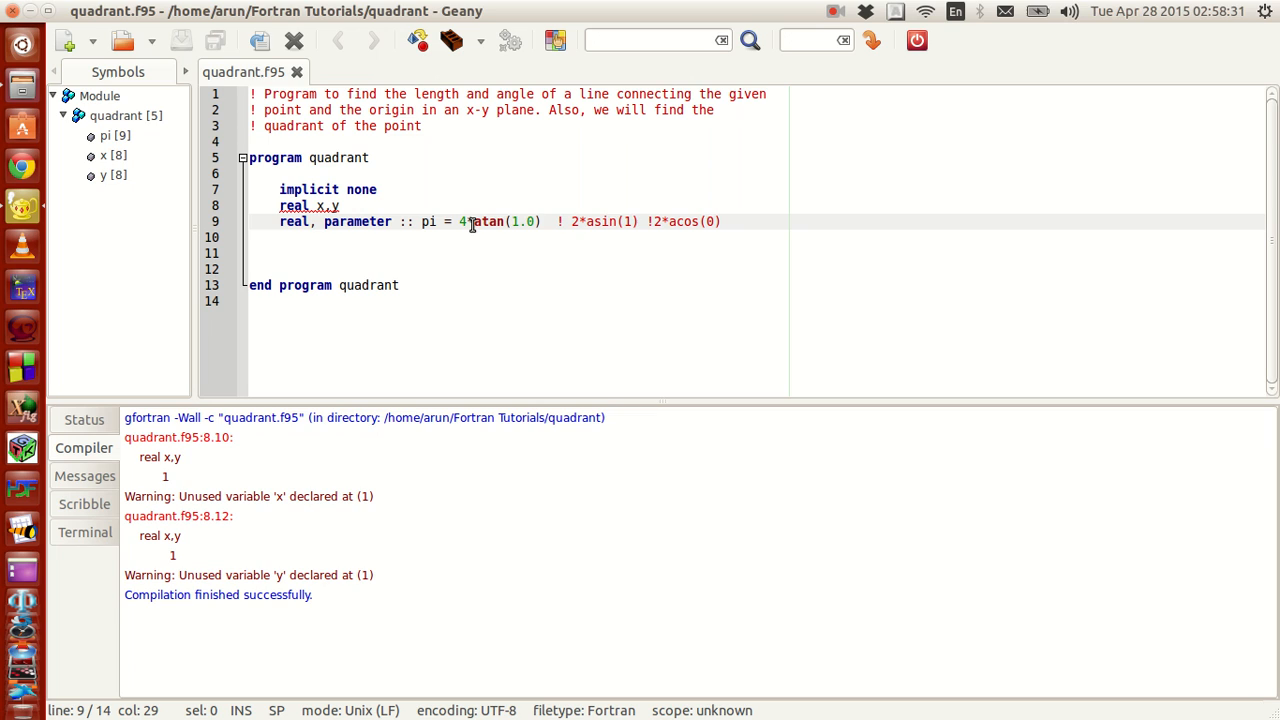
mouse_move(655, 221)
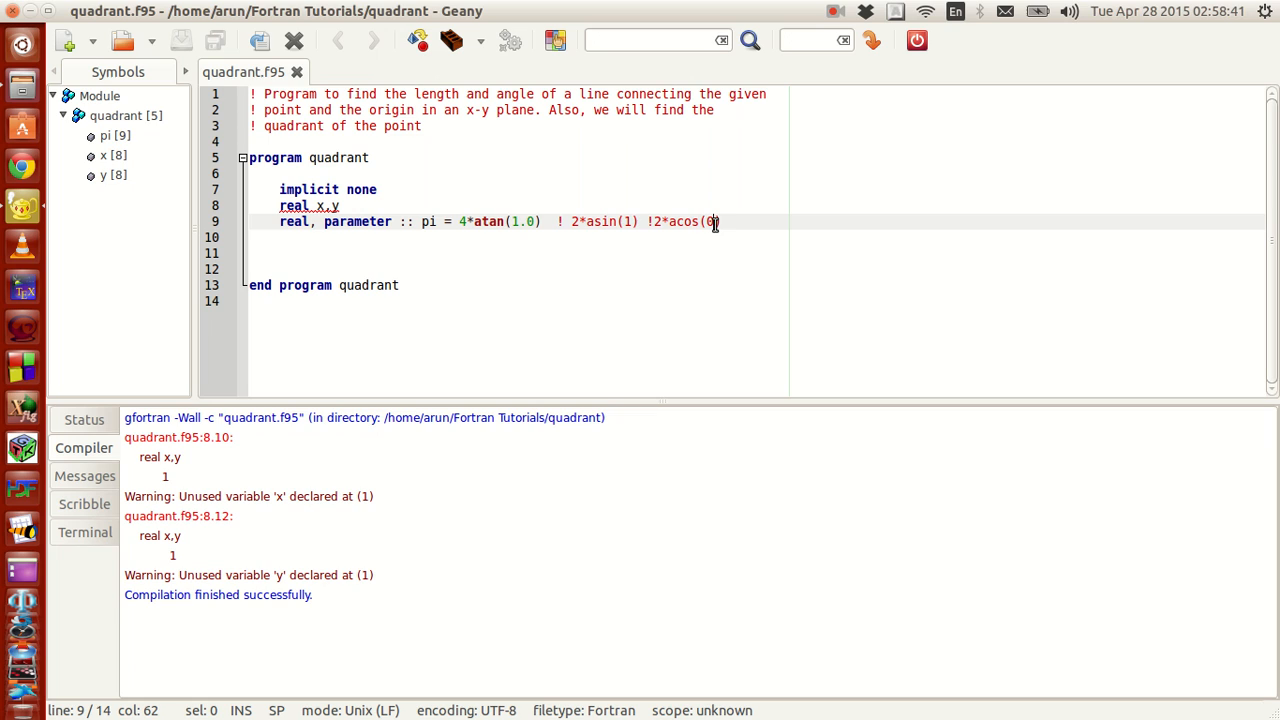
key("Right")
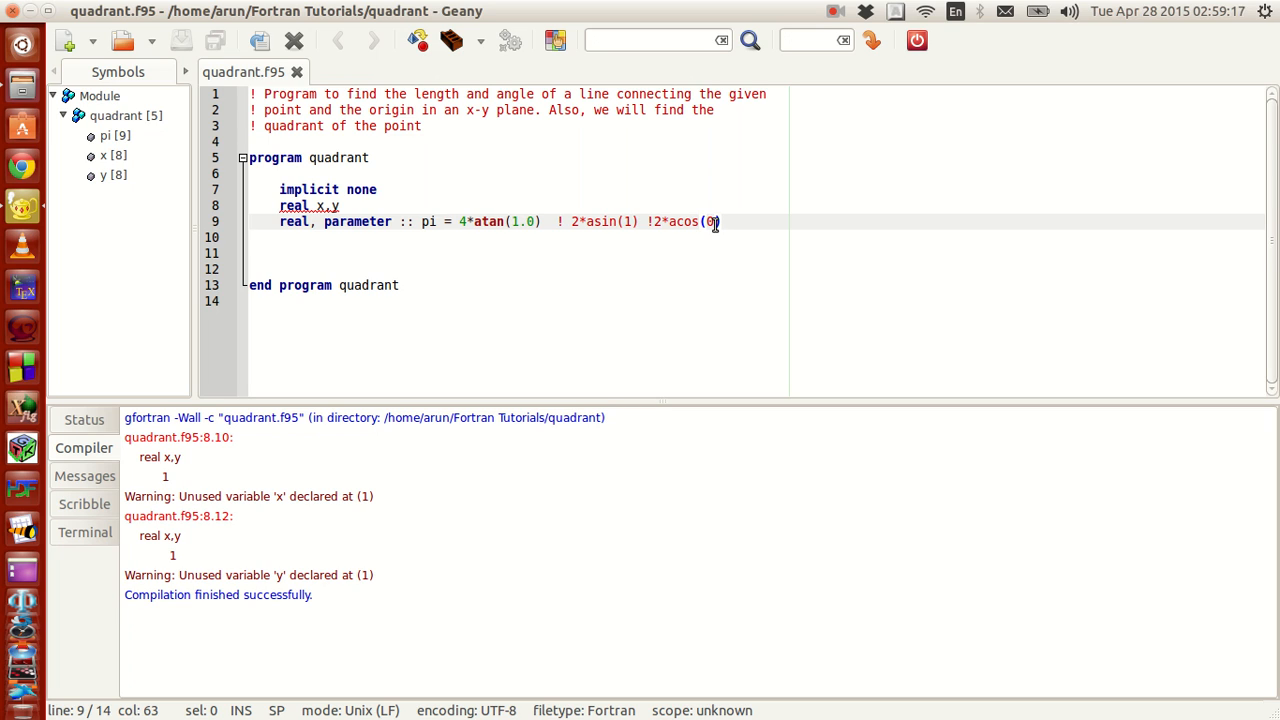
Extend the real x,y declaration to also declare l and a
left_click(338, 205)
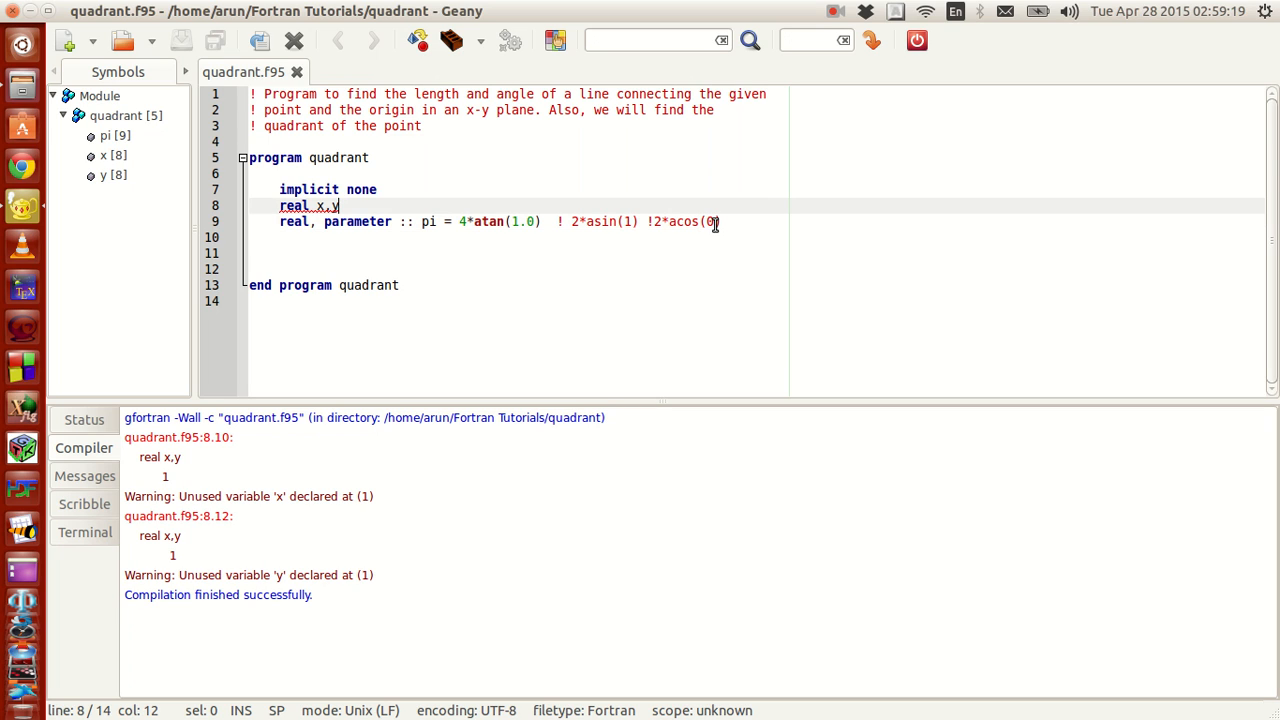
type(",")
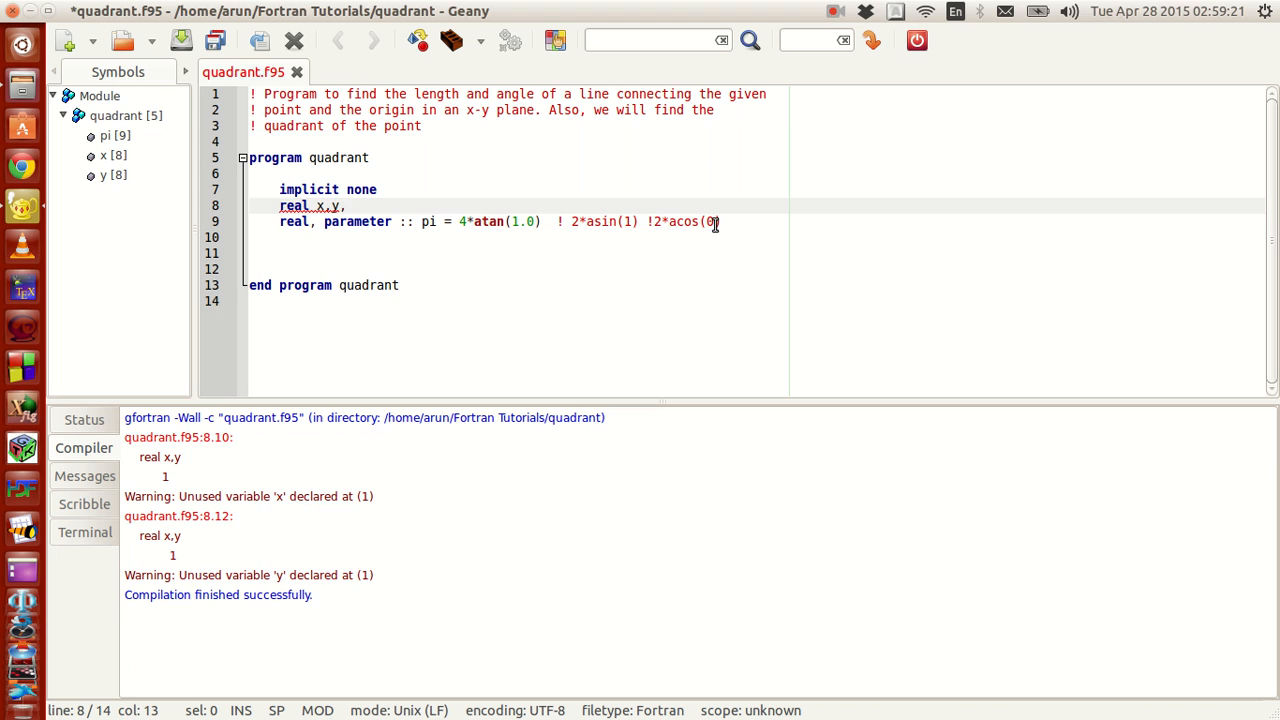
type("l")
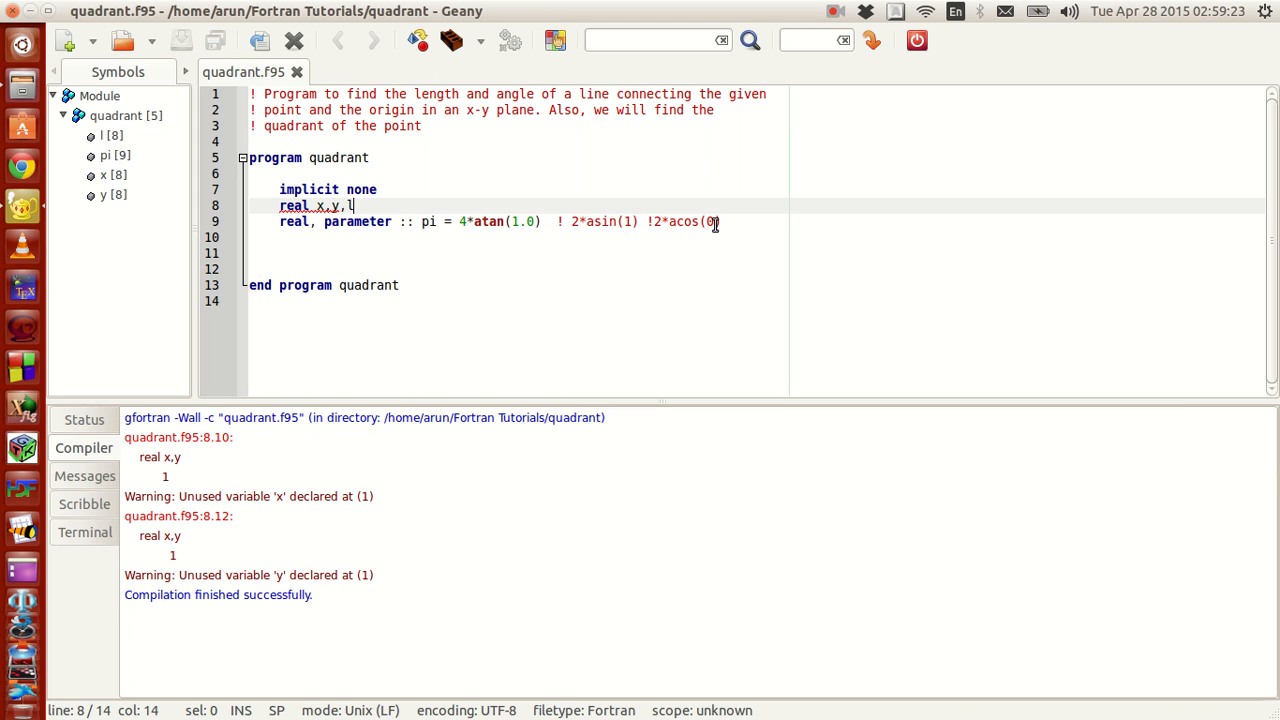
type(",a")
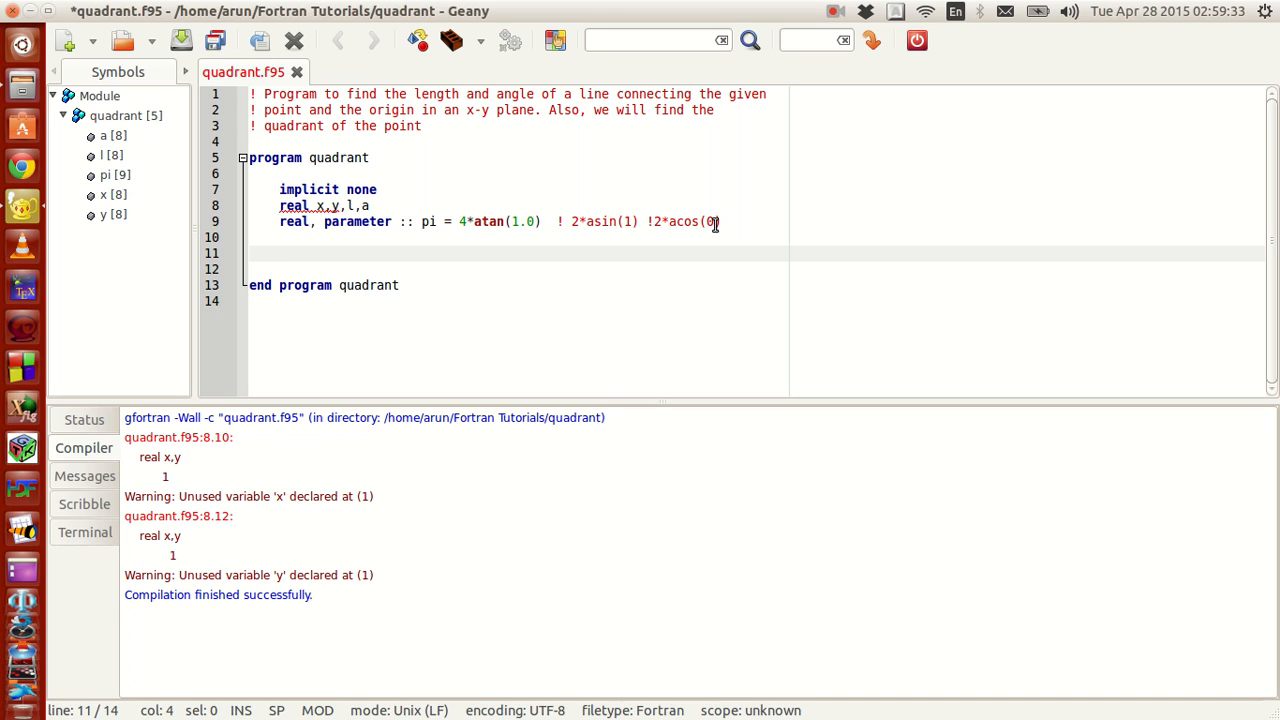
Add a print prompt asking the user to enter the x and y co-ordinates
type("pri")
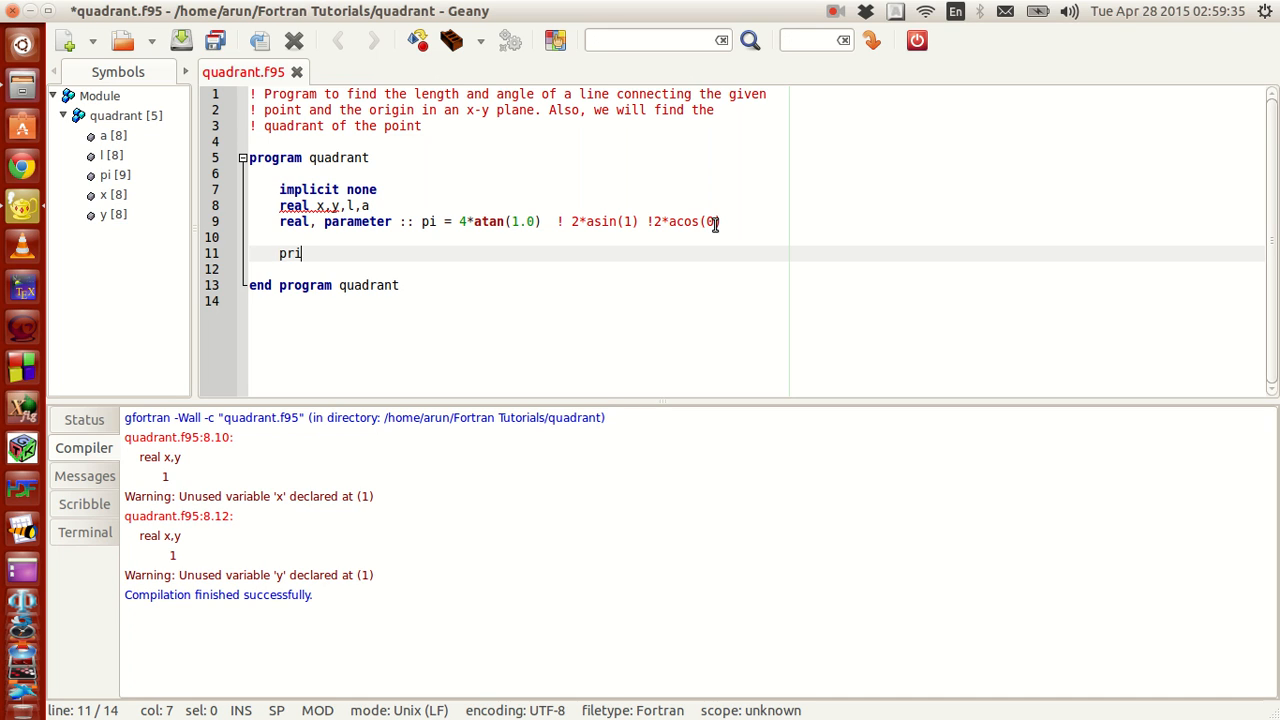
type("nt *,")
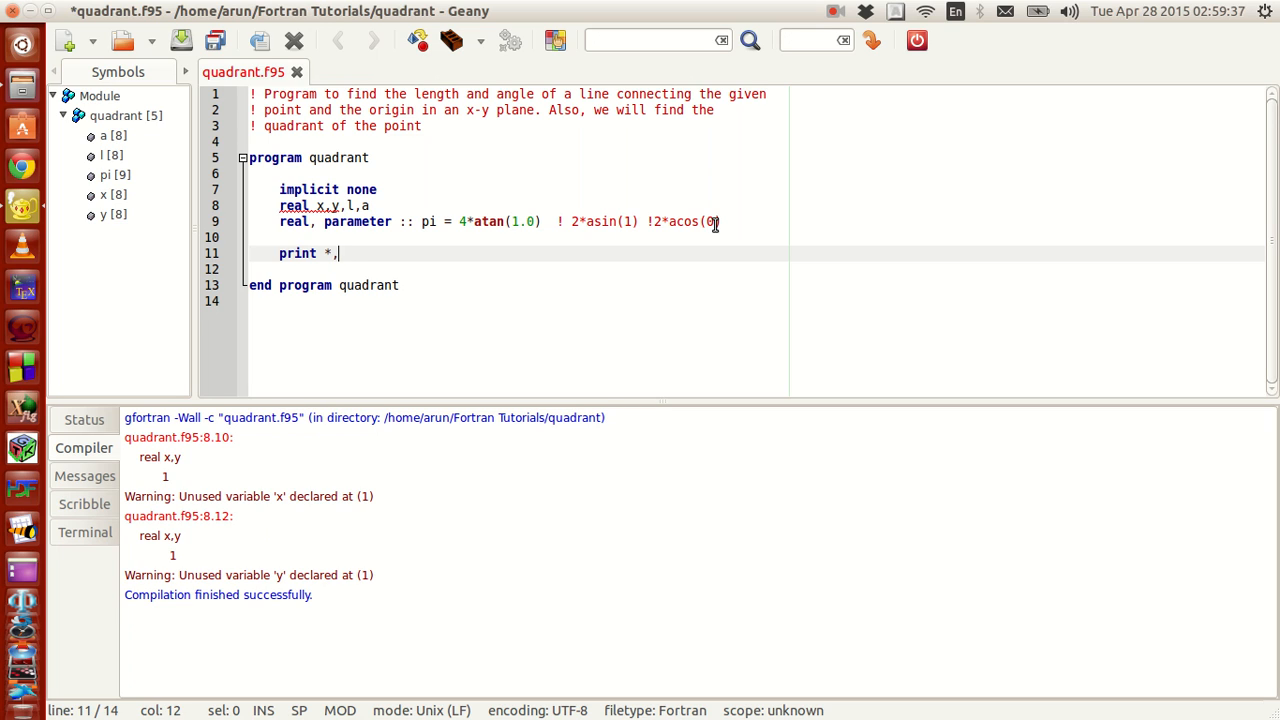
type("\"Ent")
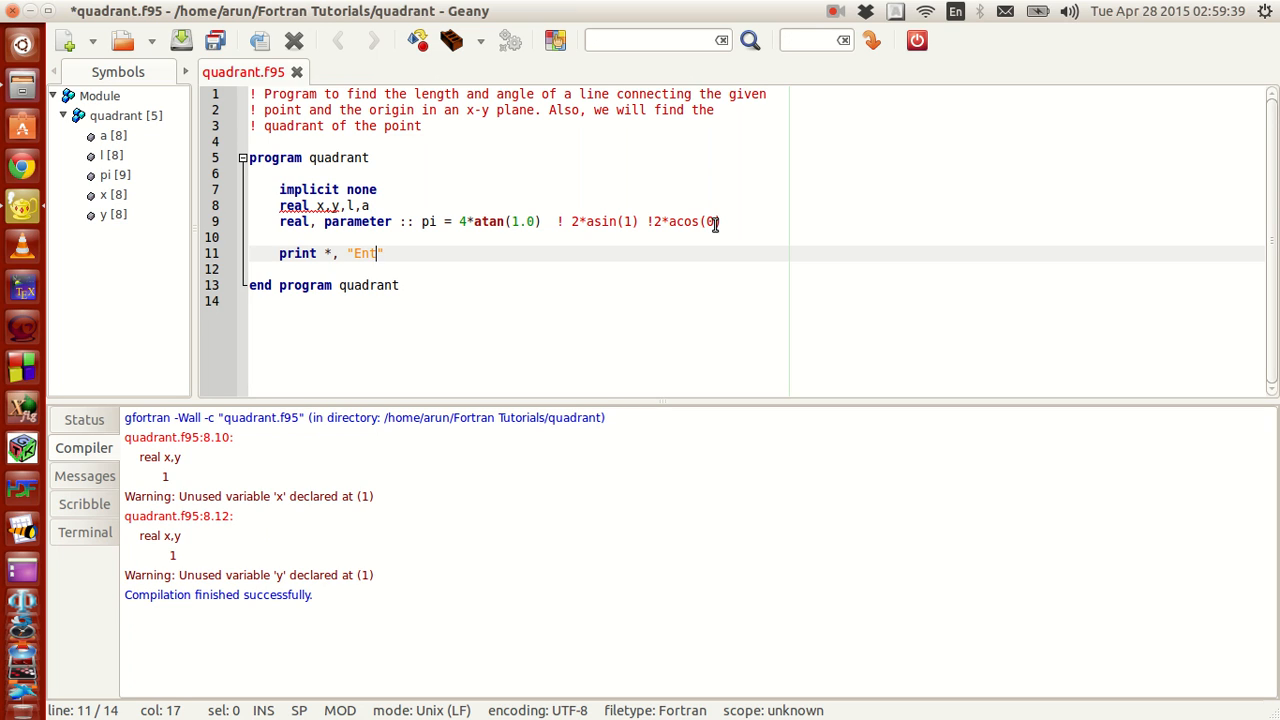
type("er the values of")
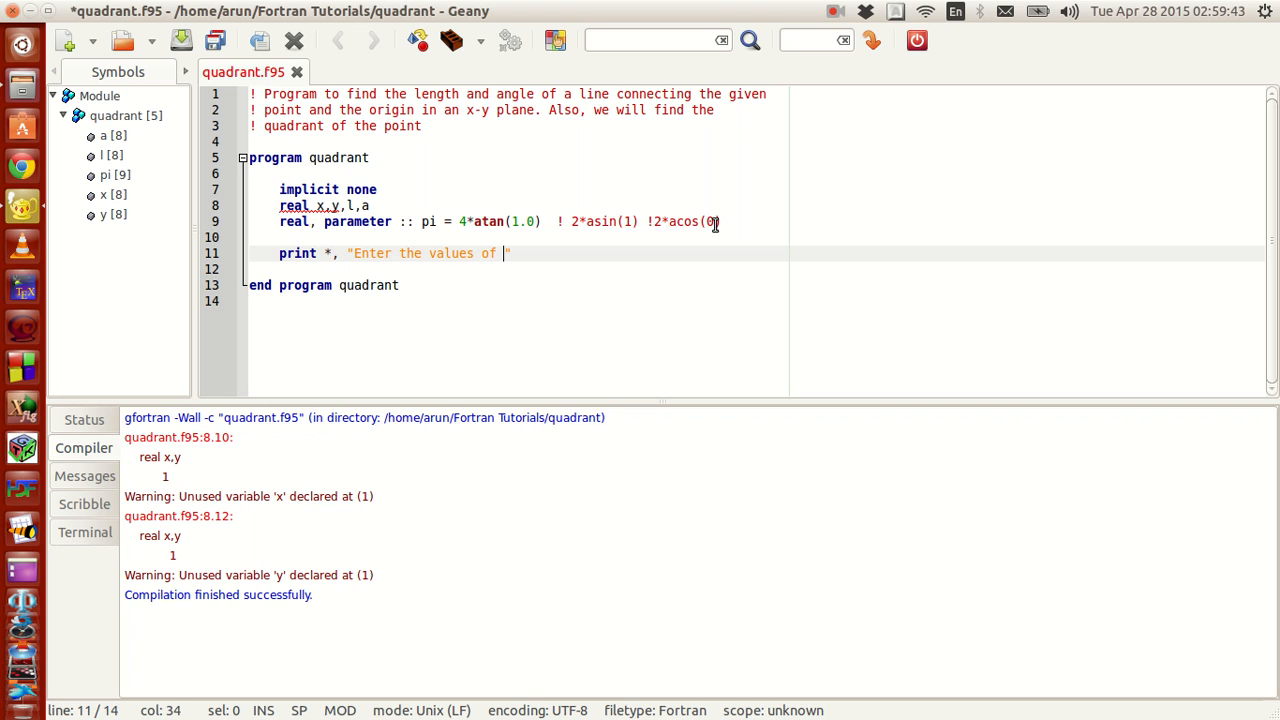
type("sides")
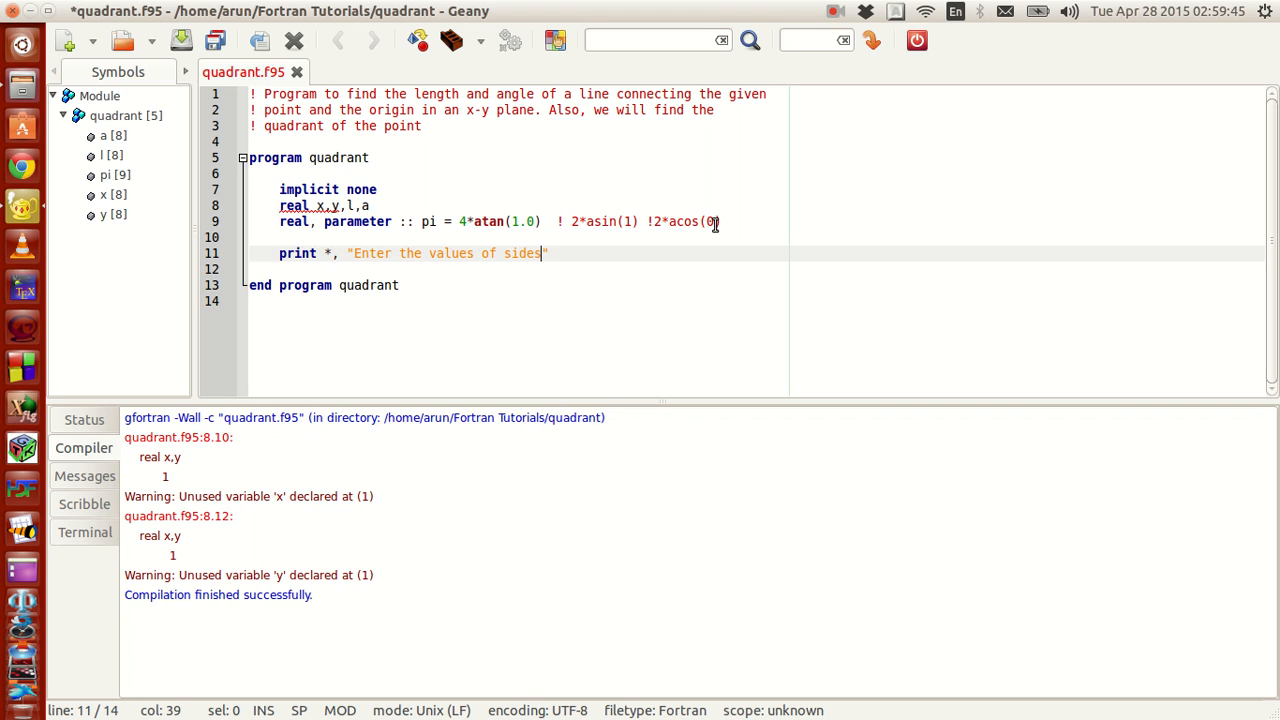
key("BackSpace")
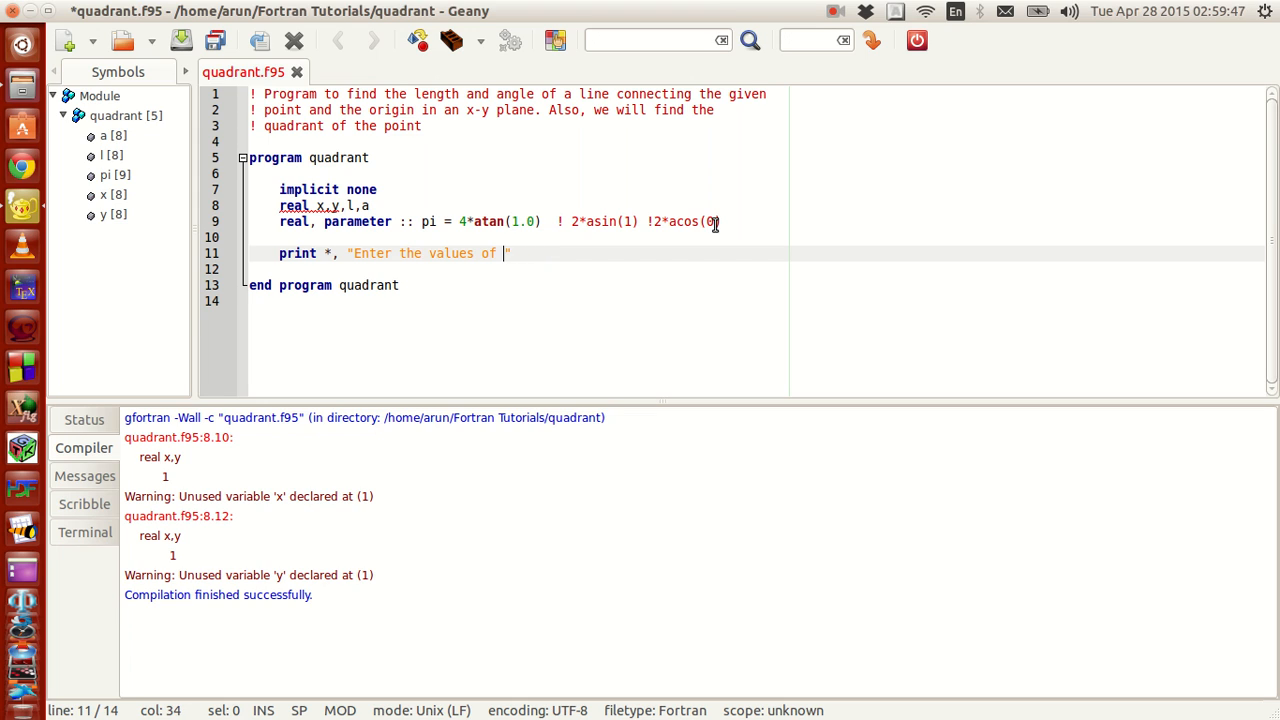
type("co-or")
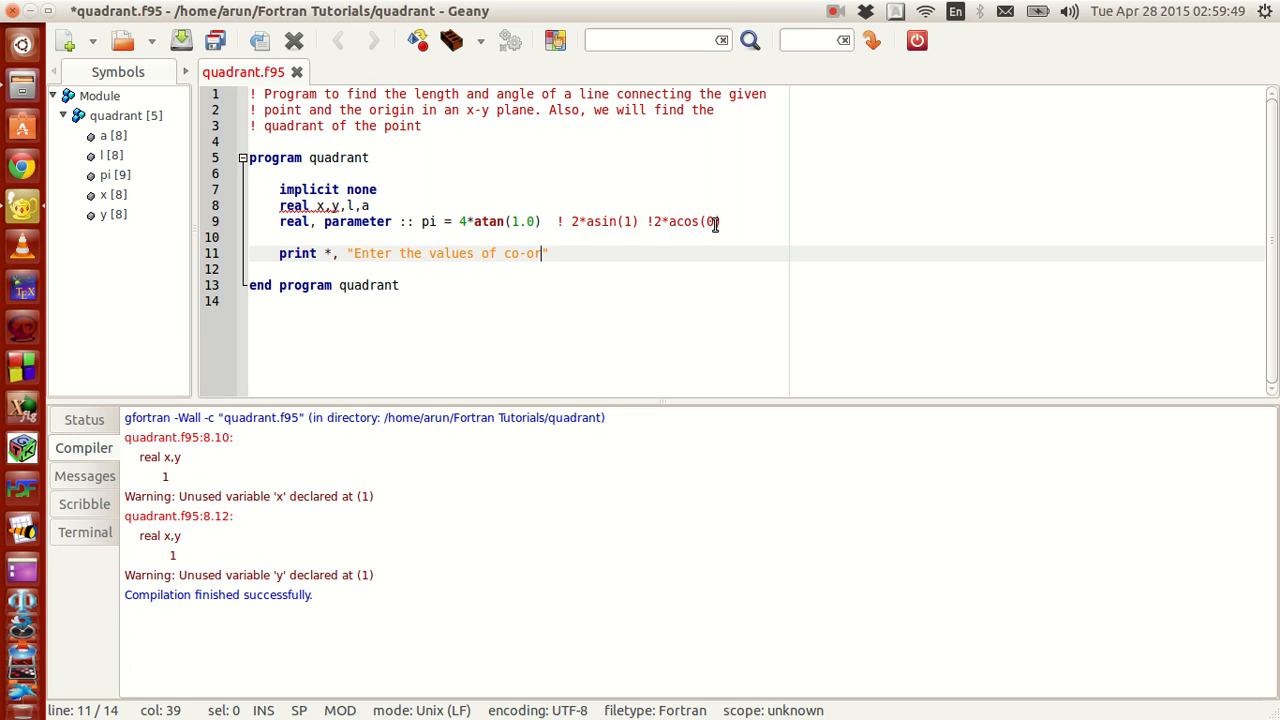
type("dinates, x")
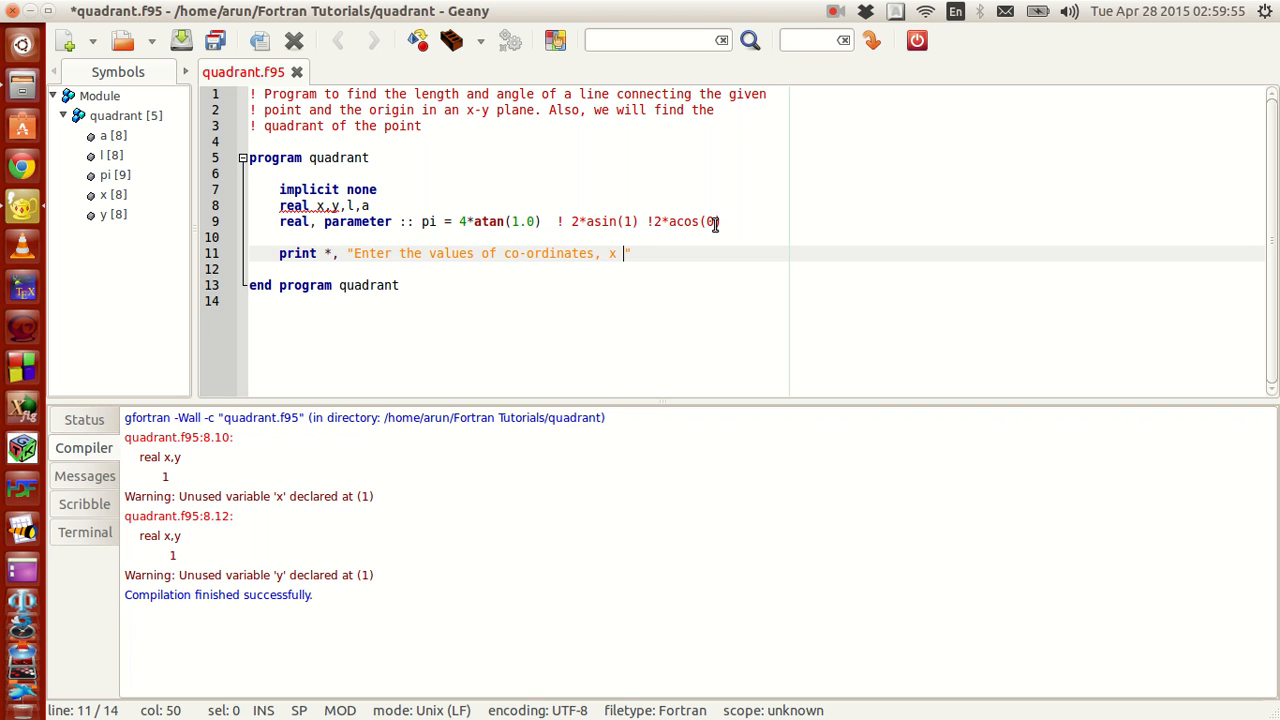
type("and y:")
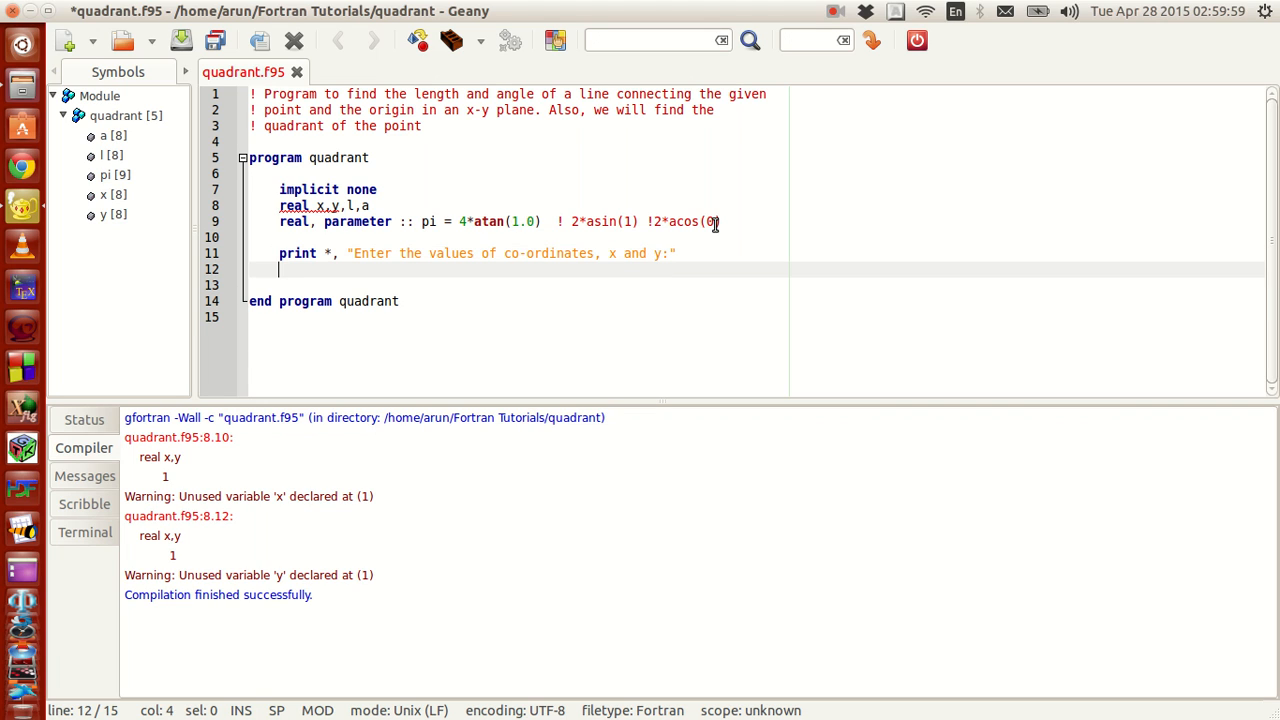
Add the statement read *, x,y and save the file
type("read")
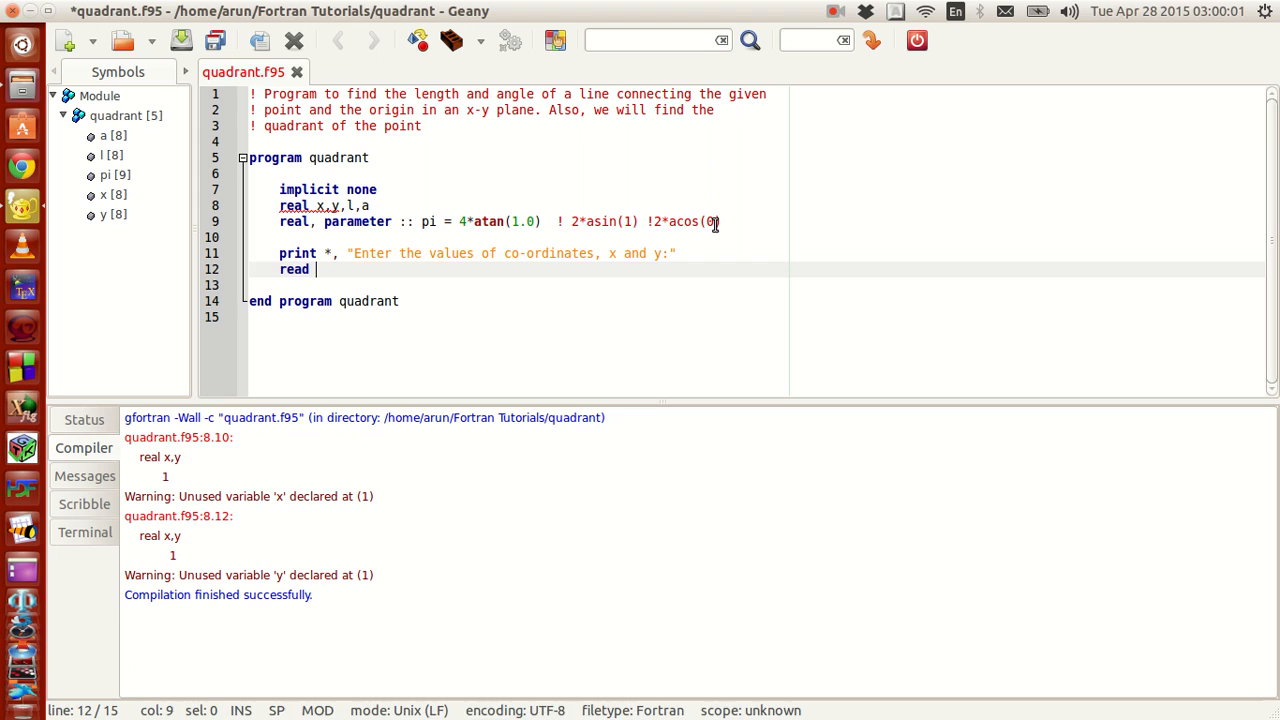
type("*,")
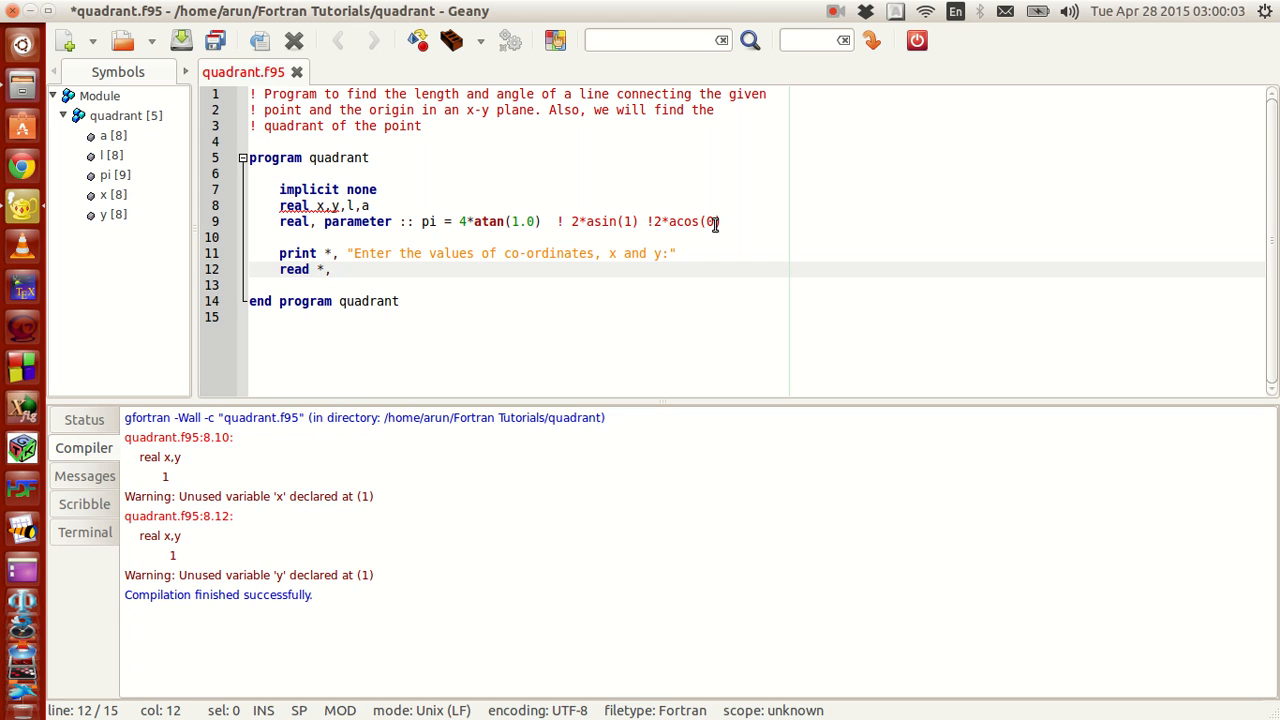
type("x,")
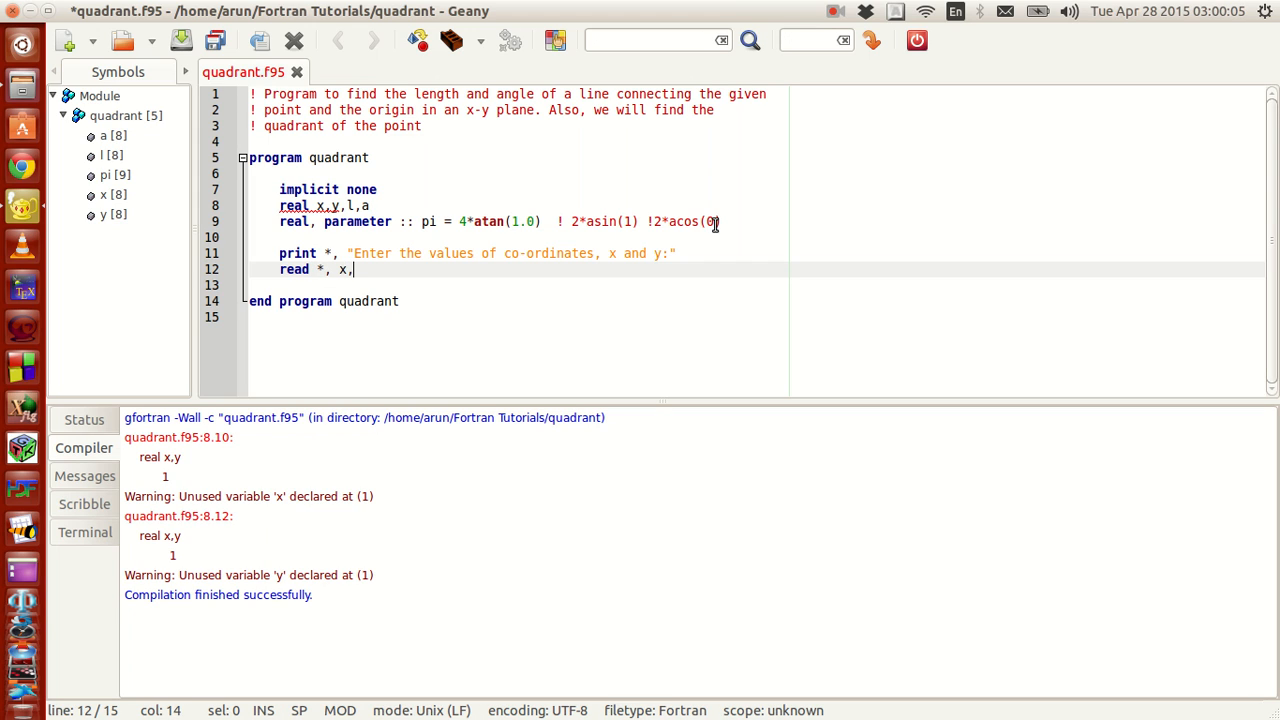
type("y")
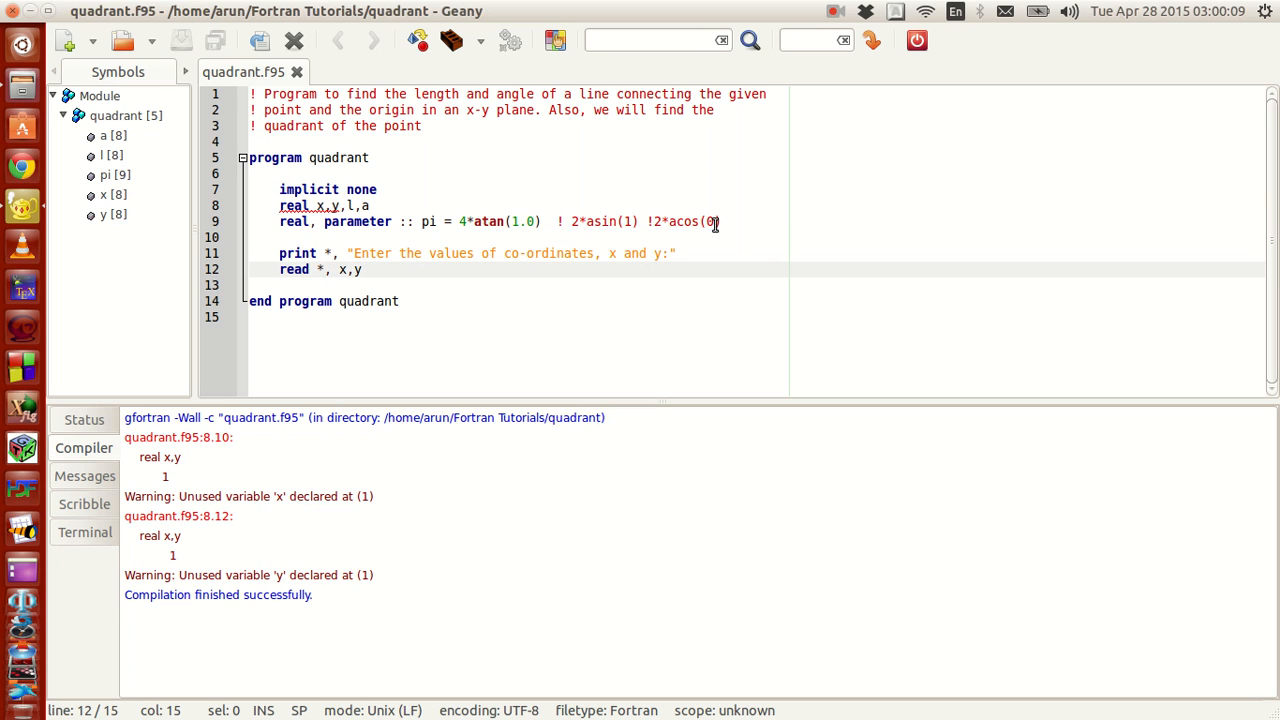
Write l = (x**2 + y**2)**0.5 and comment it out with !
key("Return")
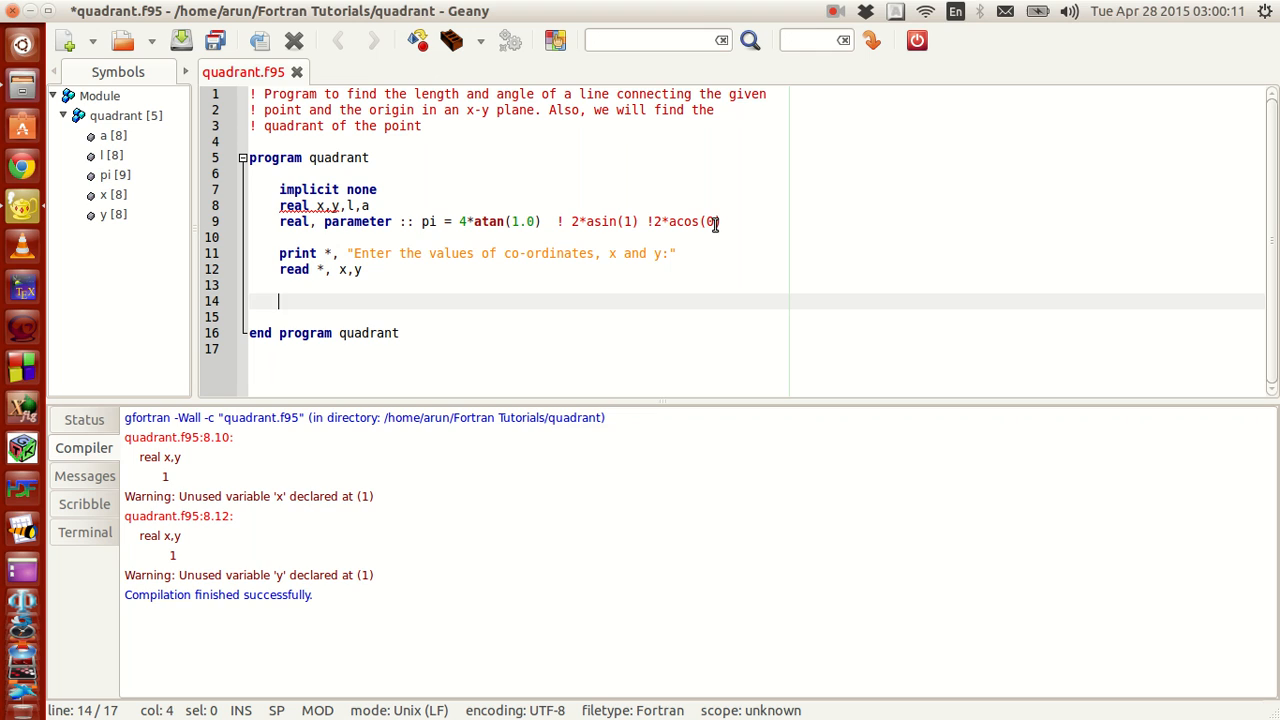
type("l =")
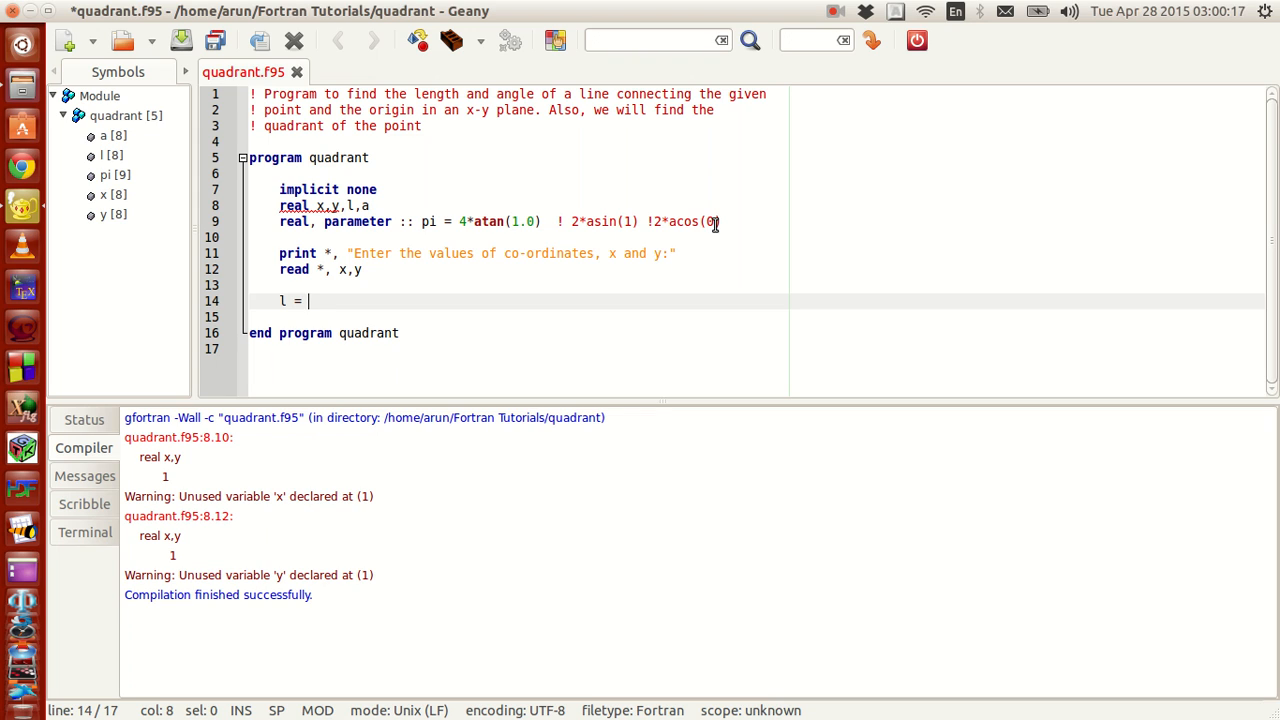
type("()")
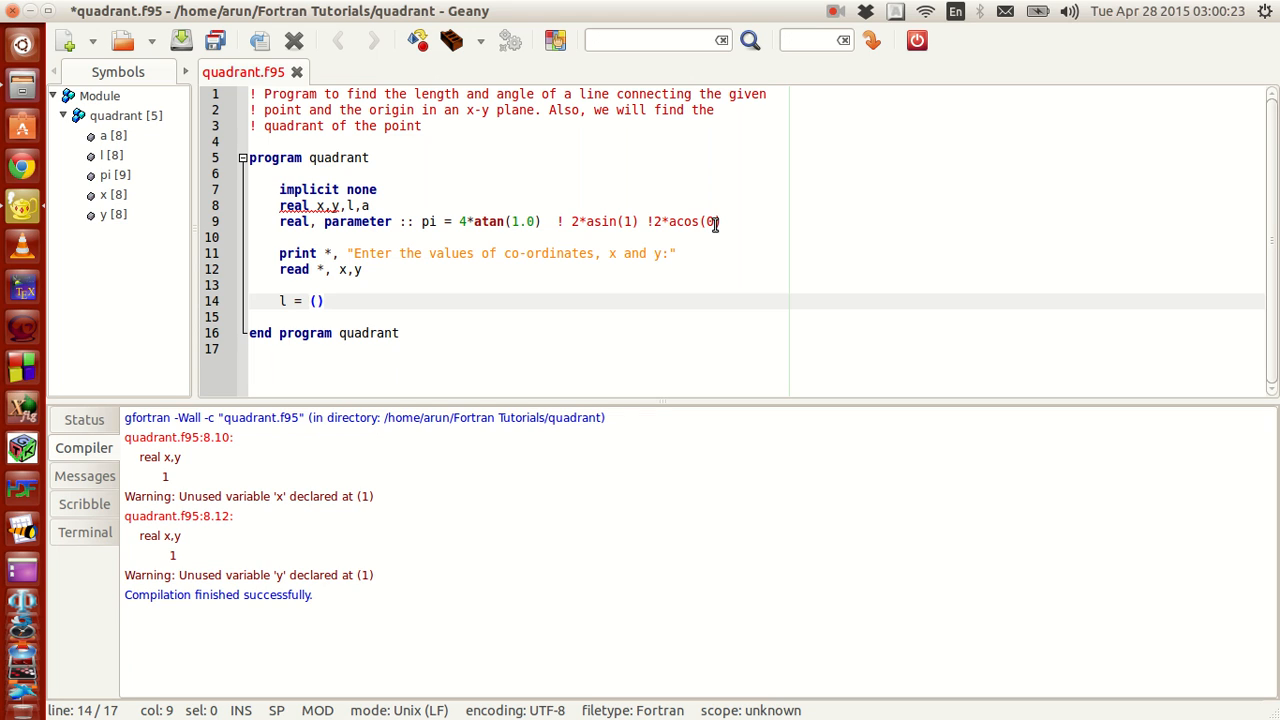
type("x**")
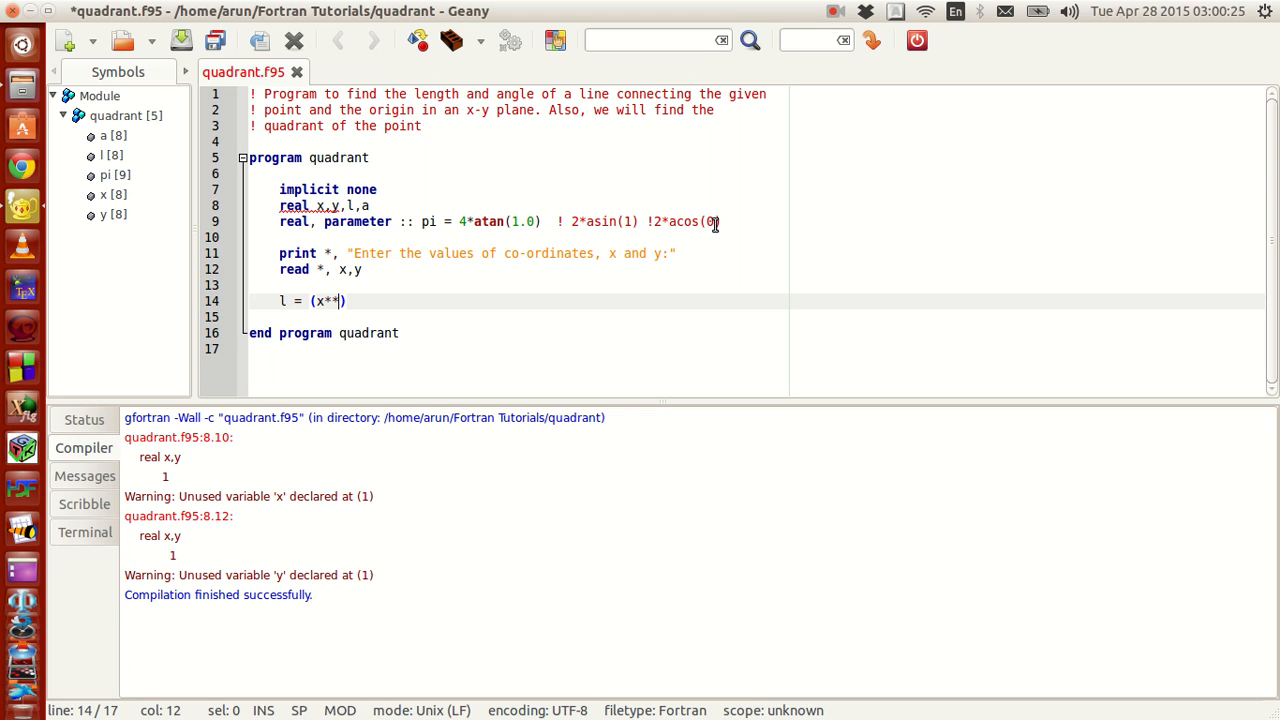
type("2 +")
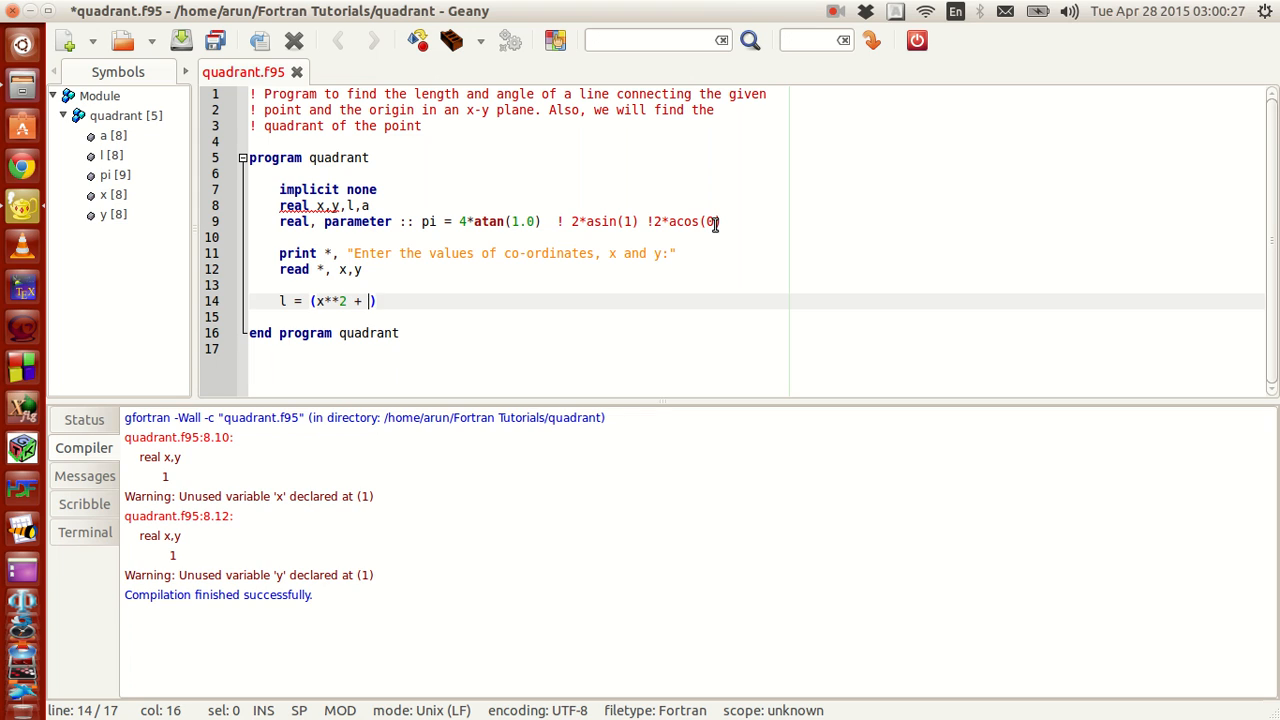
type("y")
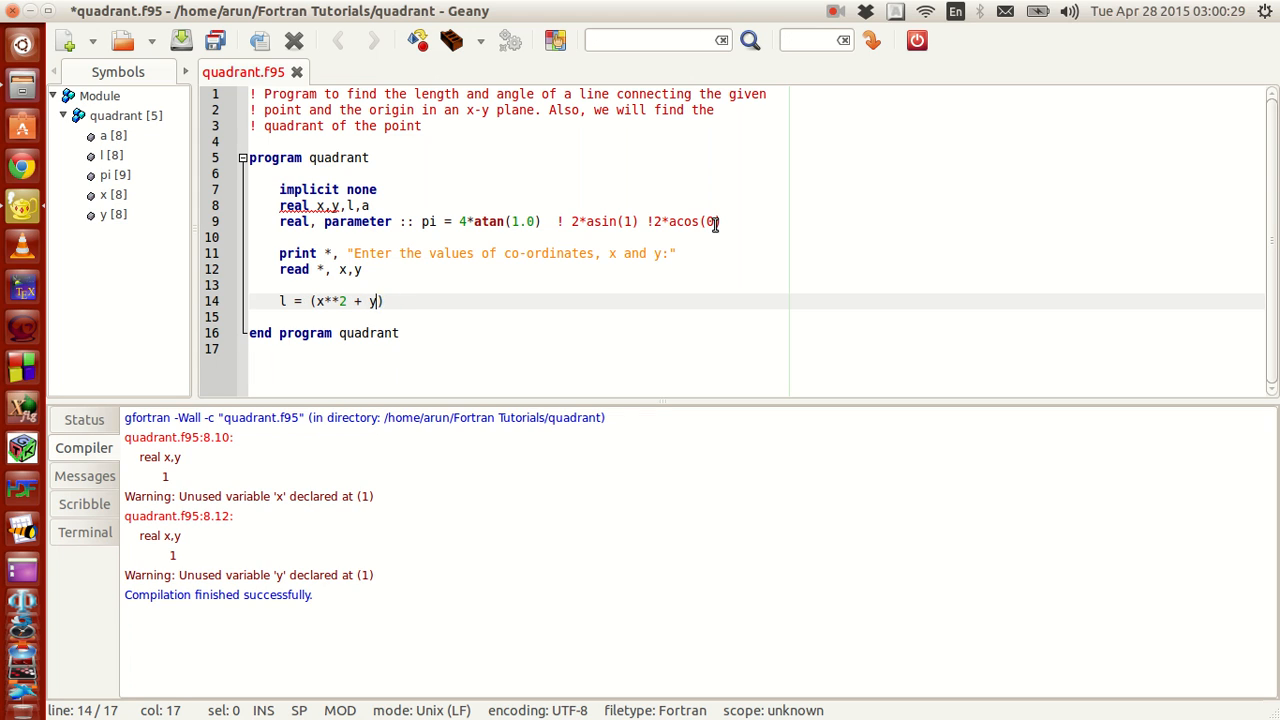
type("**2")
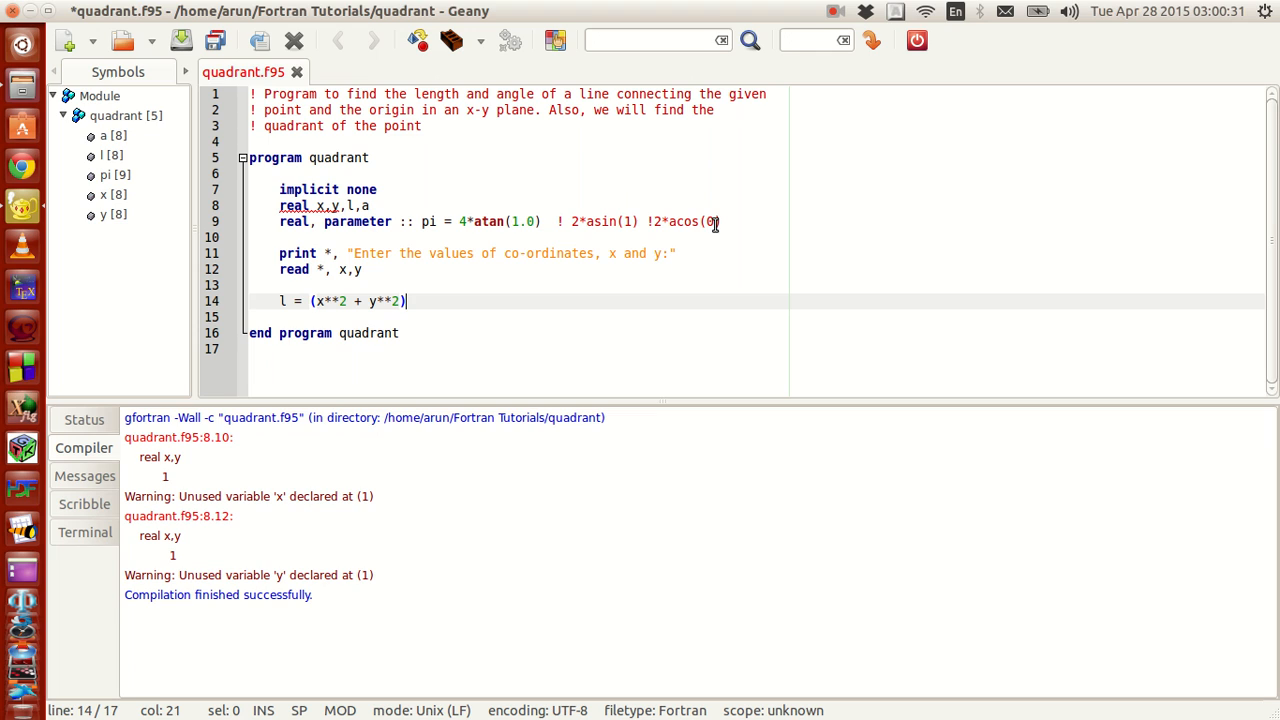
type("**")
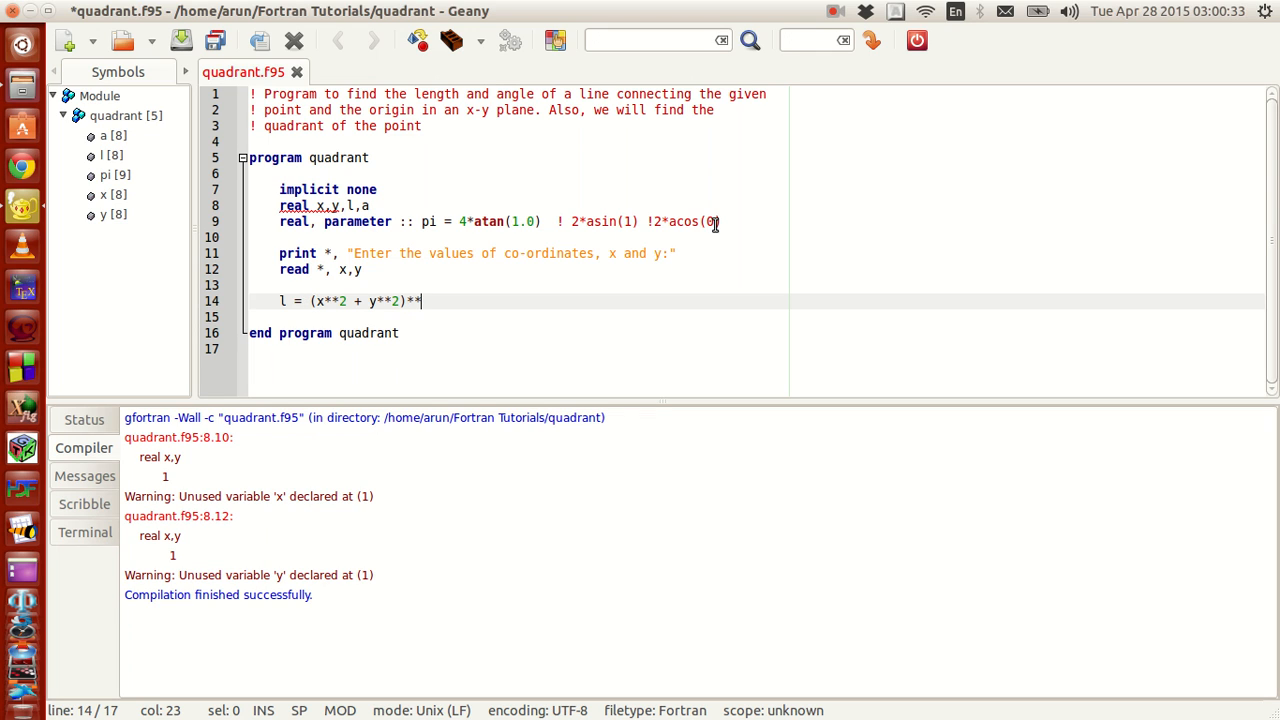
type("0.5")
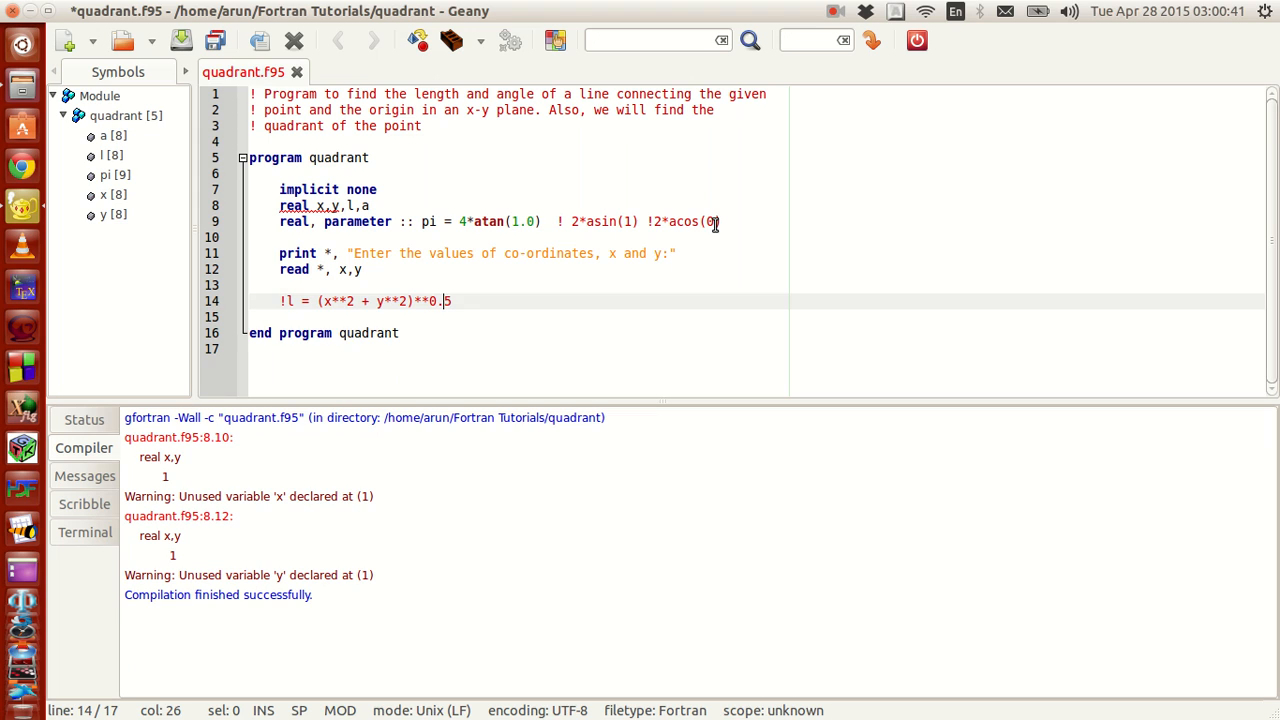
Add l = sqrt(x**2+y**2) on the line below the commented formula
key("Return")
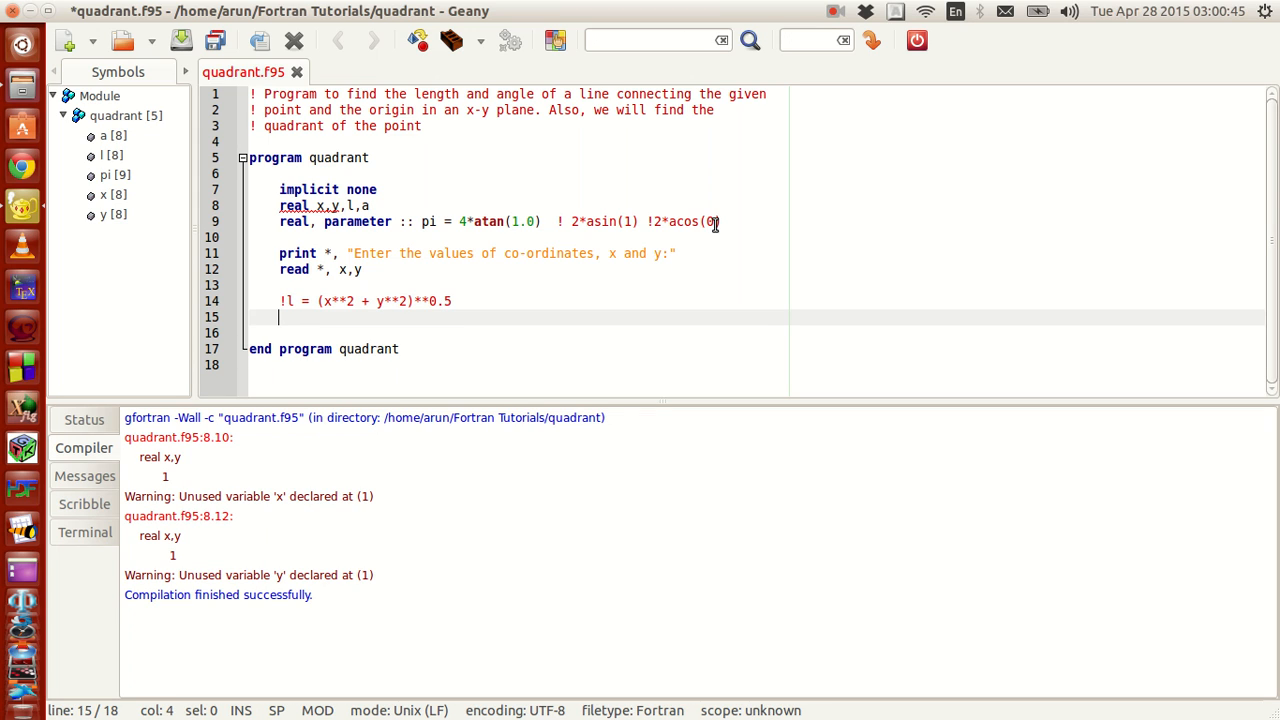
type("l =")
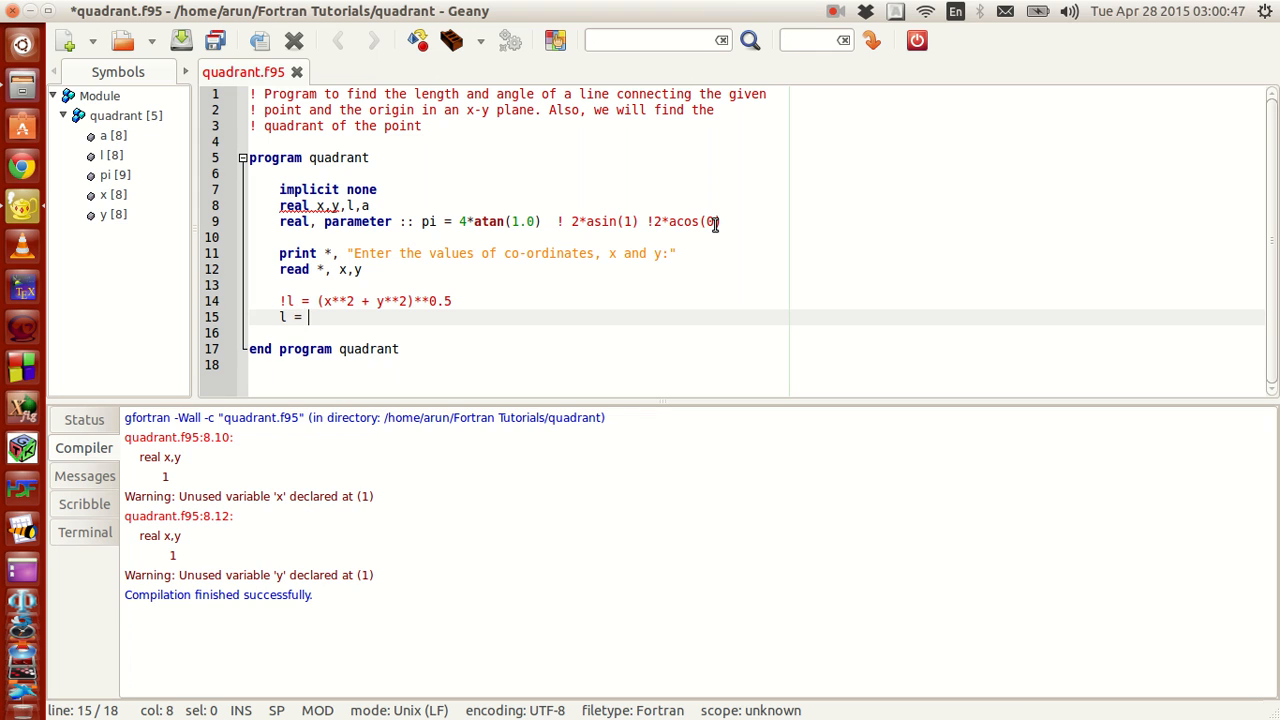
type("sq")
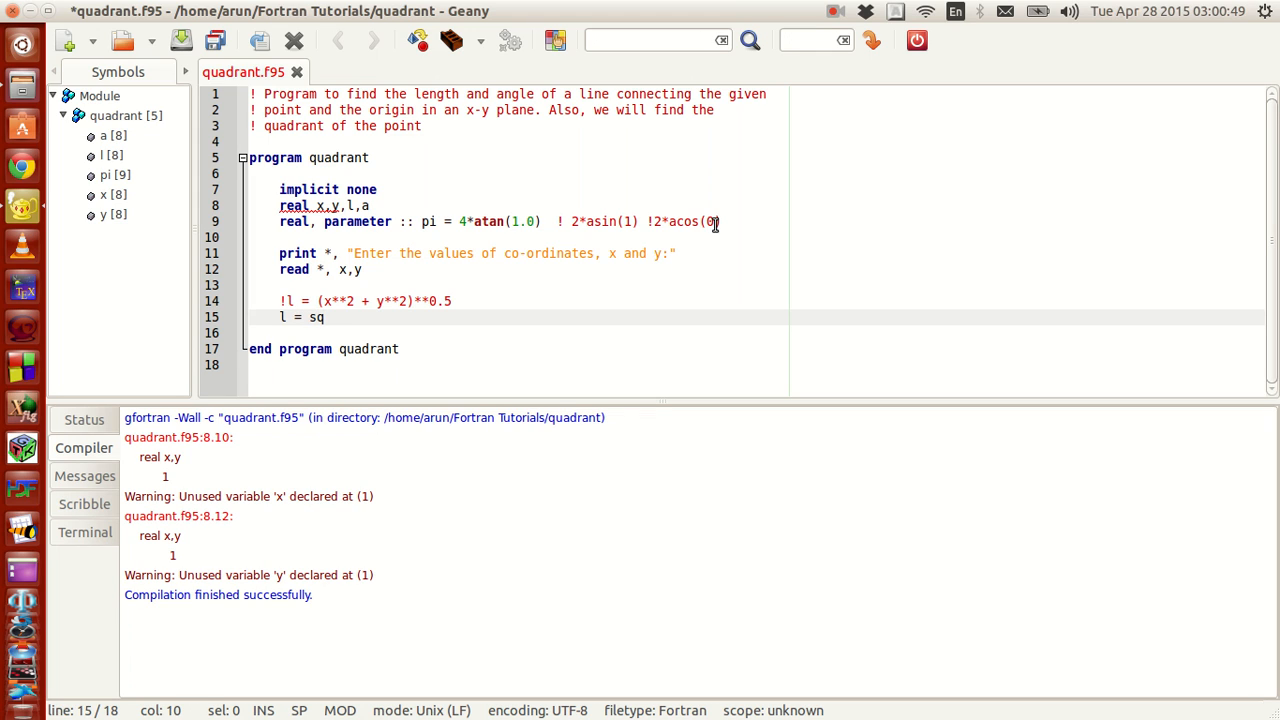
type("rt()")
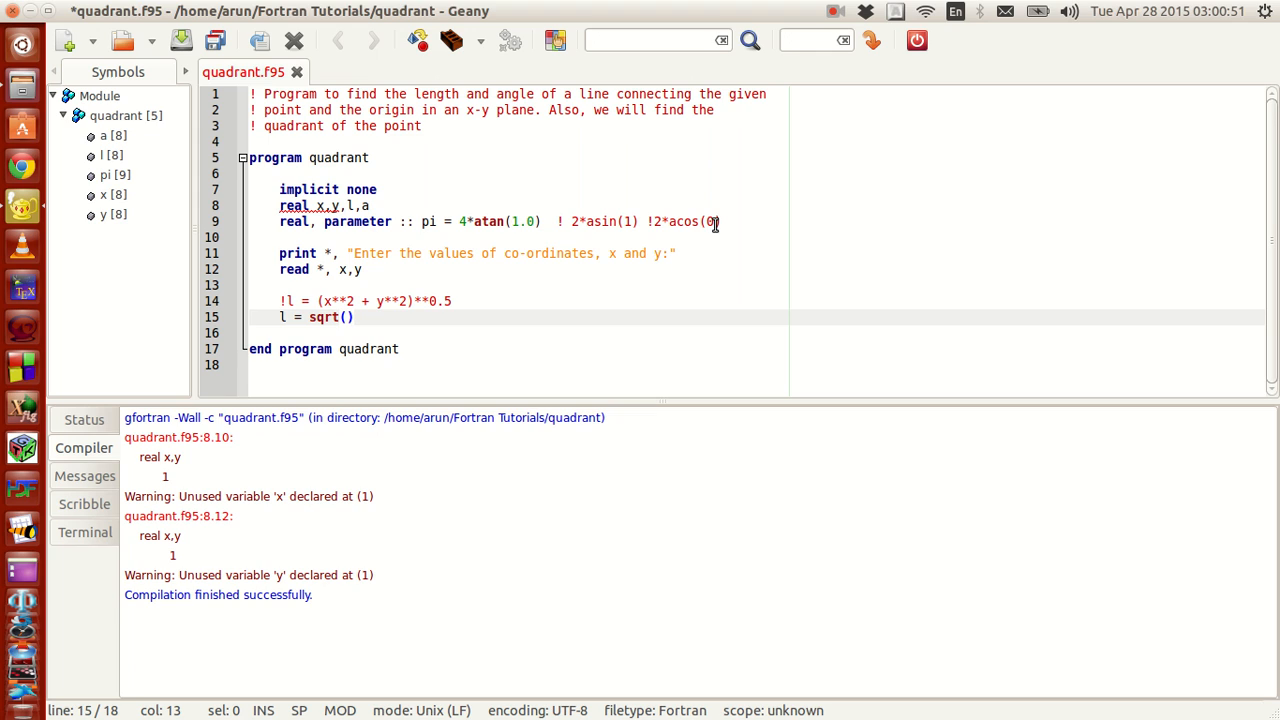
type("x**")
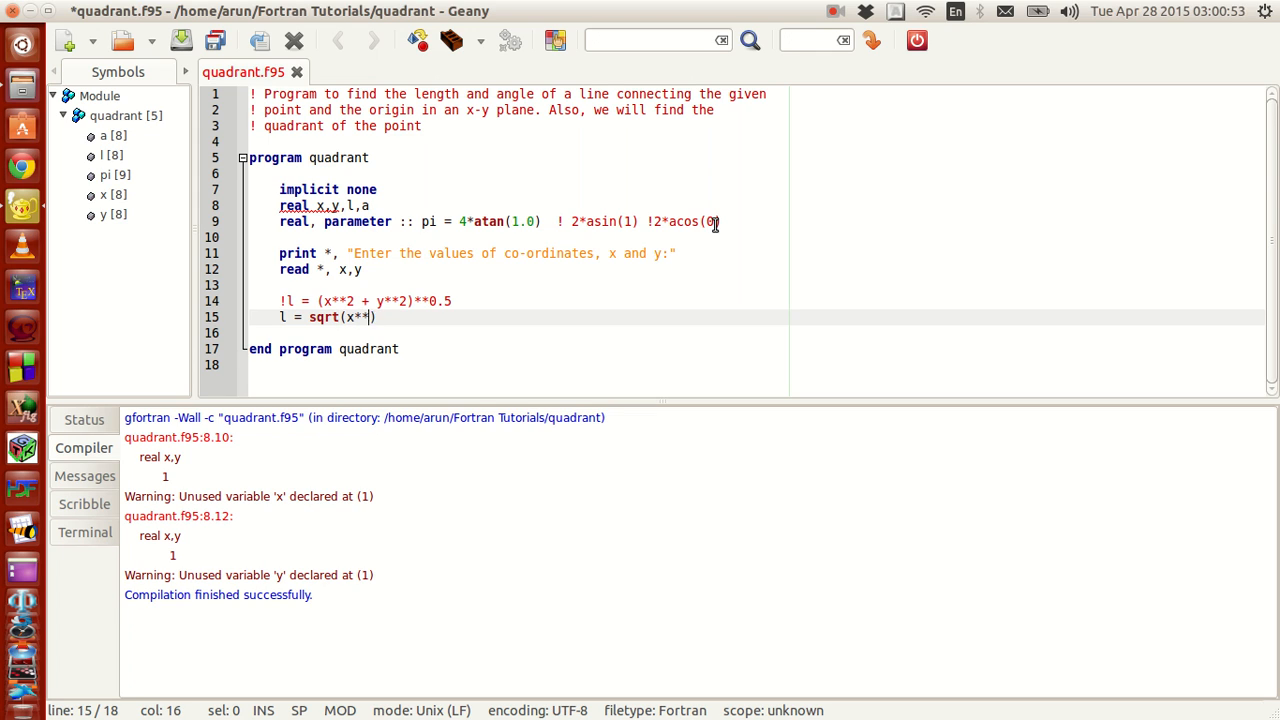
type("2+")
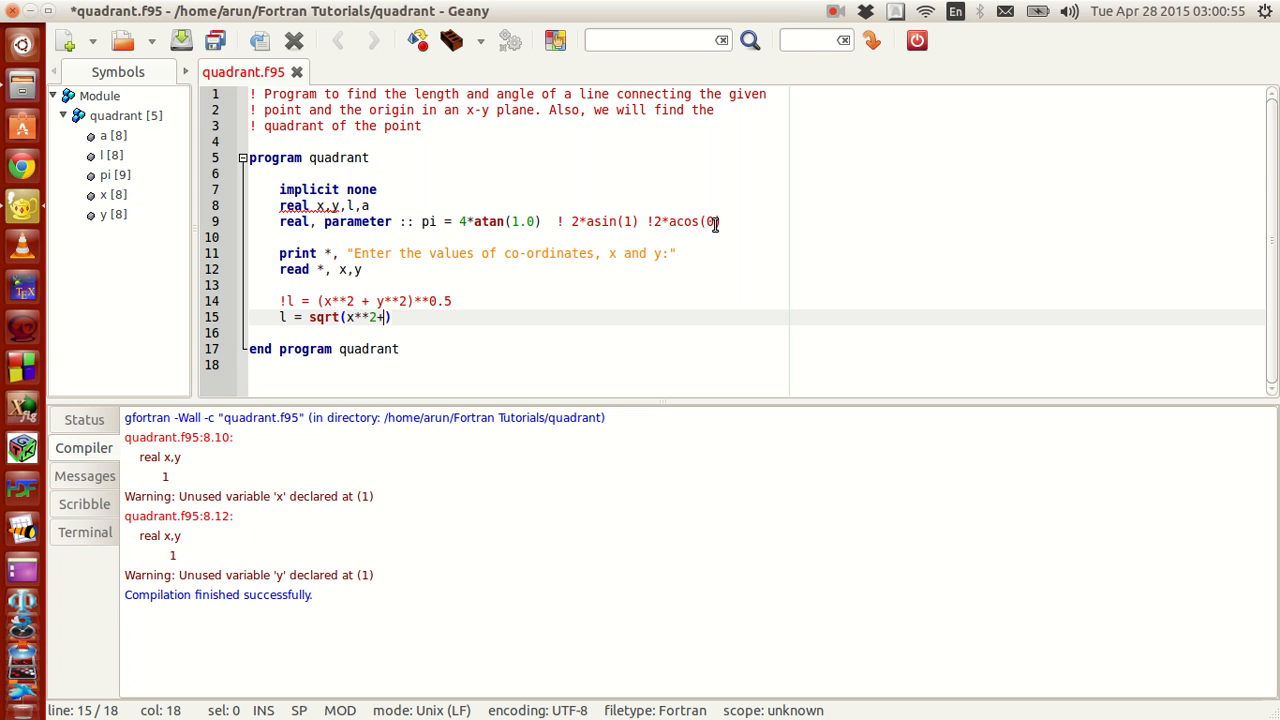
type("y**2")
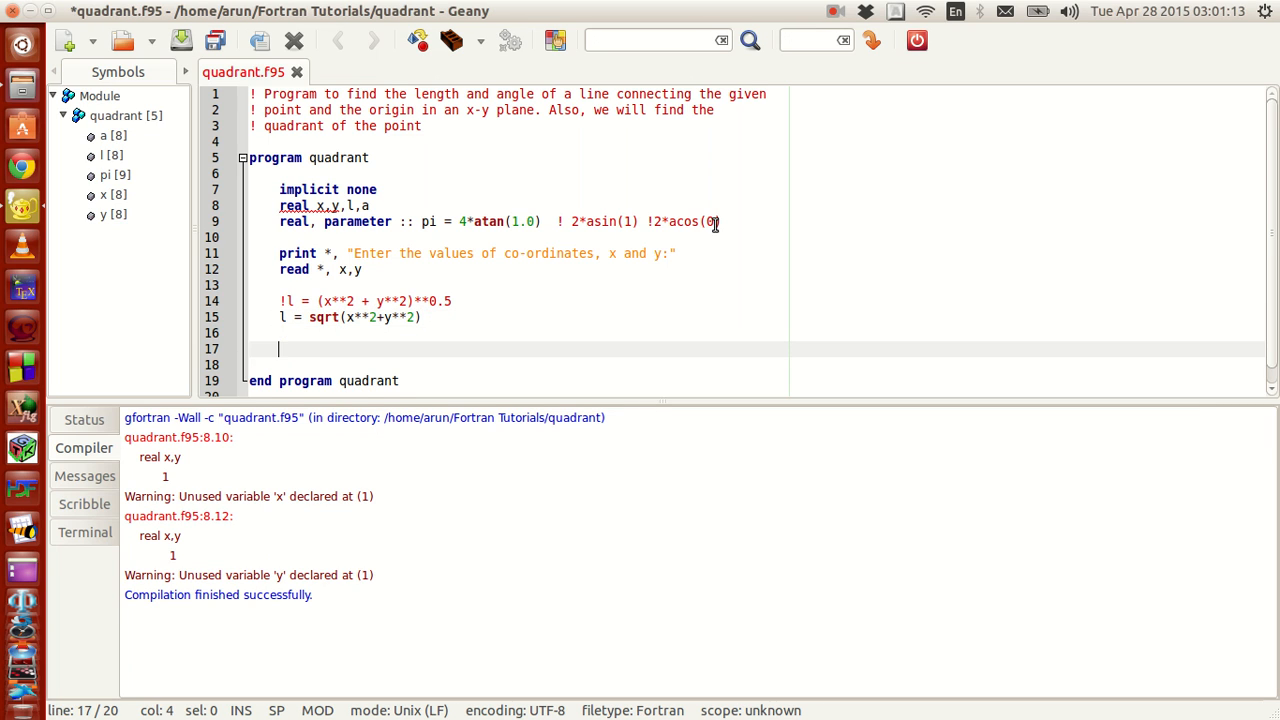
Add print *, " l = ",l, then save, compile and build quadrant
type("print")
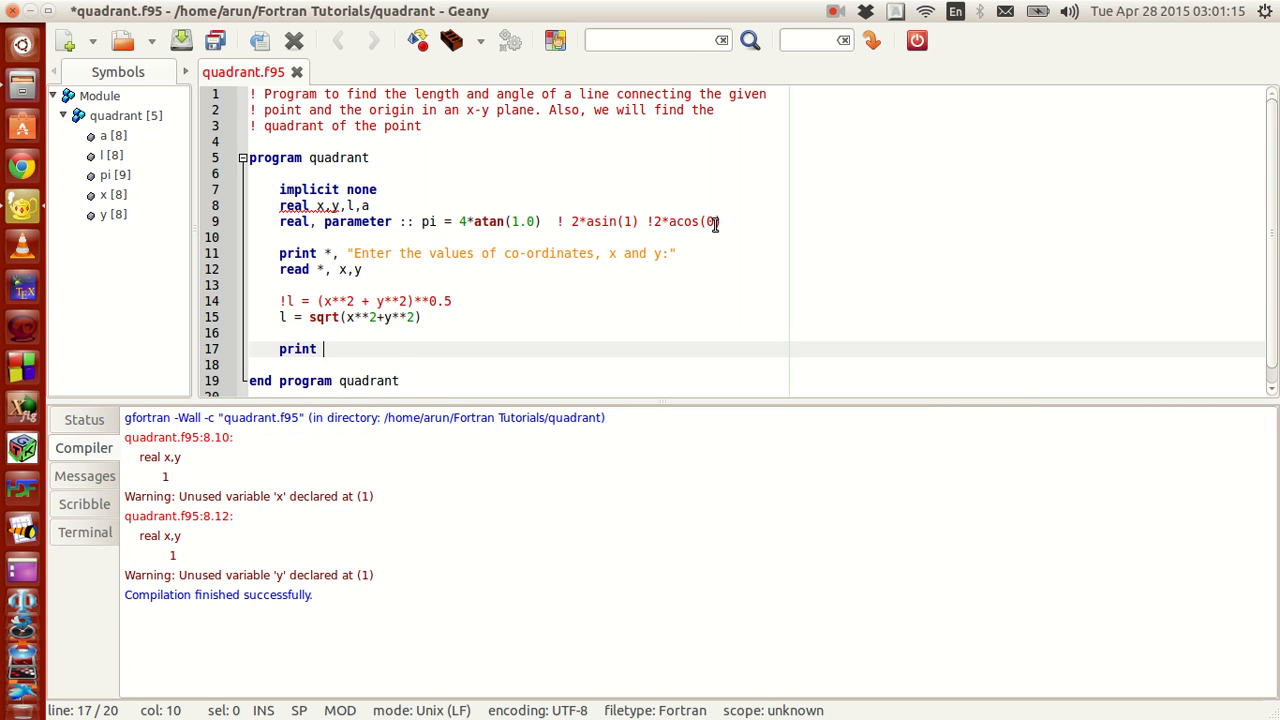
type("*,")
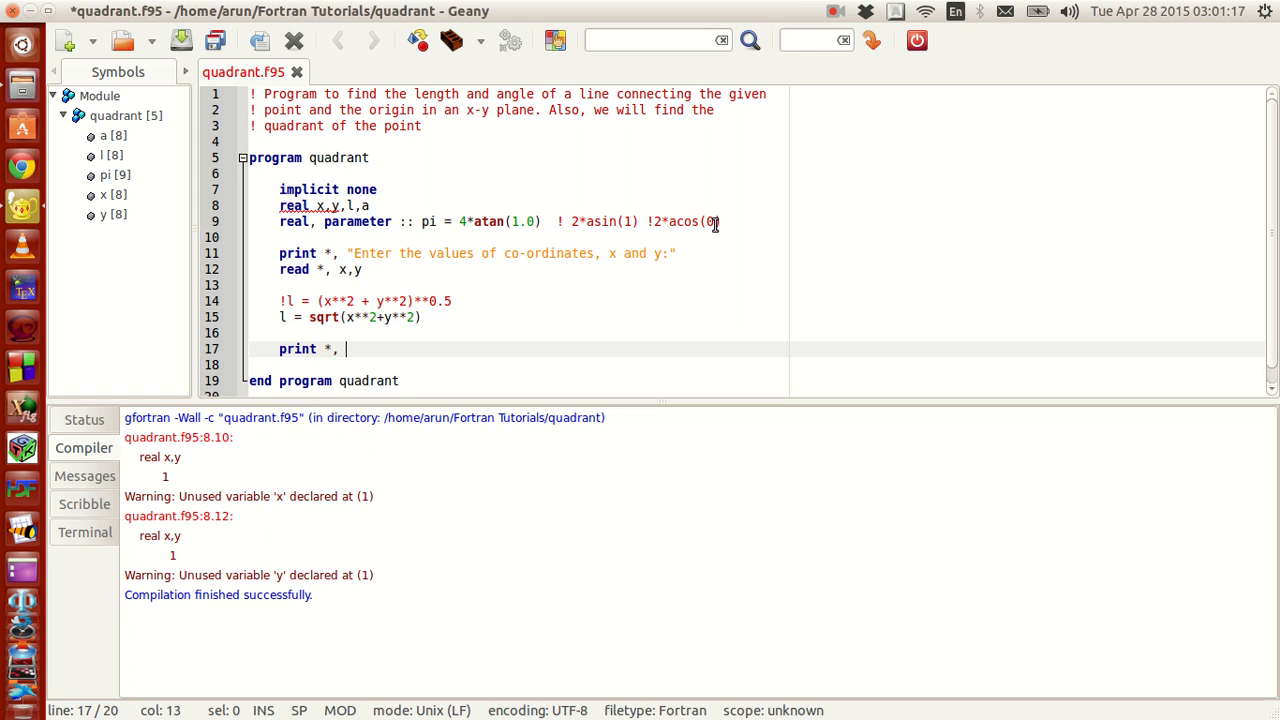
type("\"L")
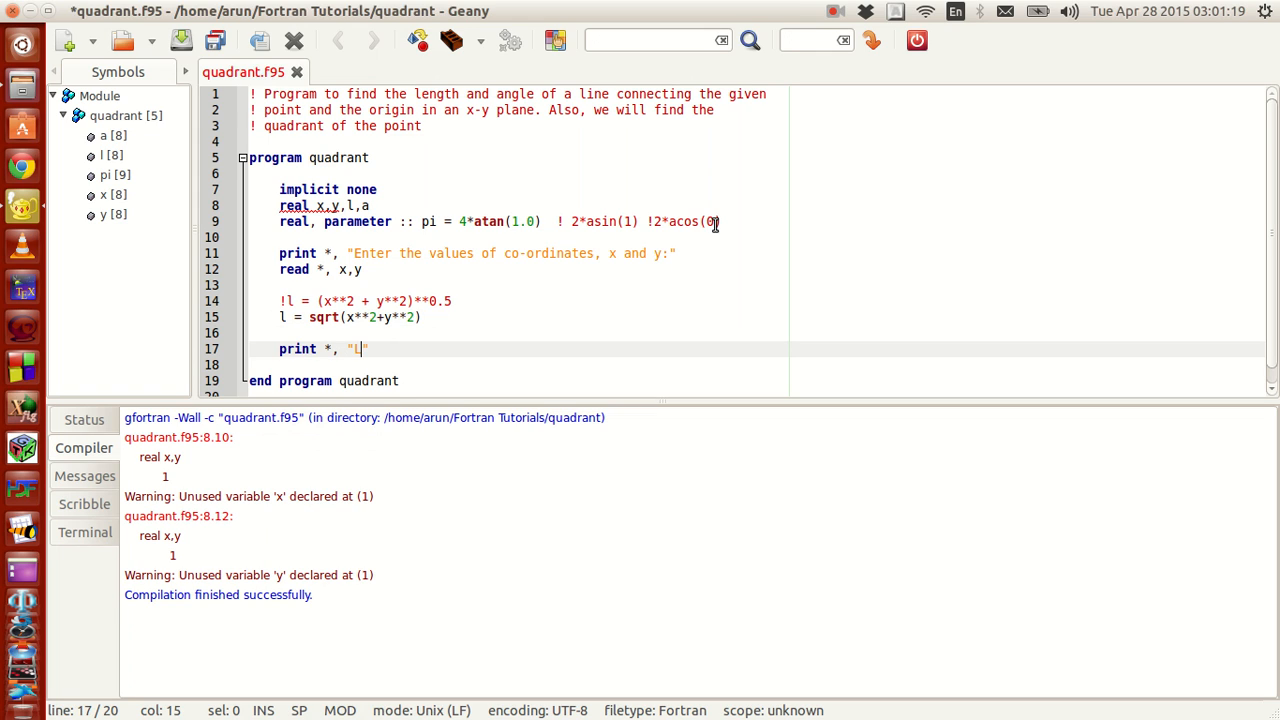
key("BackSpace")
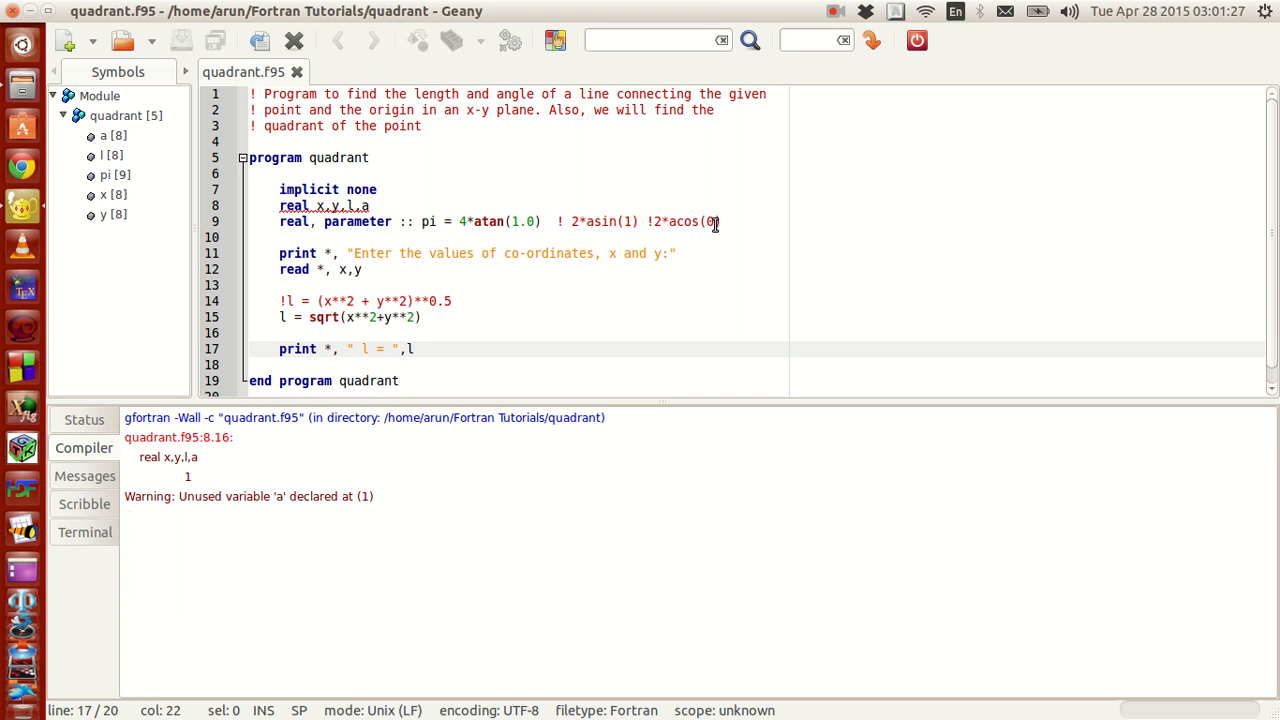
left_click(418, 40)
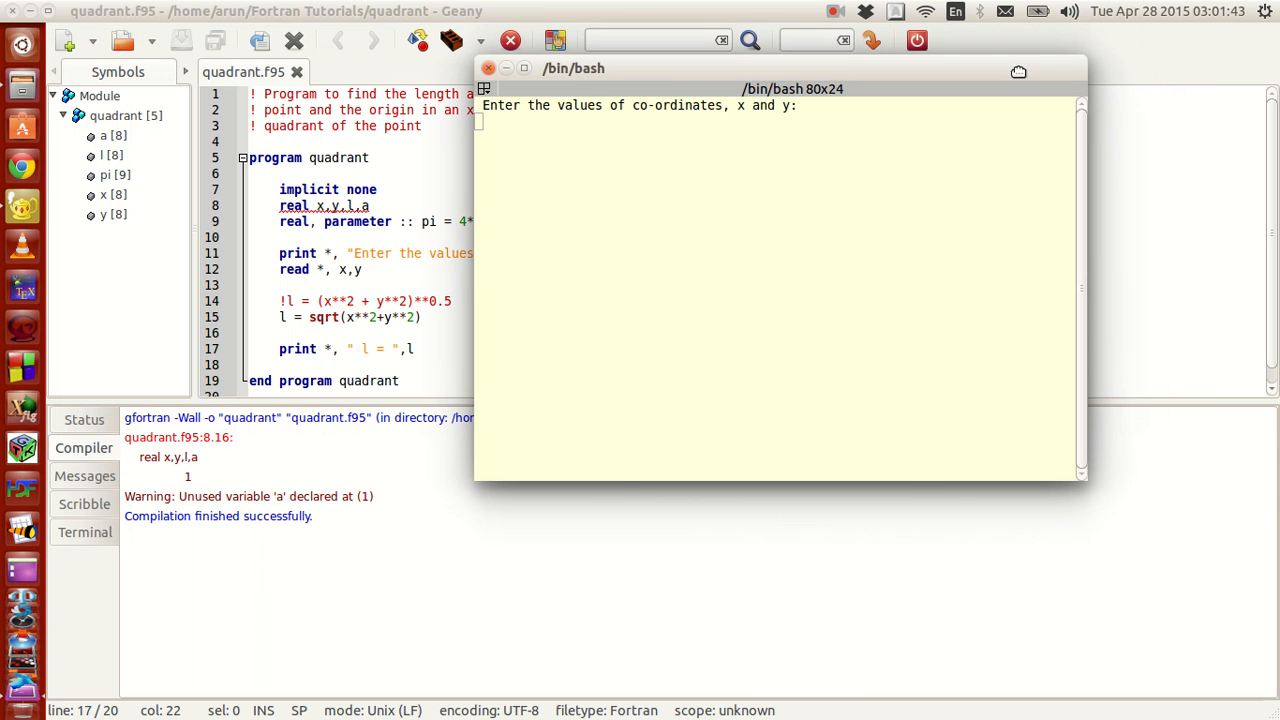
In the running program, enter 3 and 4 for x and y and view the length
left_click(790, 88)
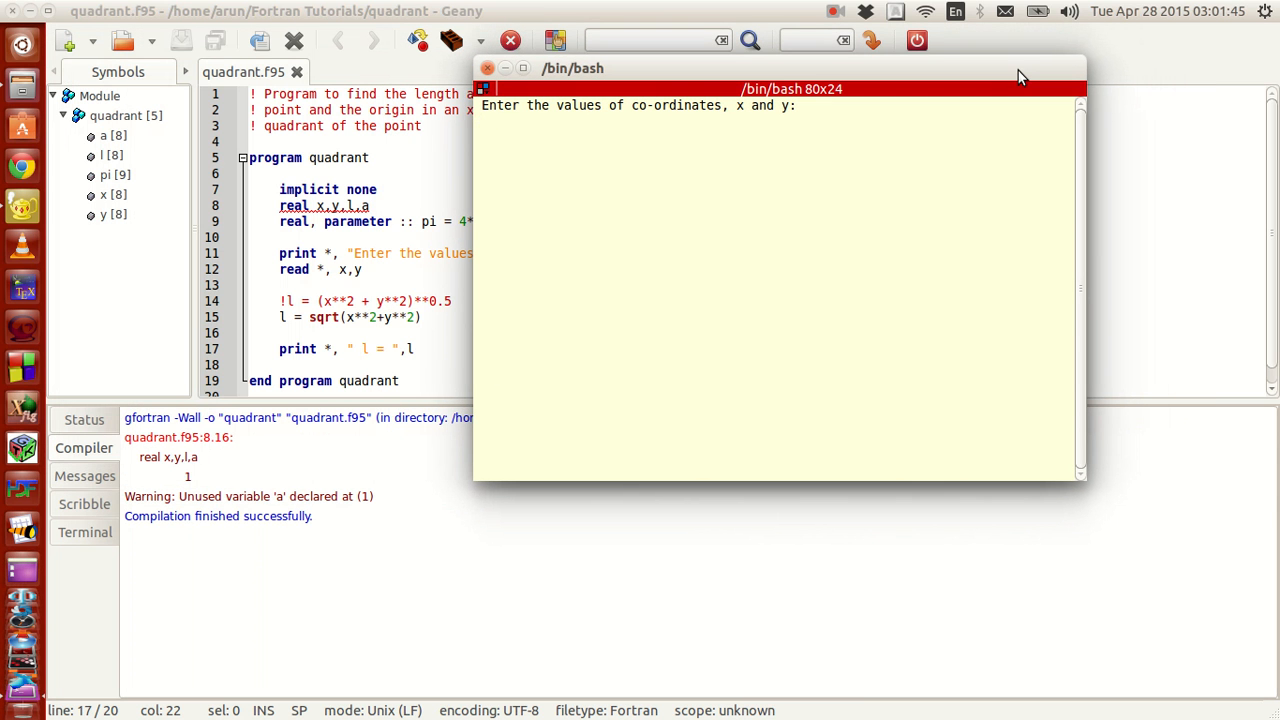
type("5")
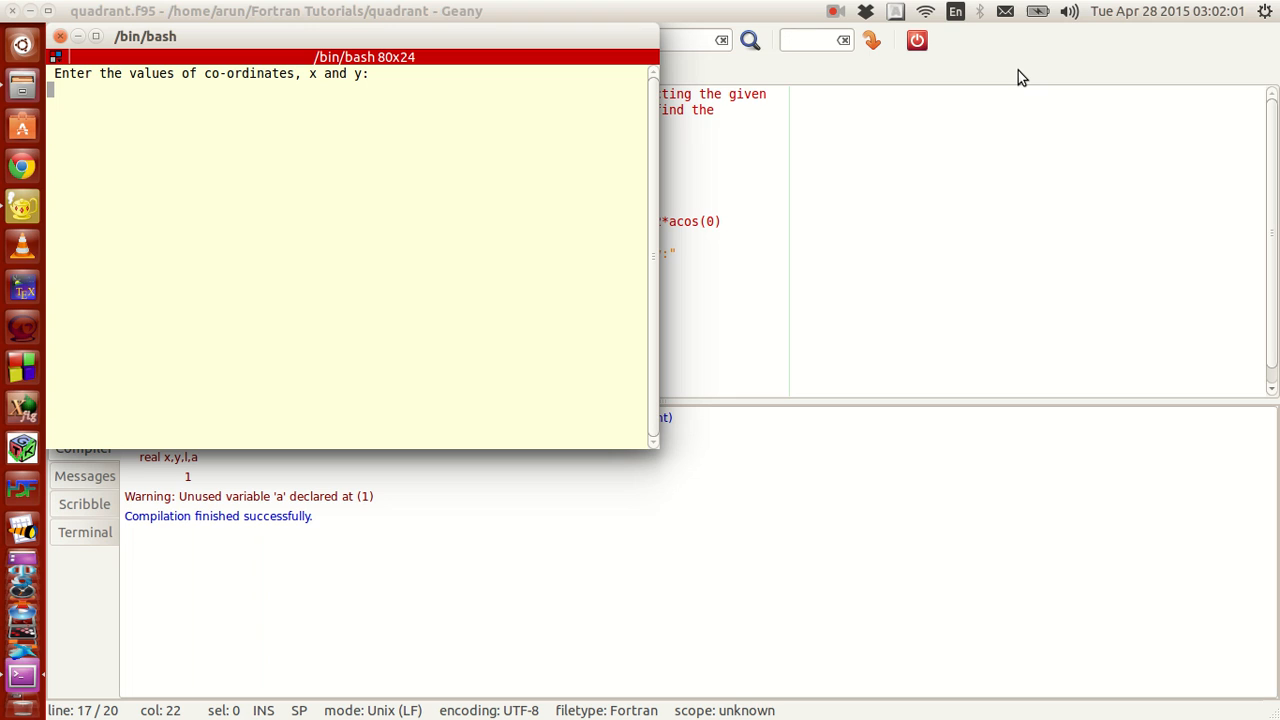
type("3")
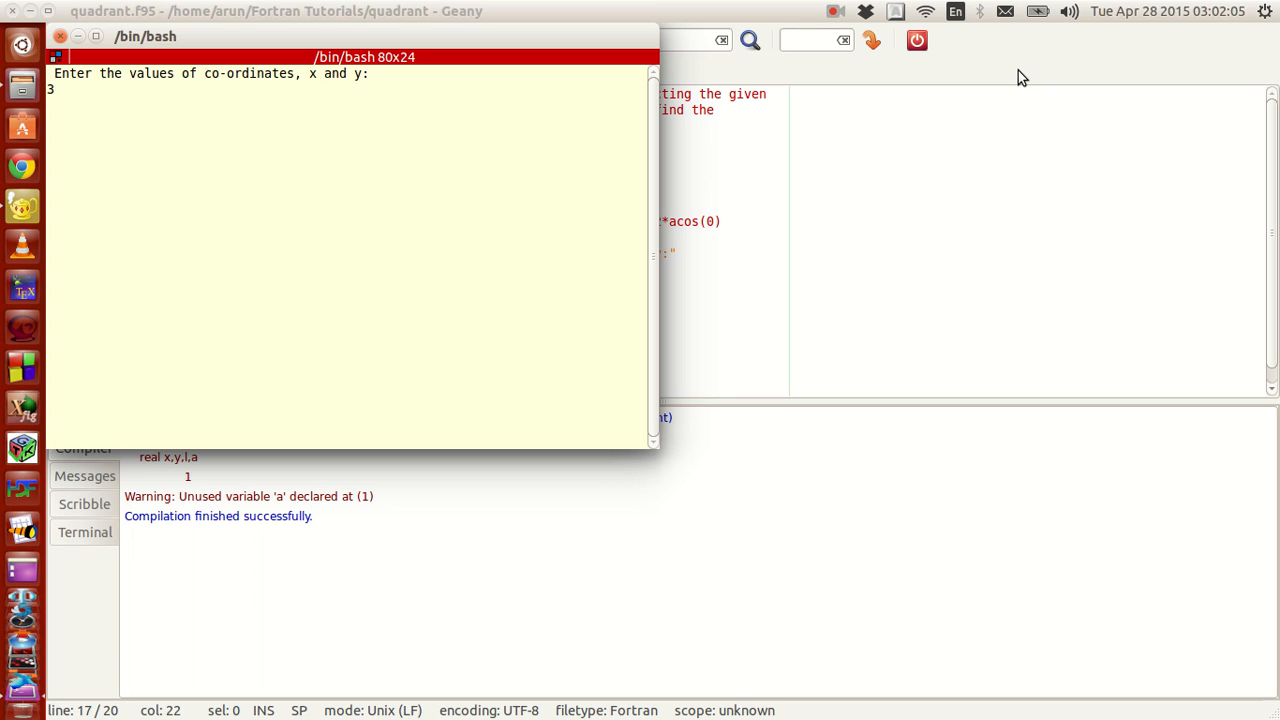
type("4")
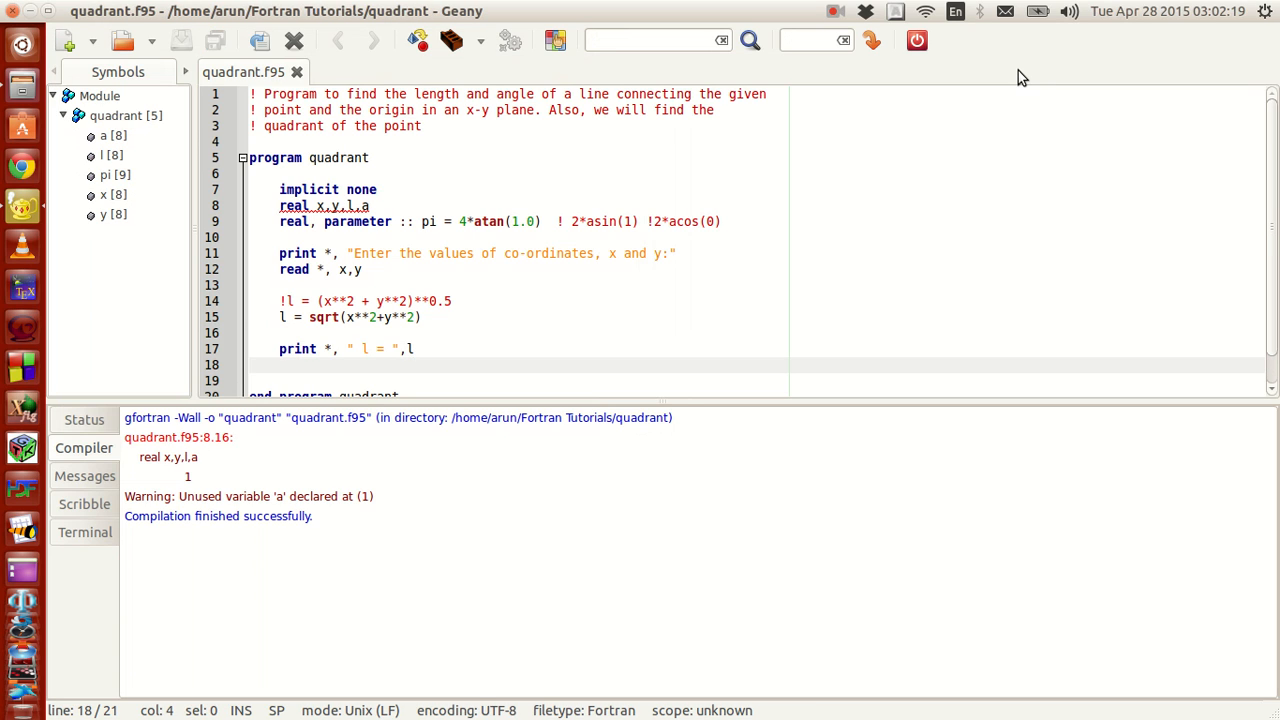
Add the line a = atan(y/x) to compute the angle
type("a =")
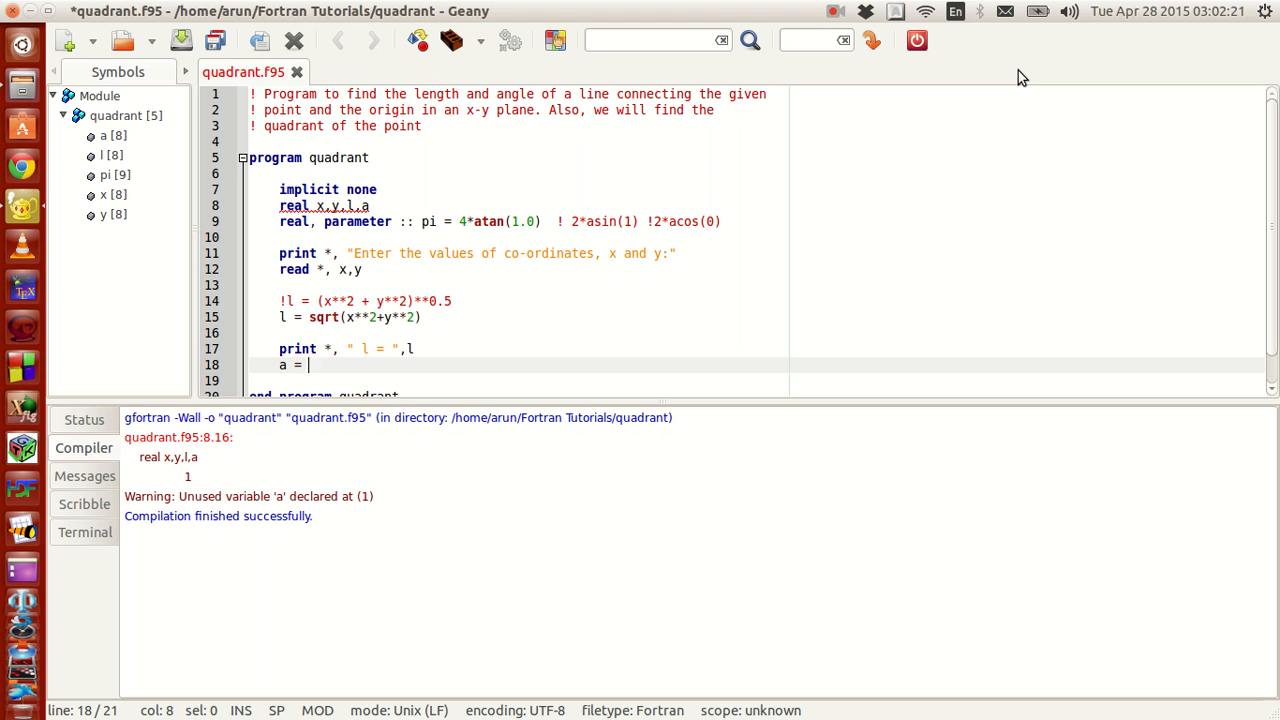
type("atan")
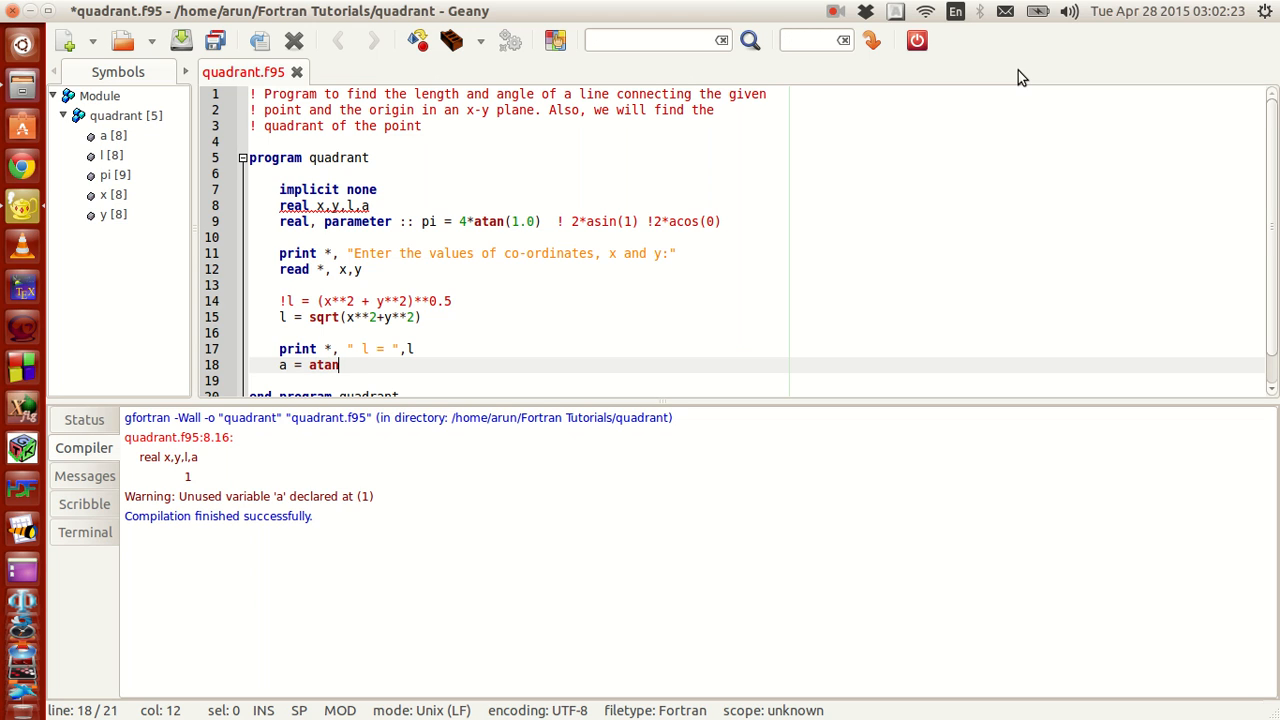
type("(y/")
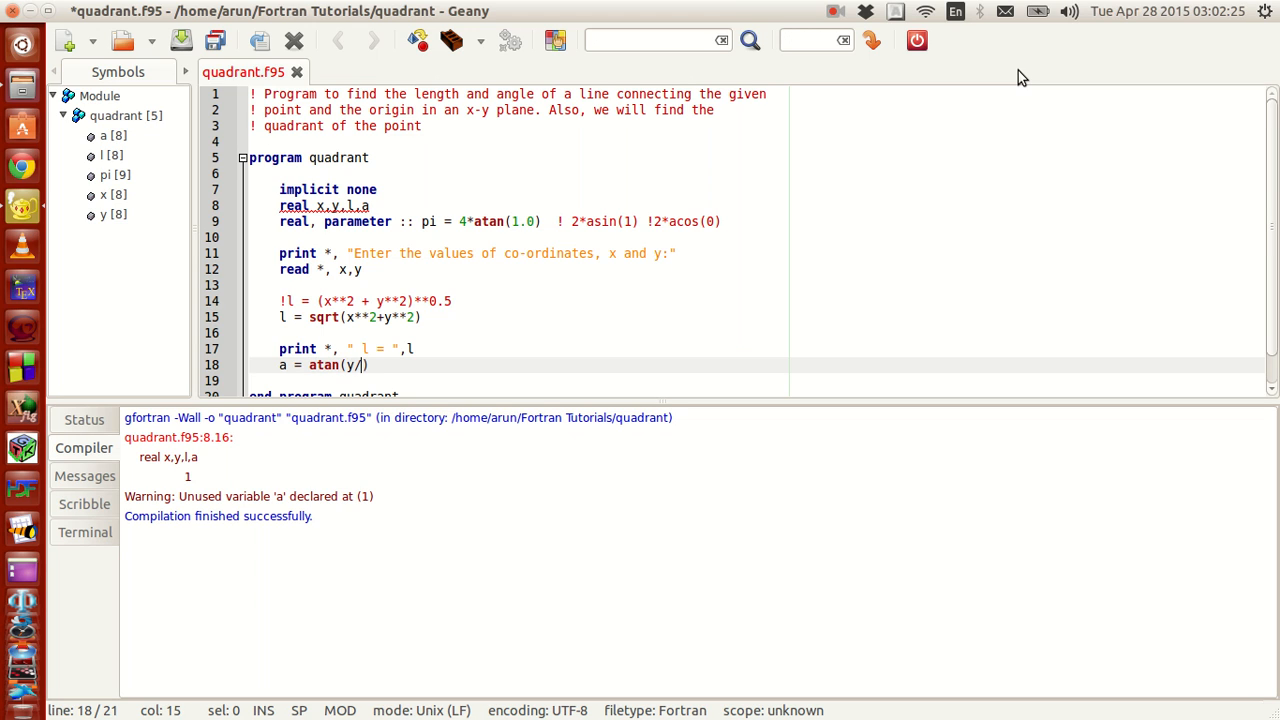
type("x")
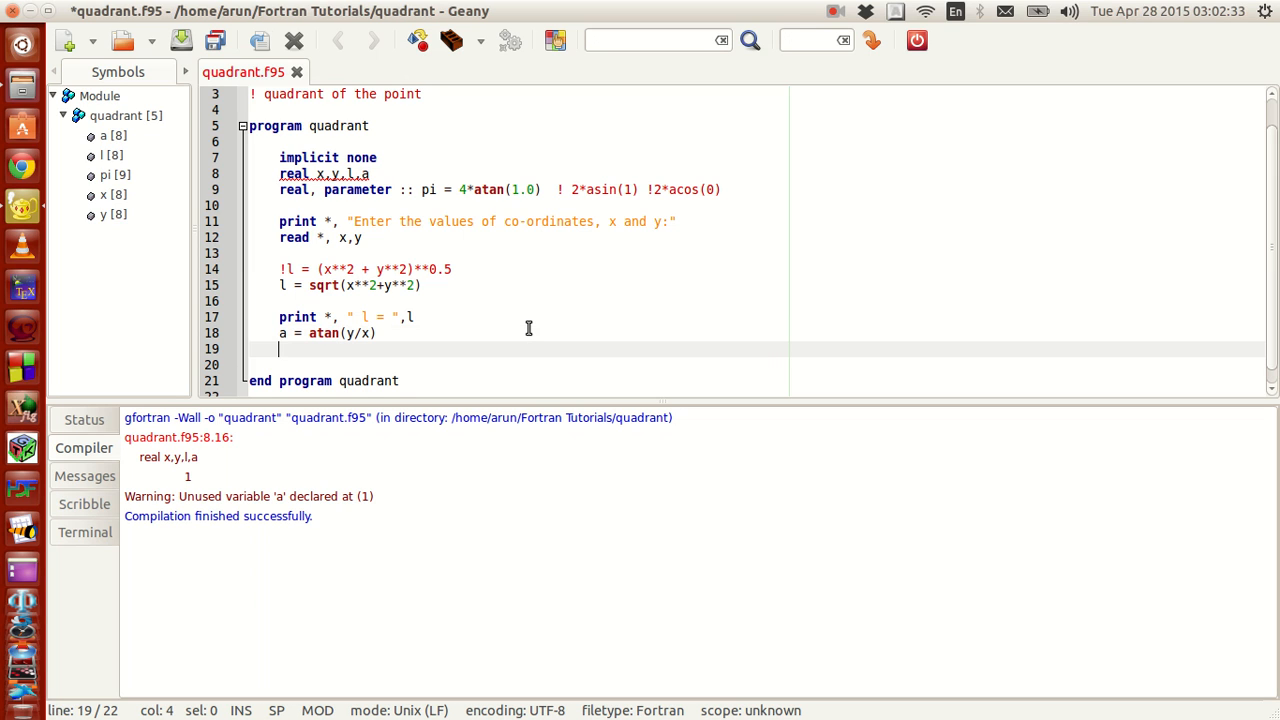
Add print *, " a = ",a, then save and compile the file
type("pri")
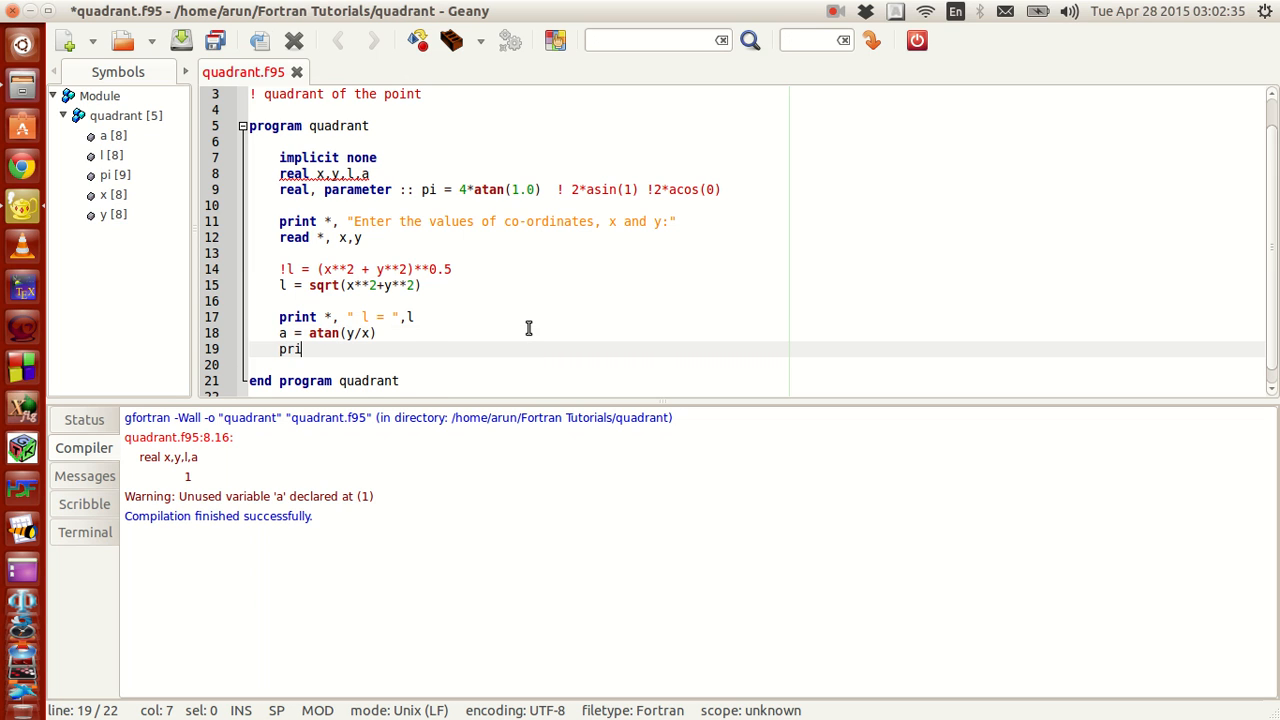
type("nt *,")
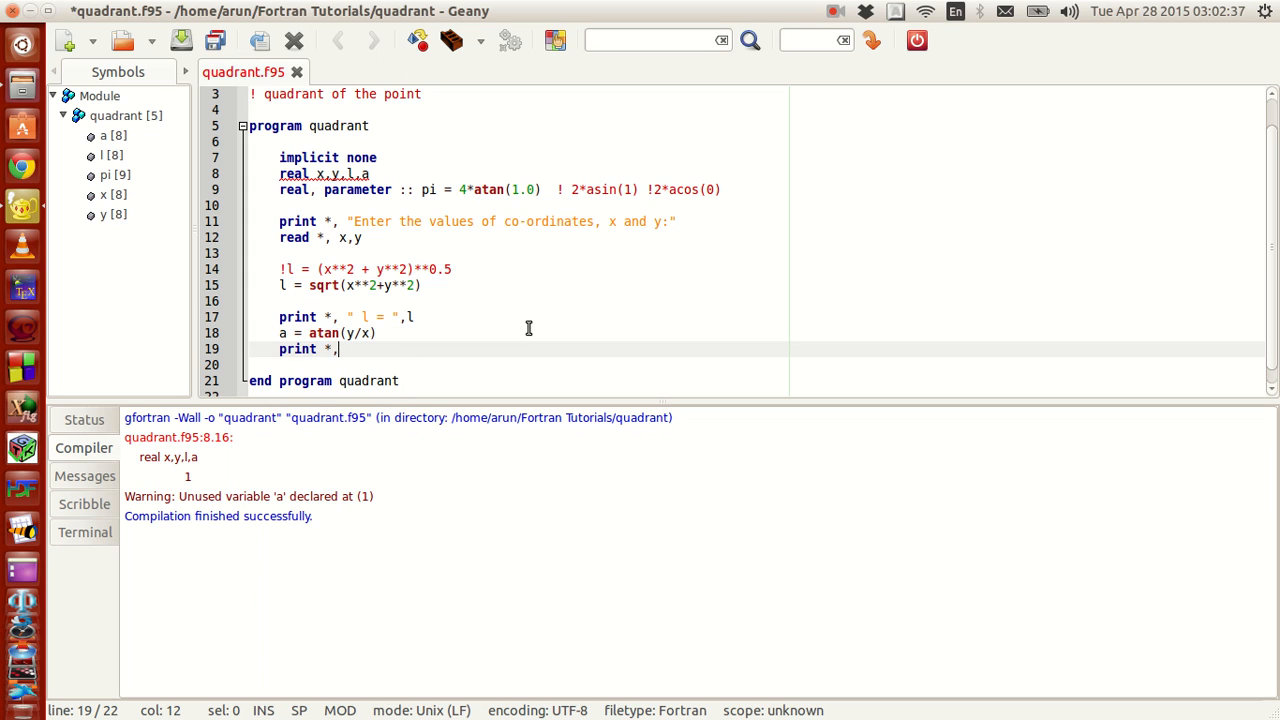
type("'")
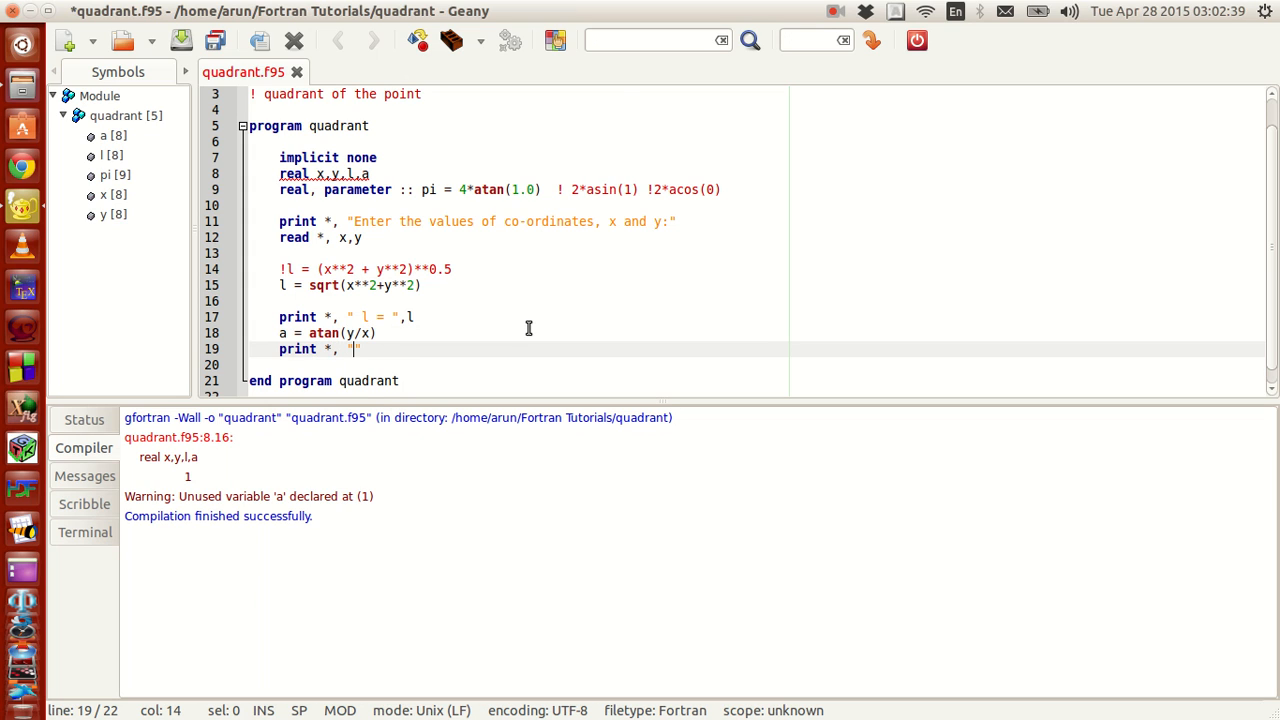
type("a = \"")
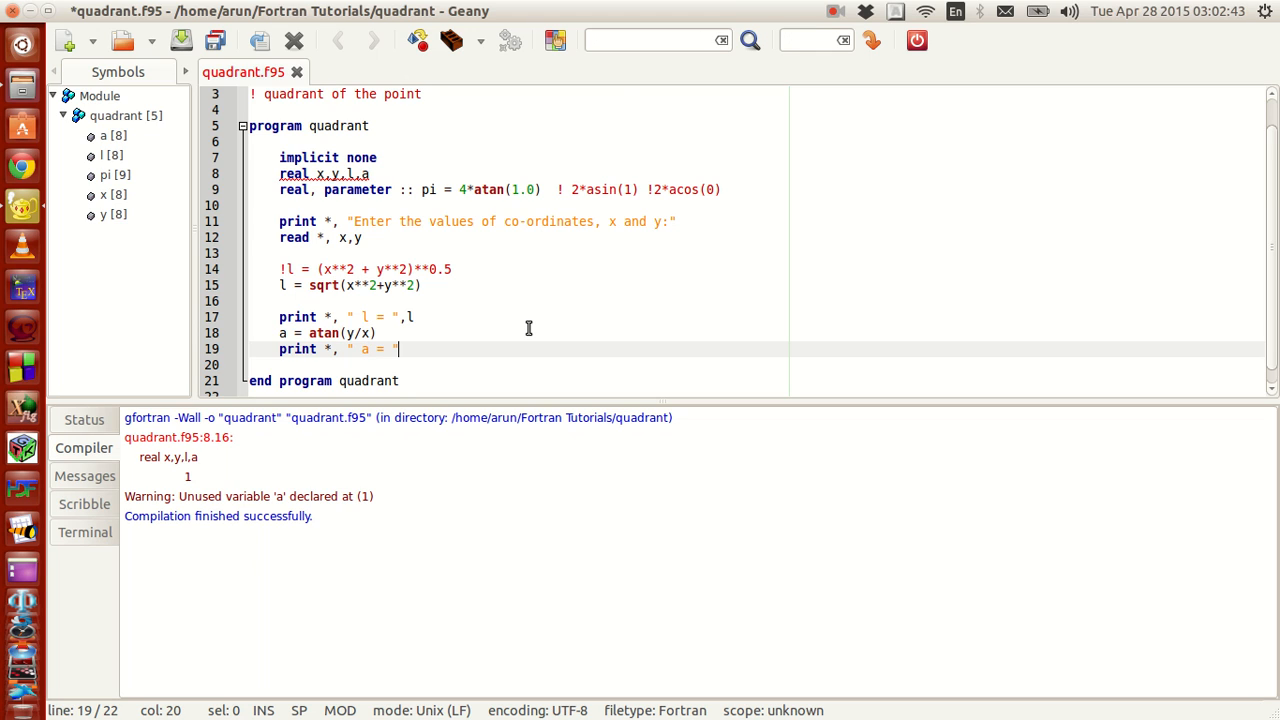
type("a")
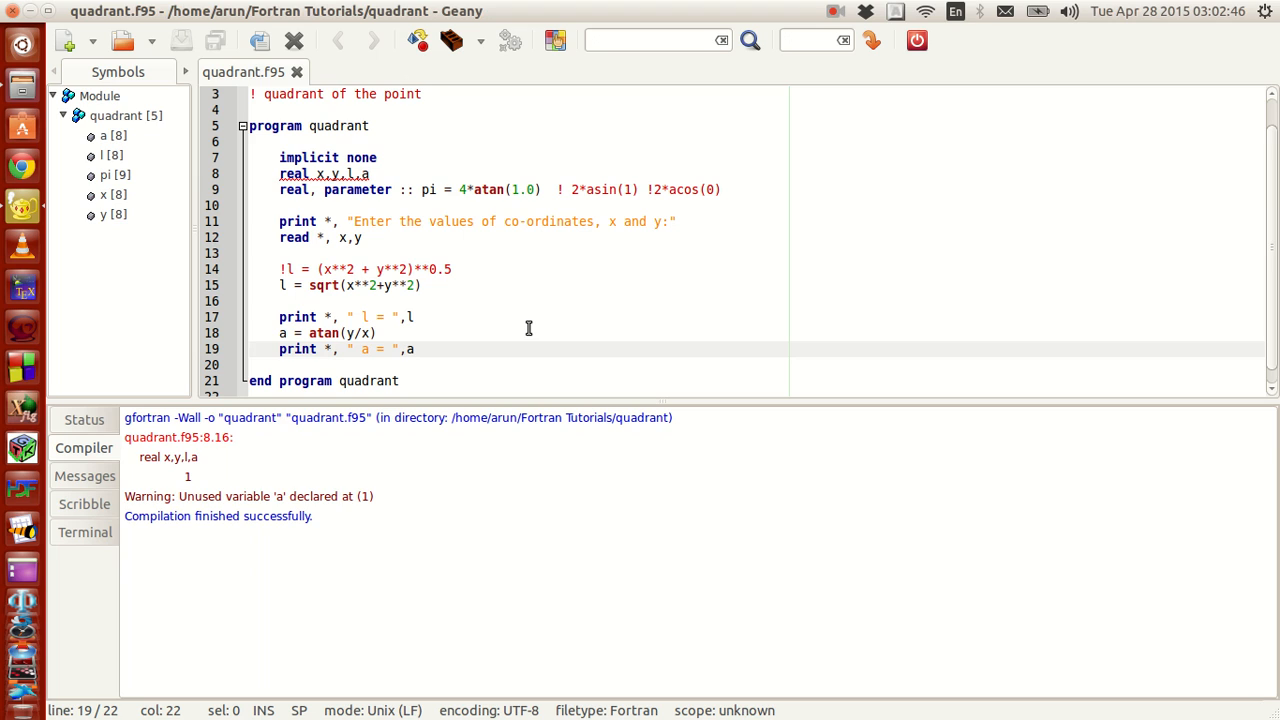
left_click(418, 40)
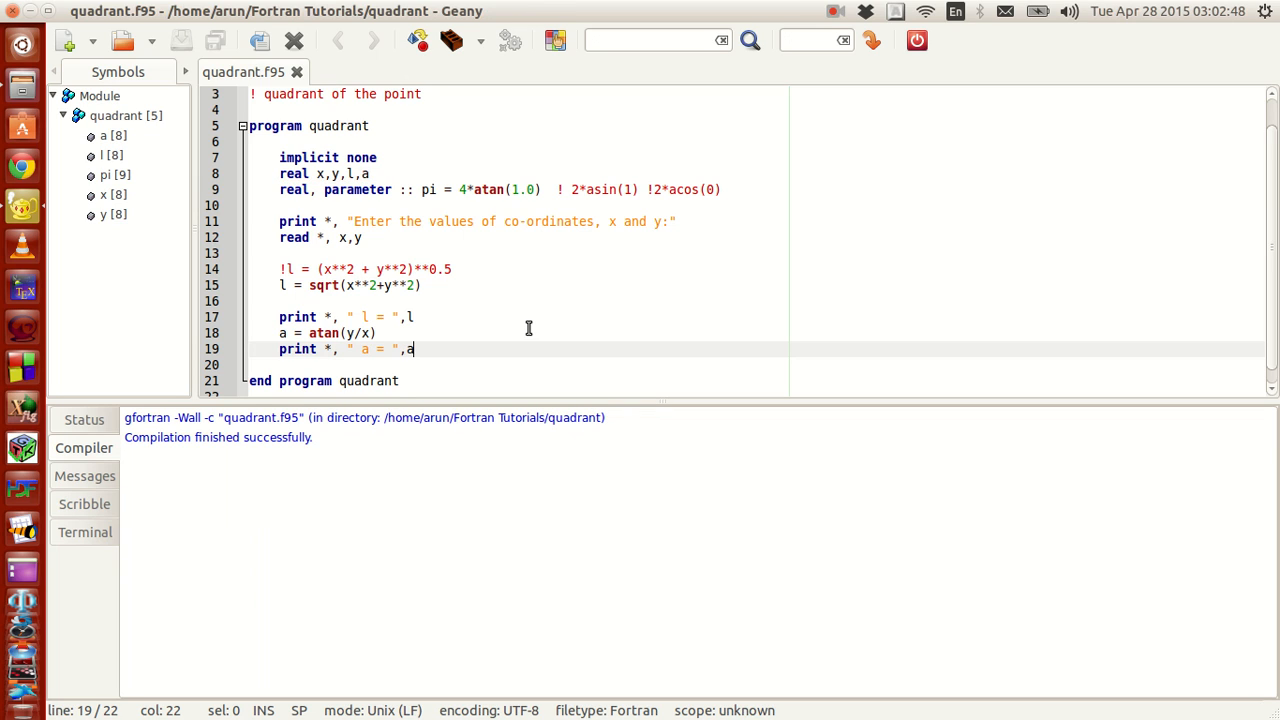
mouse_move(268, 505)
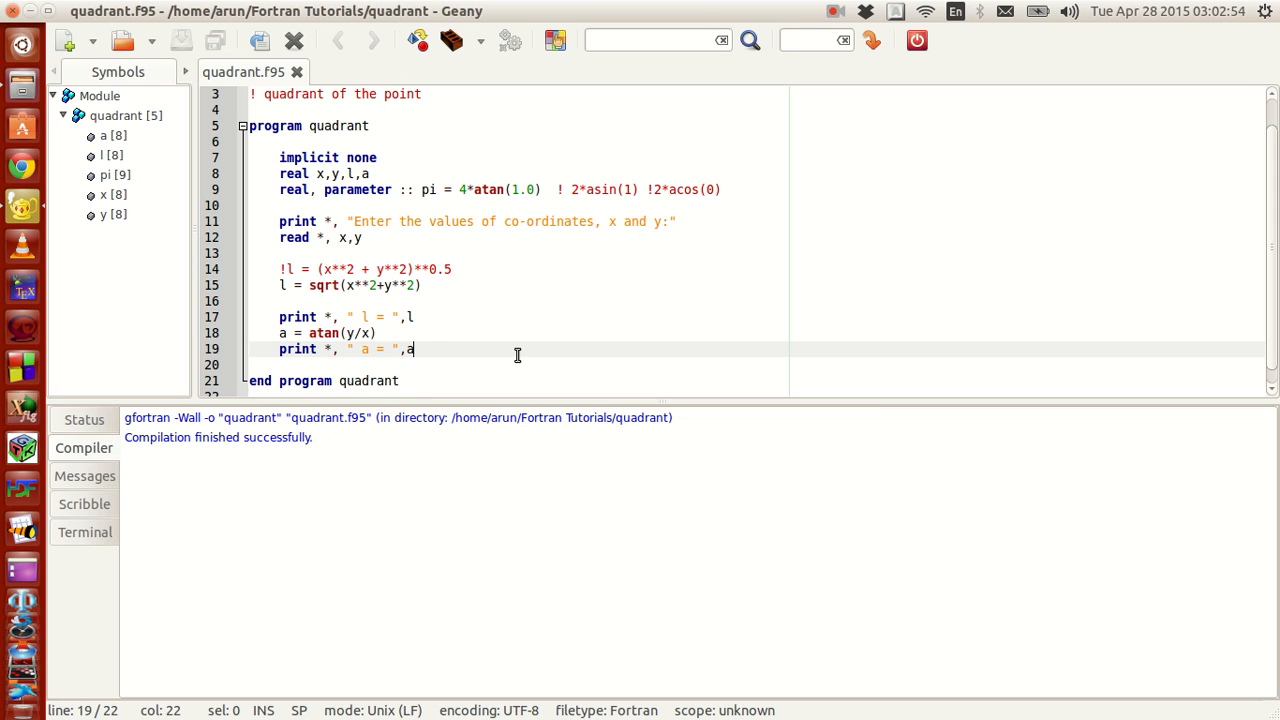
Execute the rebuilt program and enter 3 as the x coordinate
left_click(449, 41)
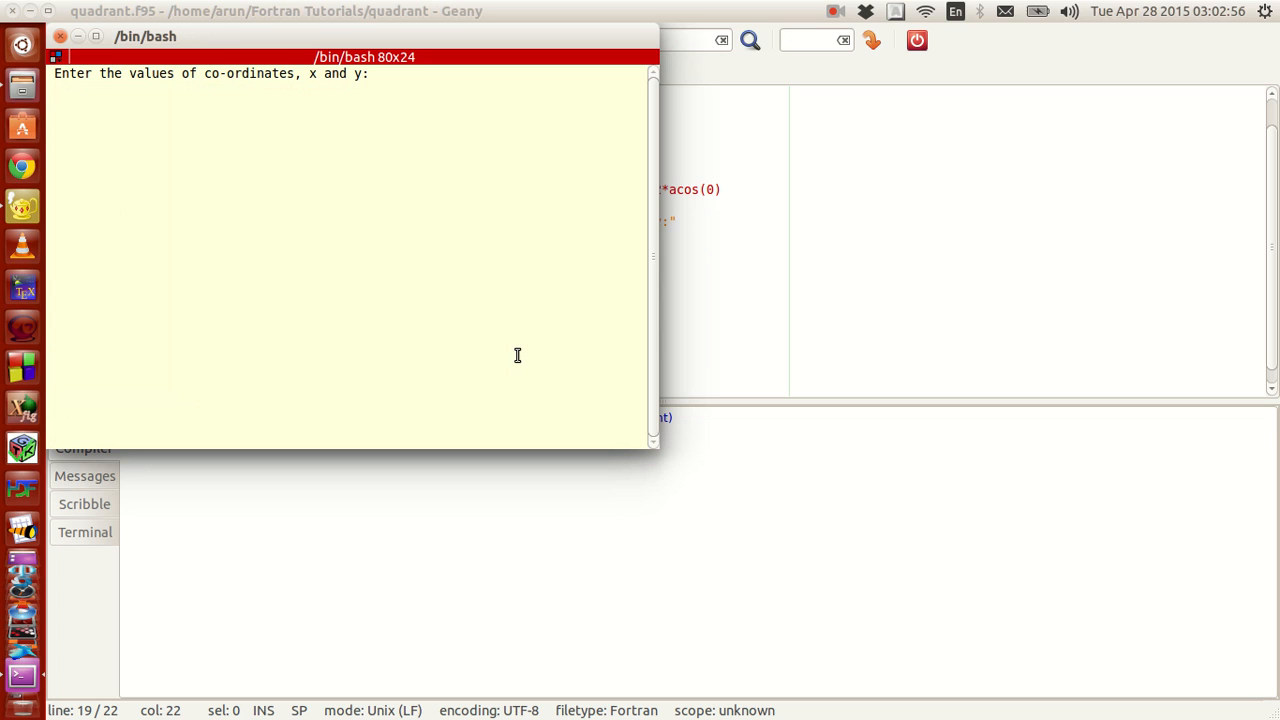
type("3")
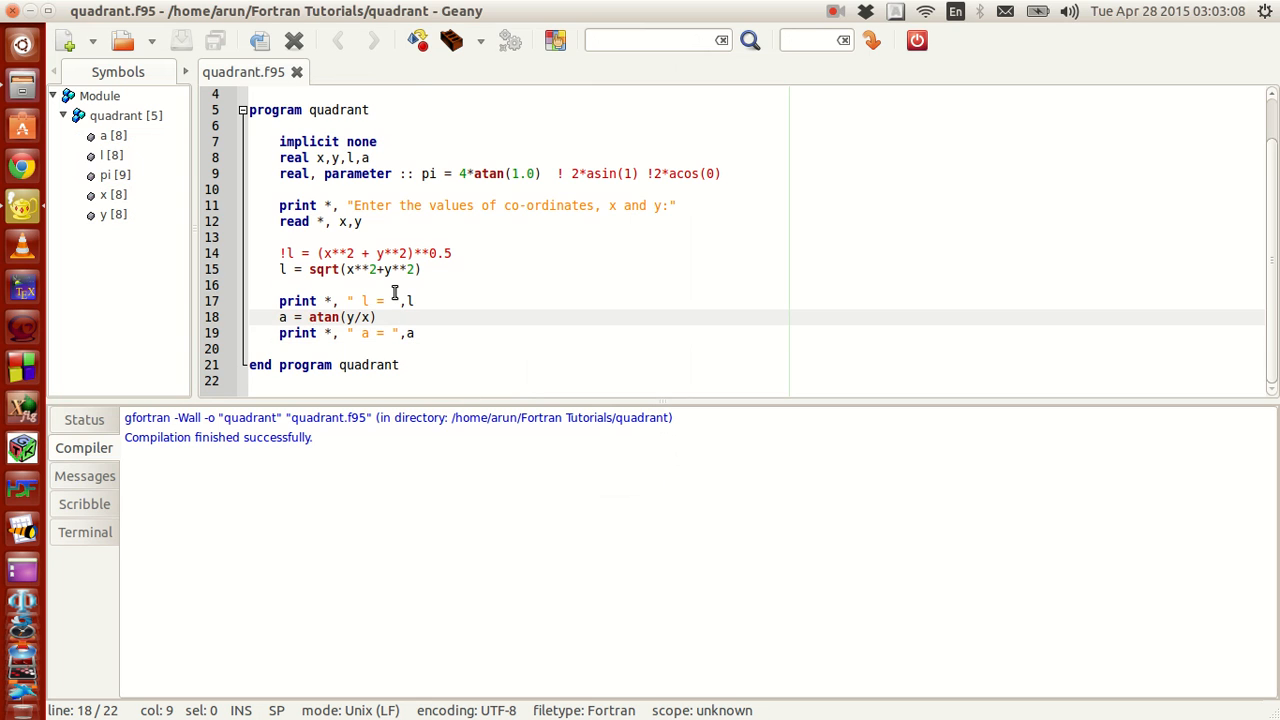
Change the angle line to a = (atan(y/x))*180/pi, save, and rebuild the program
type("()")
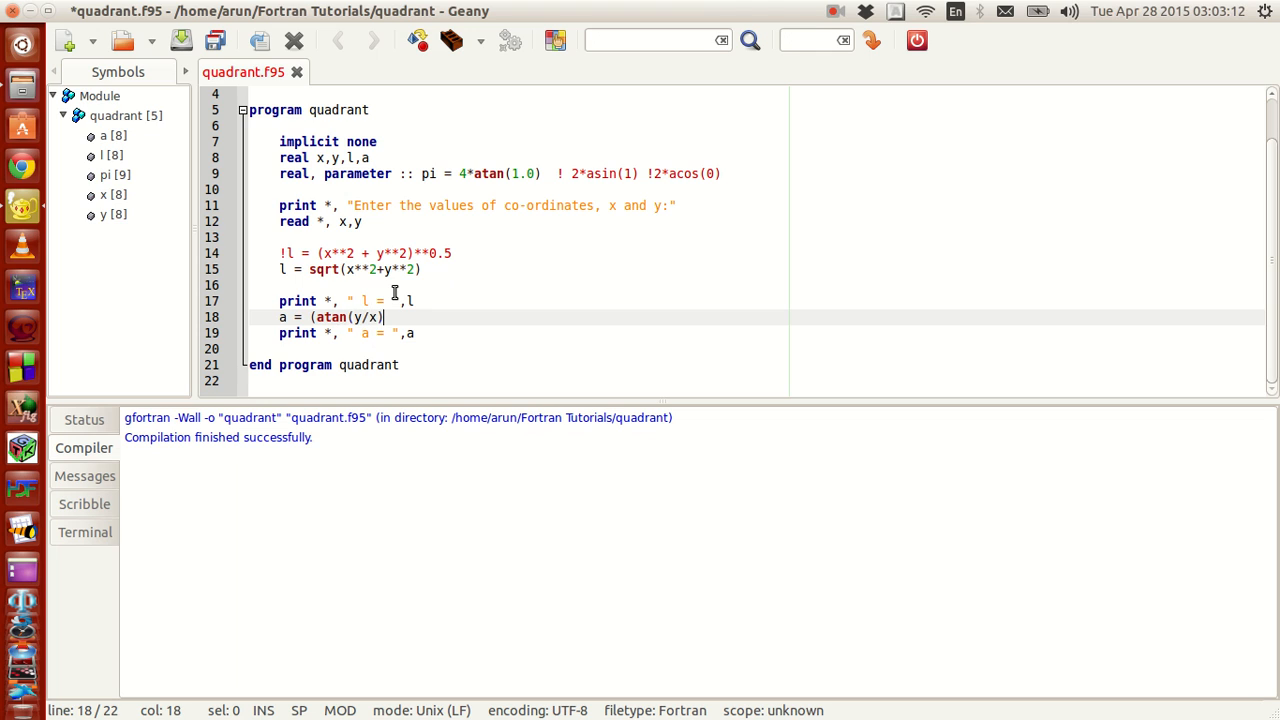
type(")")
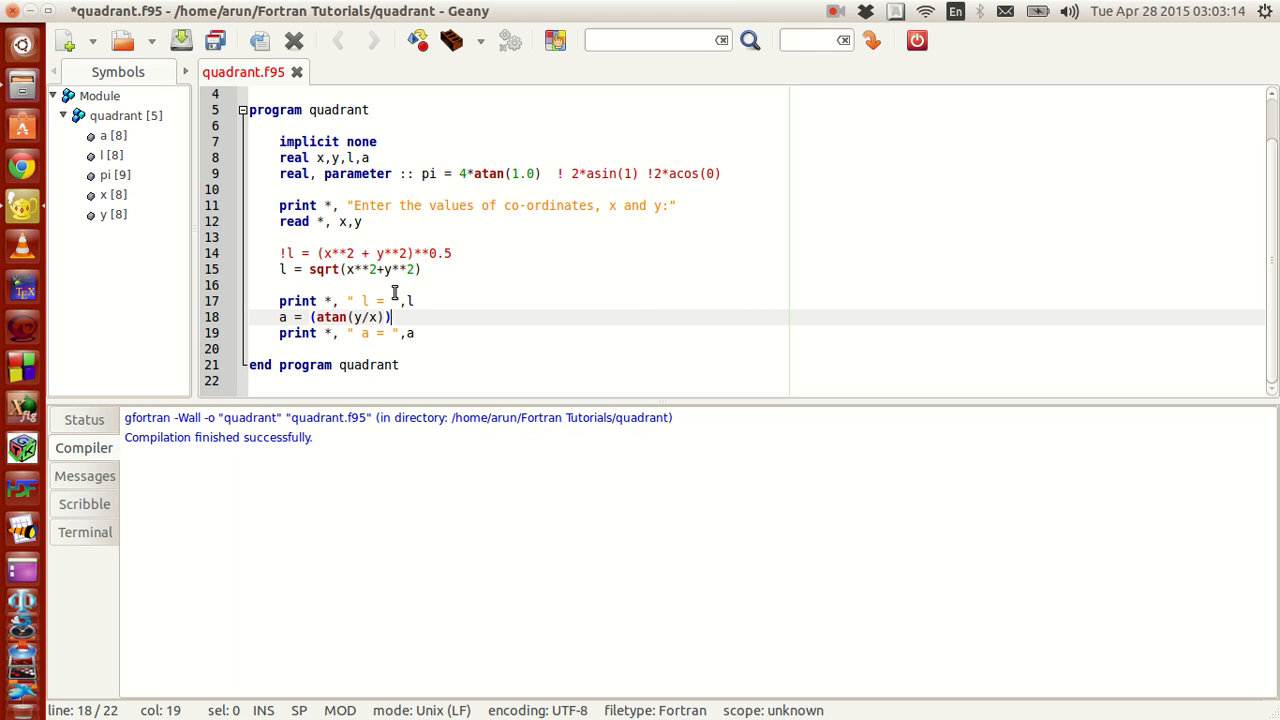
type("*180")
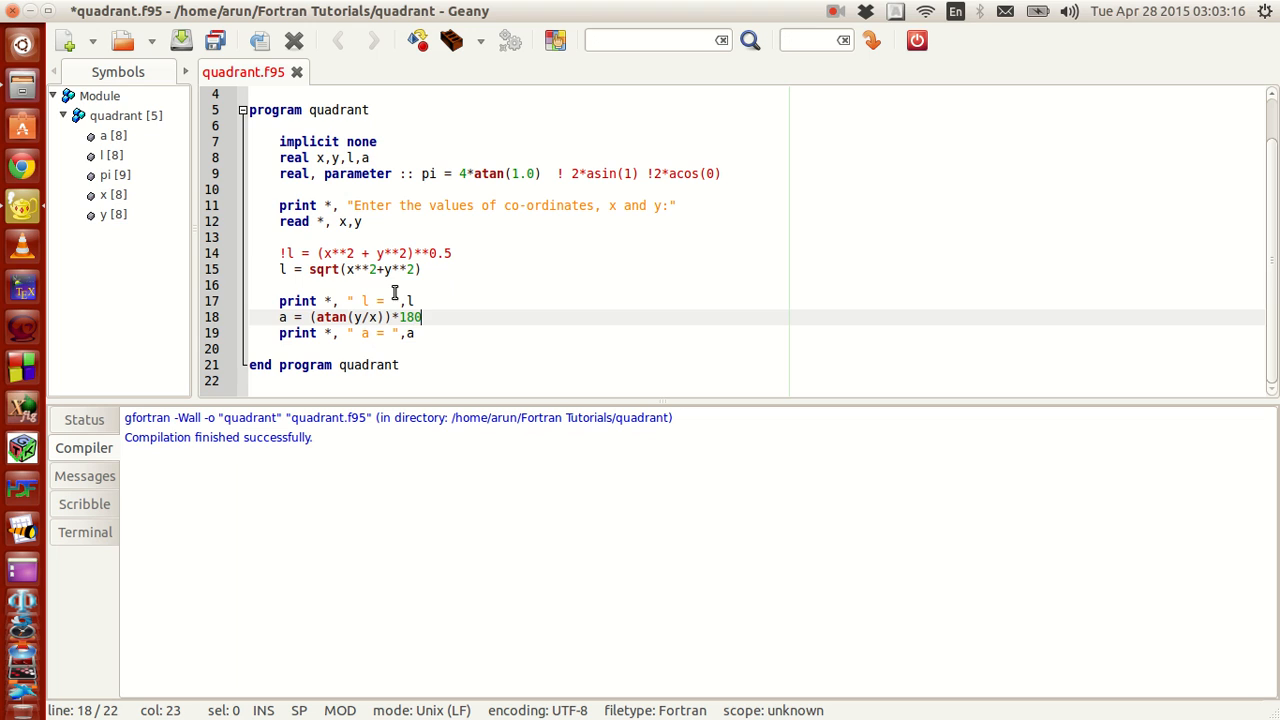
type("/p")
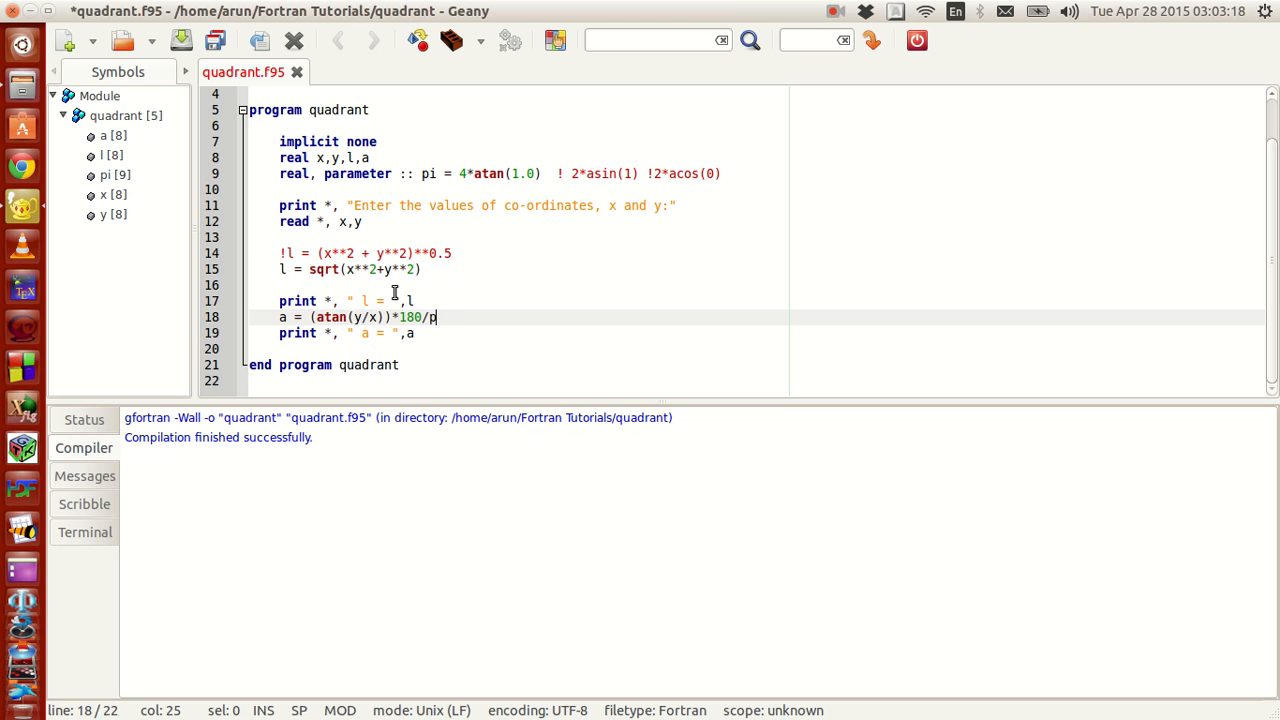
type("i")
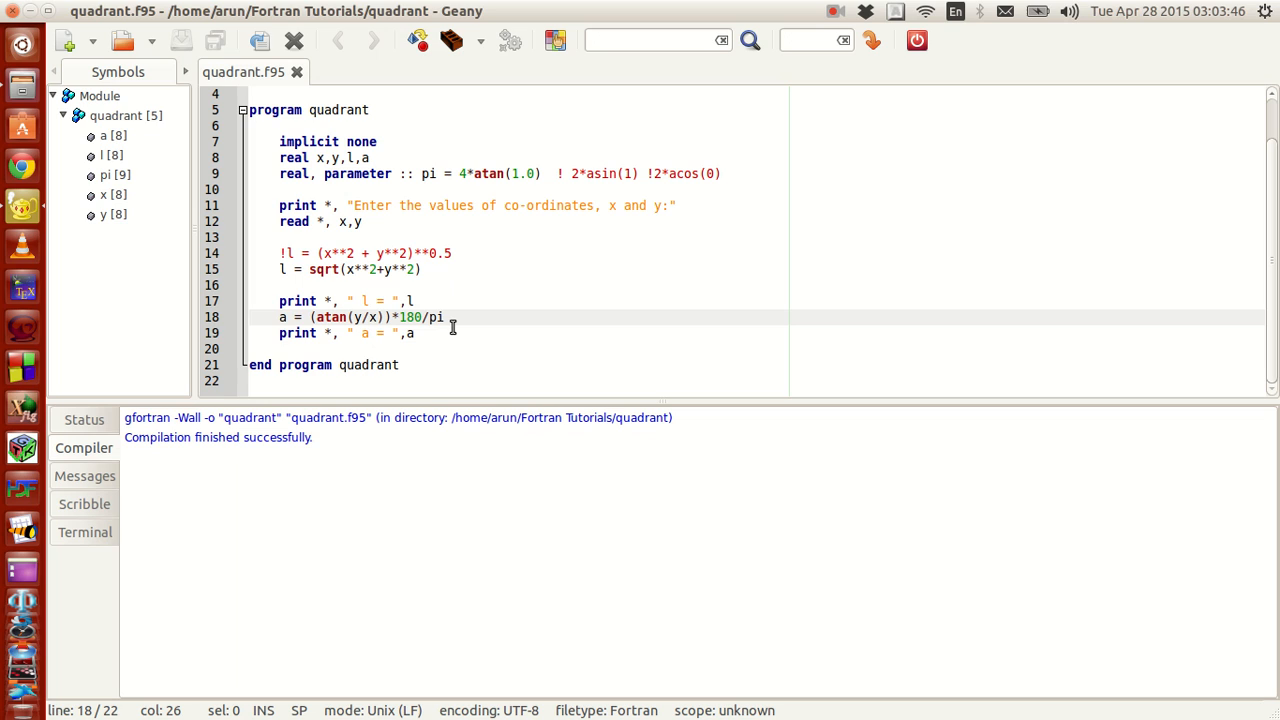
left_click(443, 317)
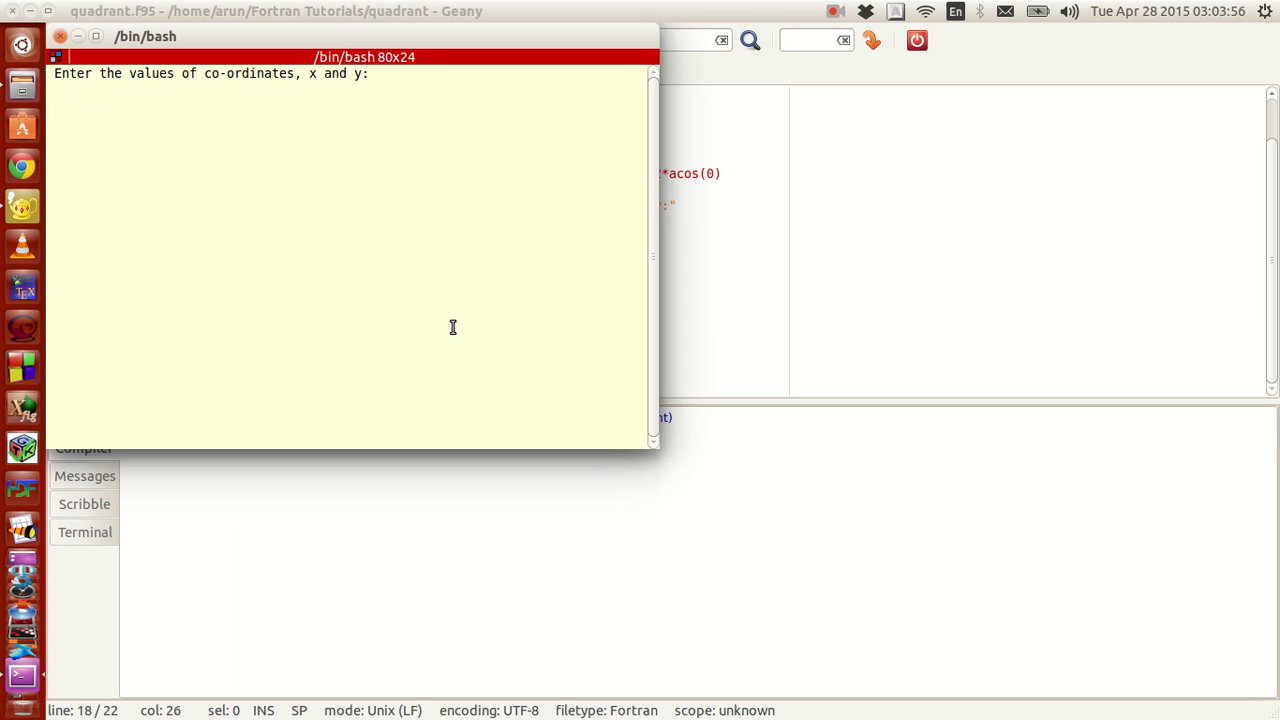
Enter 4 as the y coordinate and view the length and angle output
type("4")
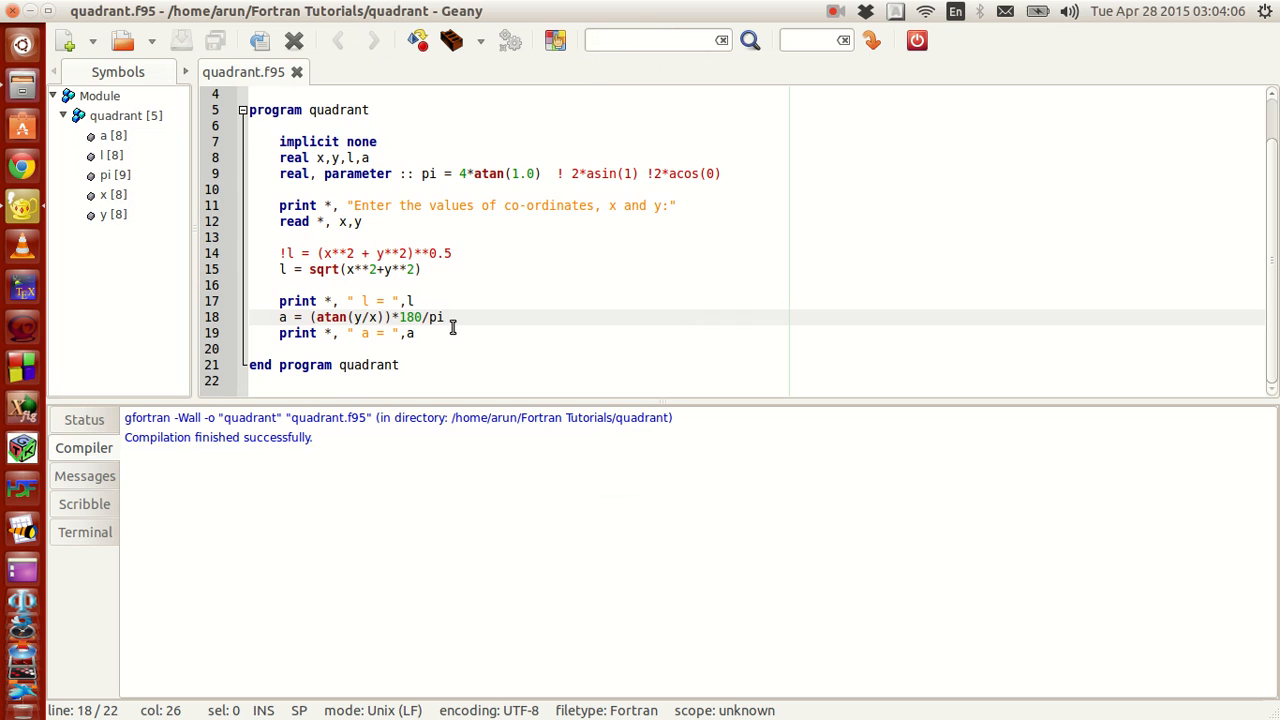
Scroll the quadrant.f95 source and lower the message panel divider to show more code
scroll("up", 3)
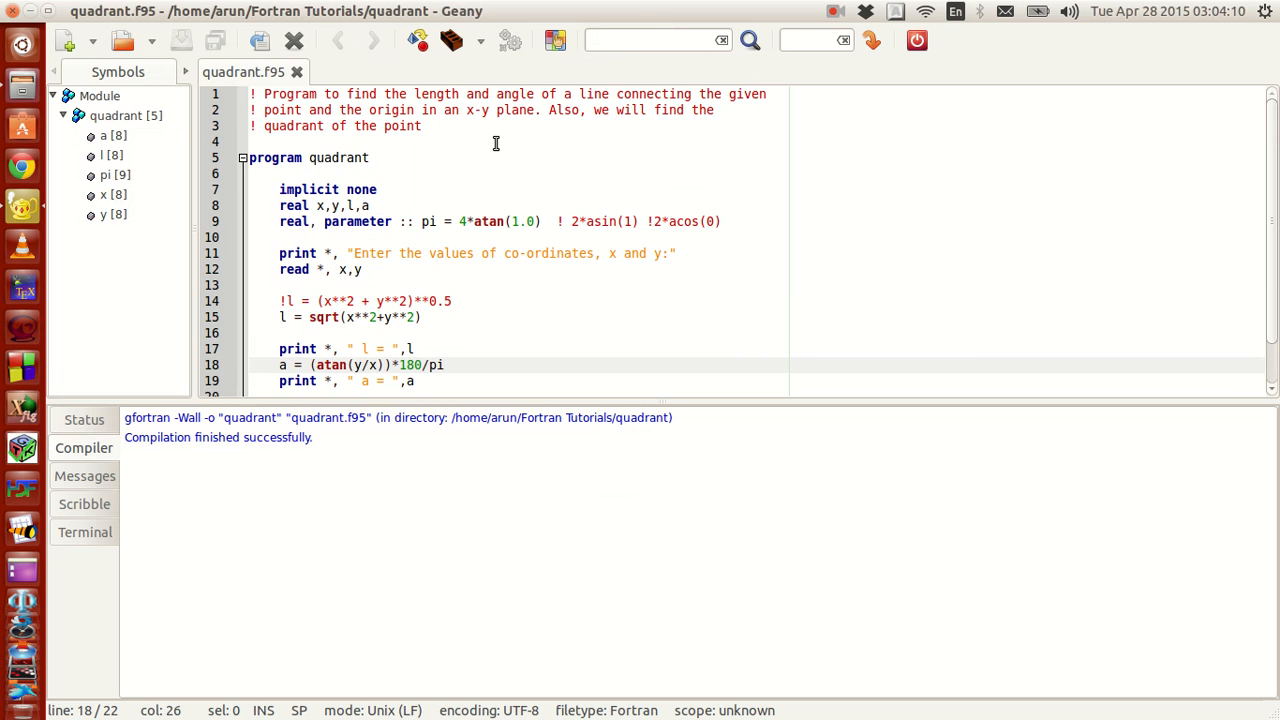
scroll("down", 3)
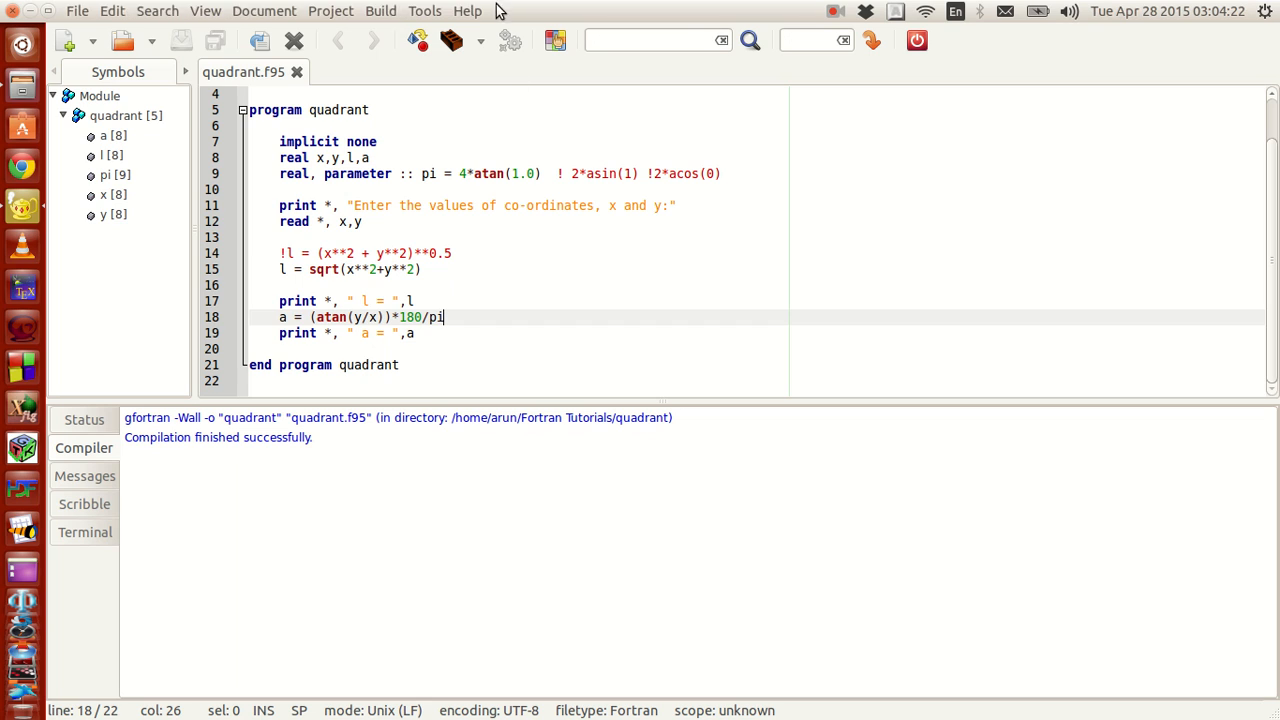
mouse_move(644, 11)
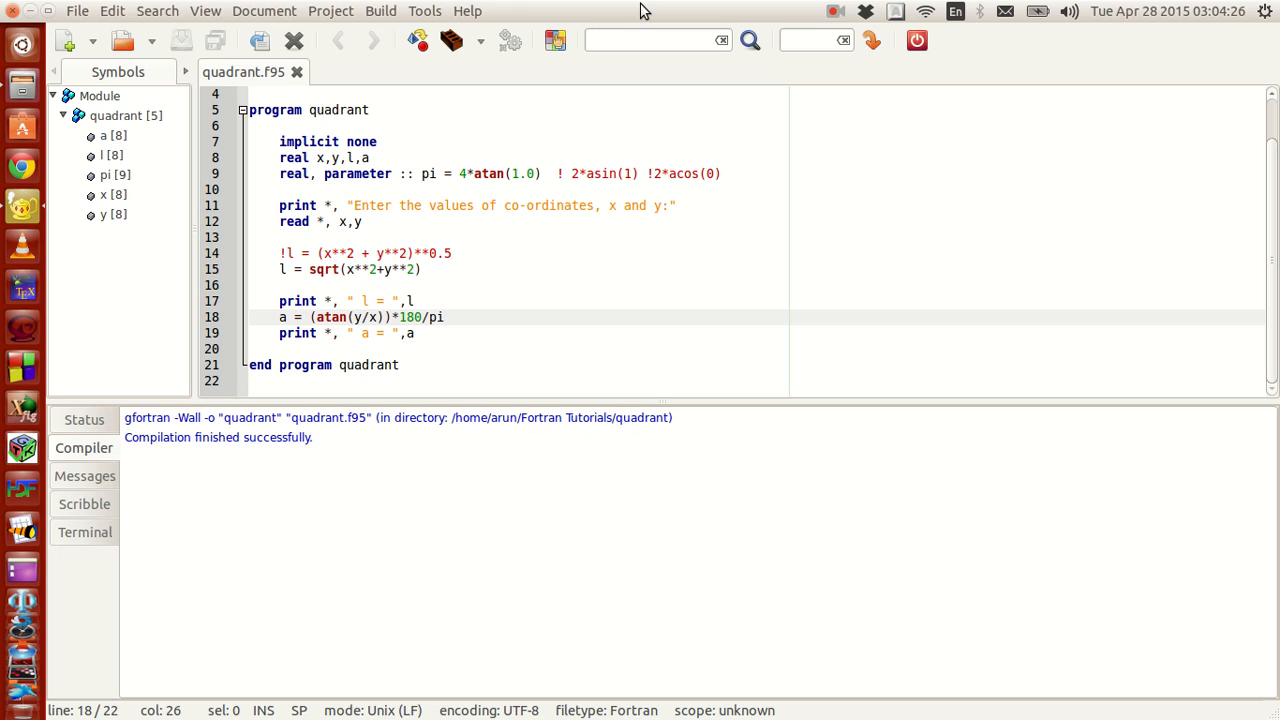
left_click(444, 317)
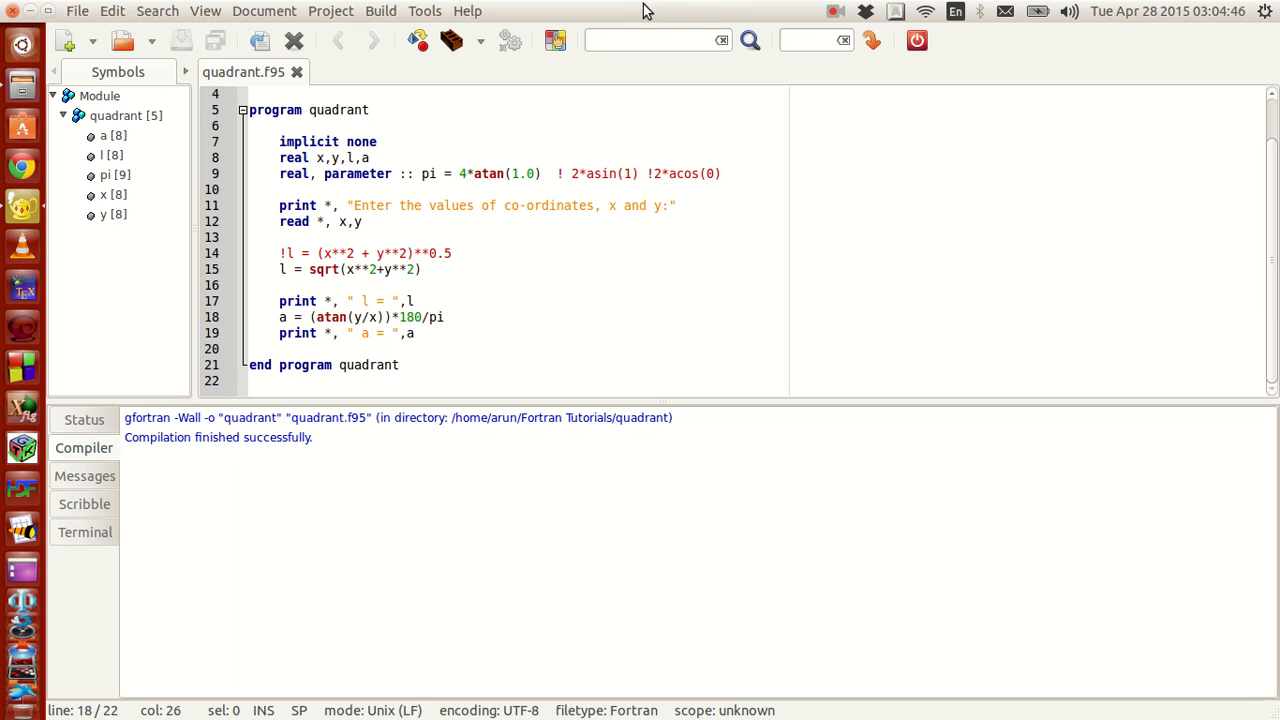
left_click(445, 317)
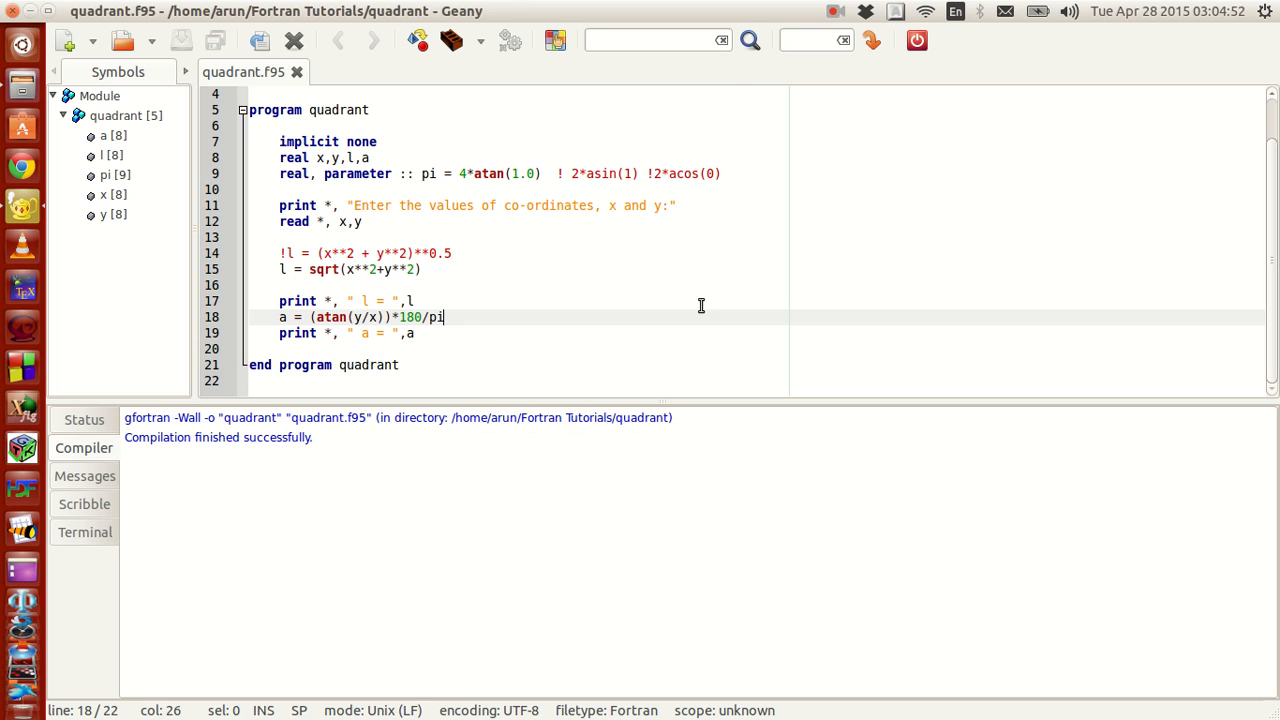
mouse_move(735, 400)
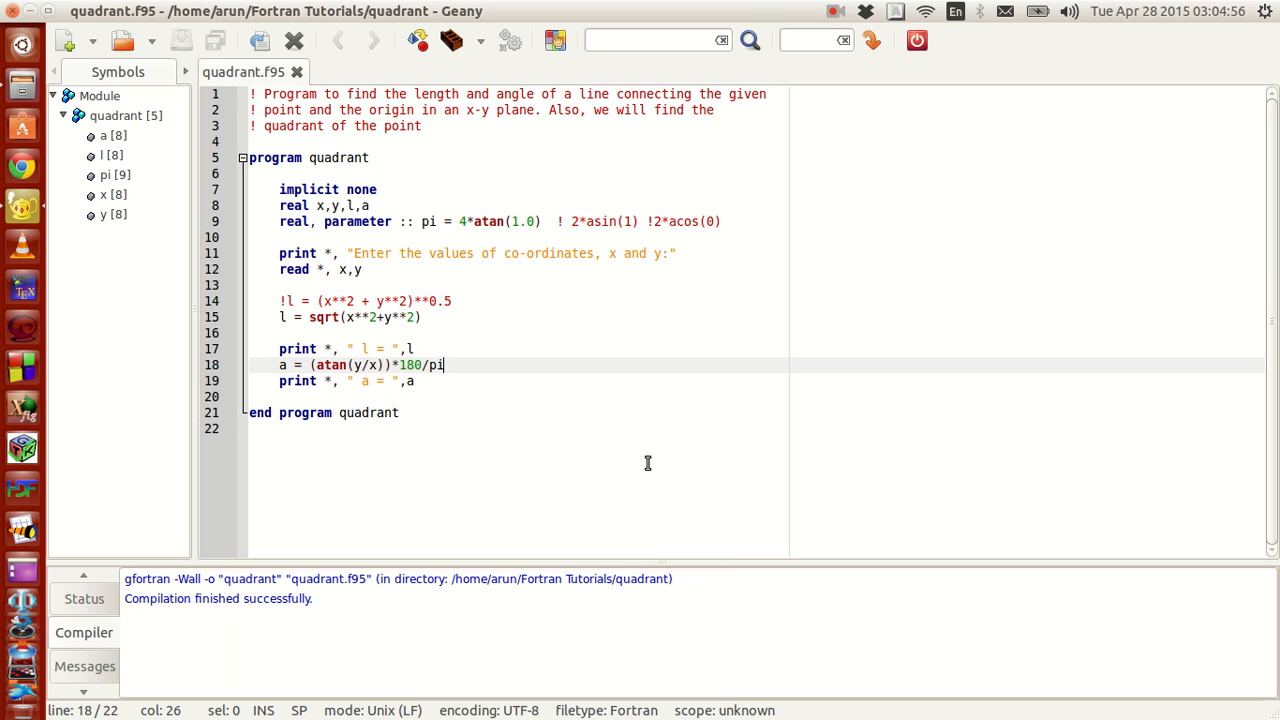
mouse_move(621, 389)
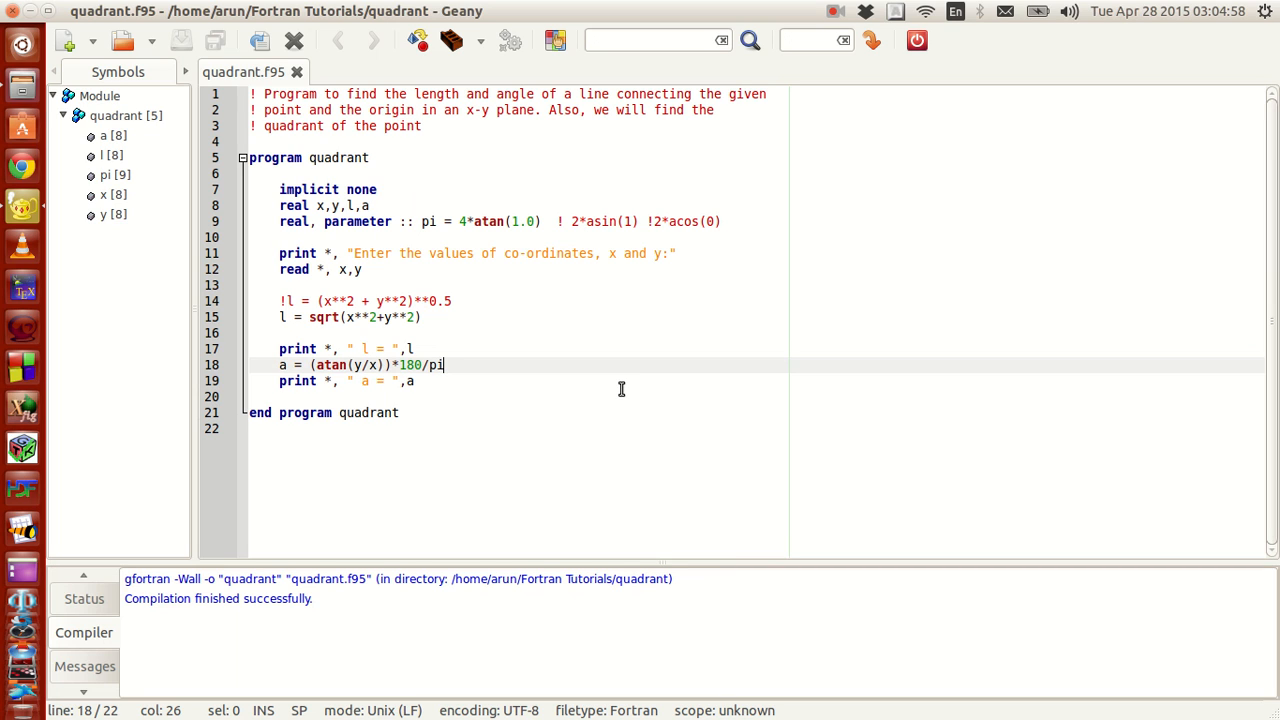